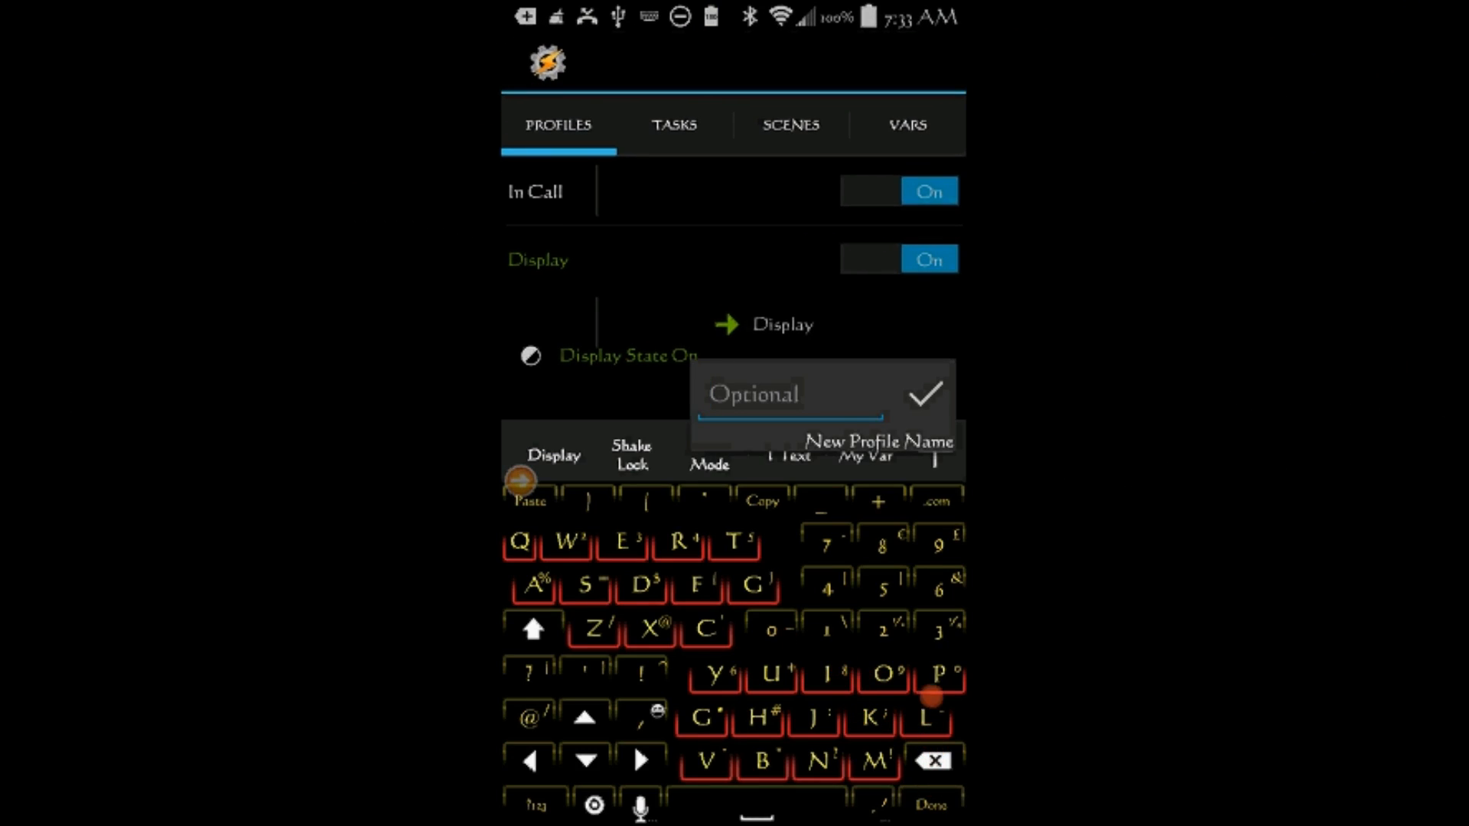
# Step: Create a profile named Power Ac with a State > Power > Power context and its source set
pyautogui.write('Power A')
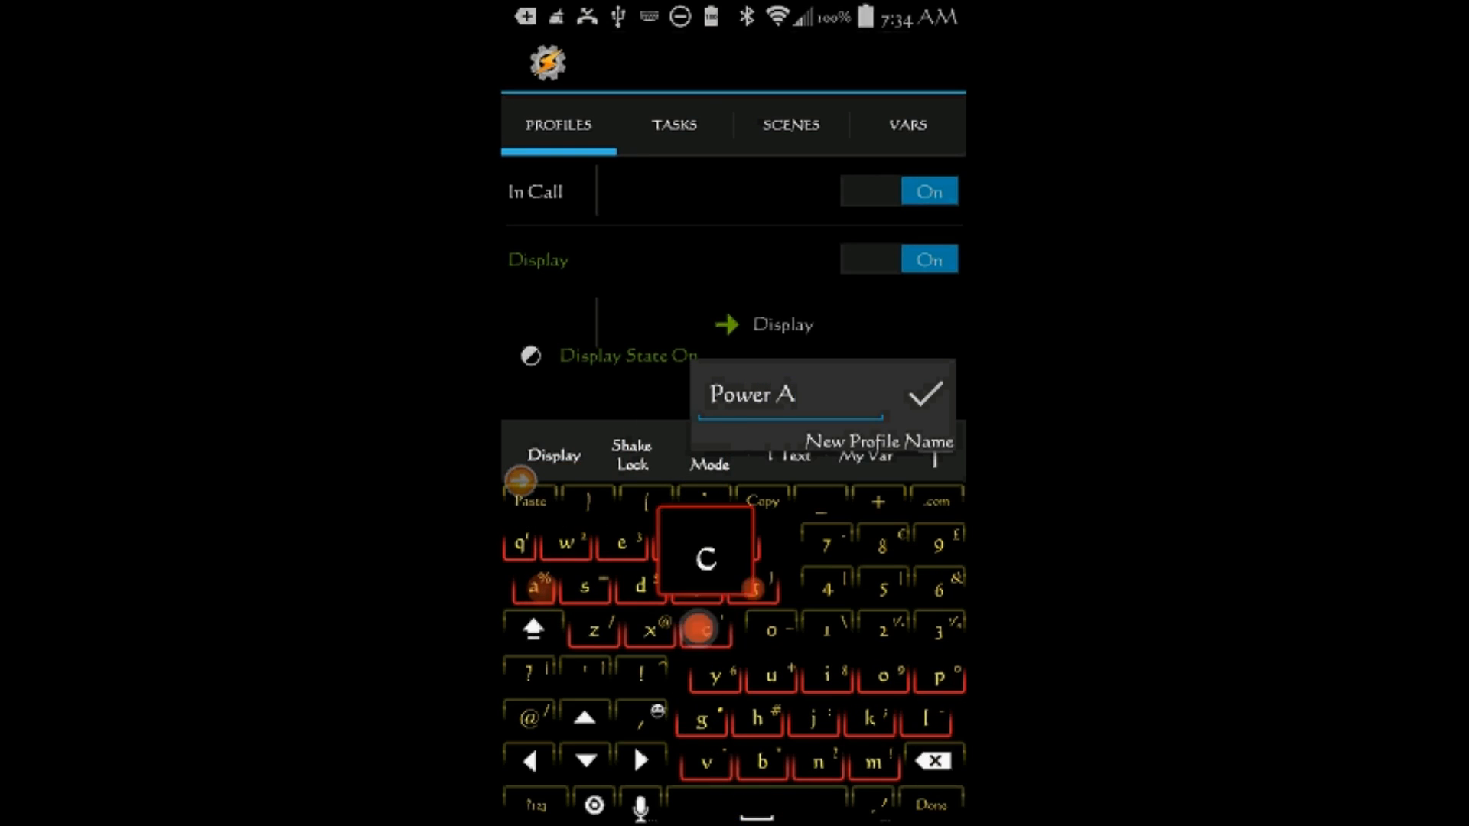
pyautogui.click(925, 393)
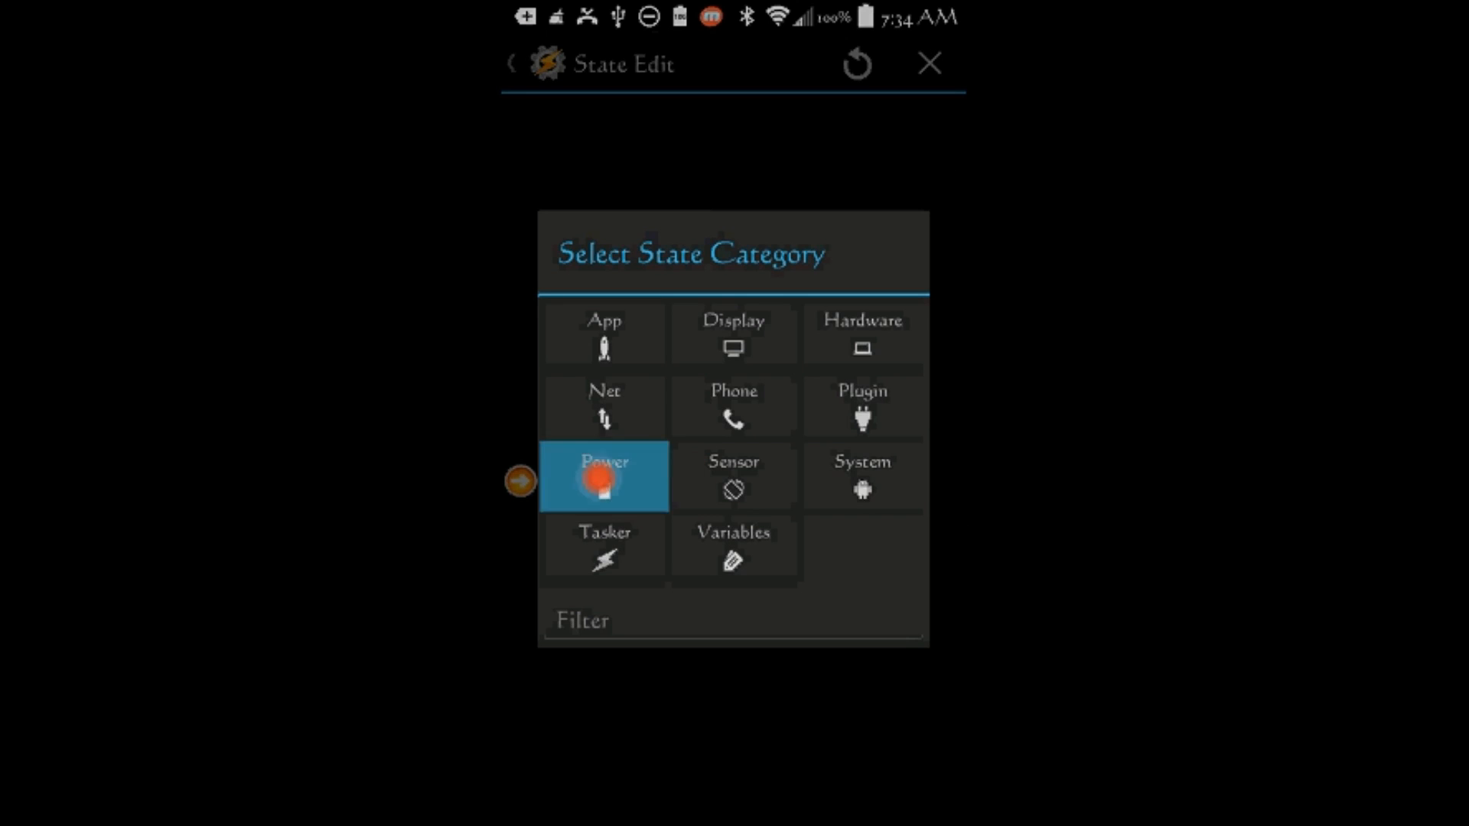
pyautogui.click(604, 476)
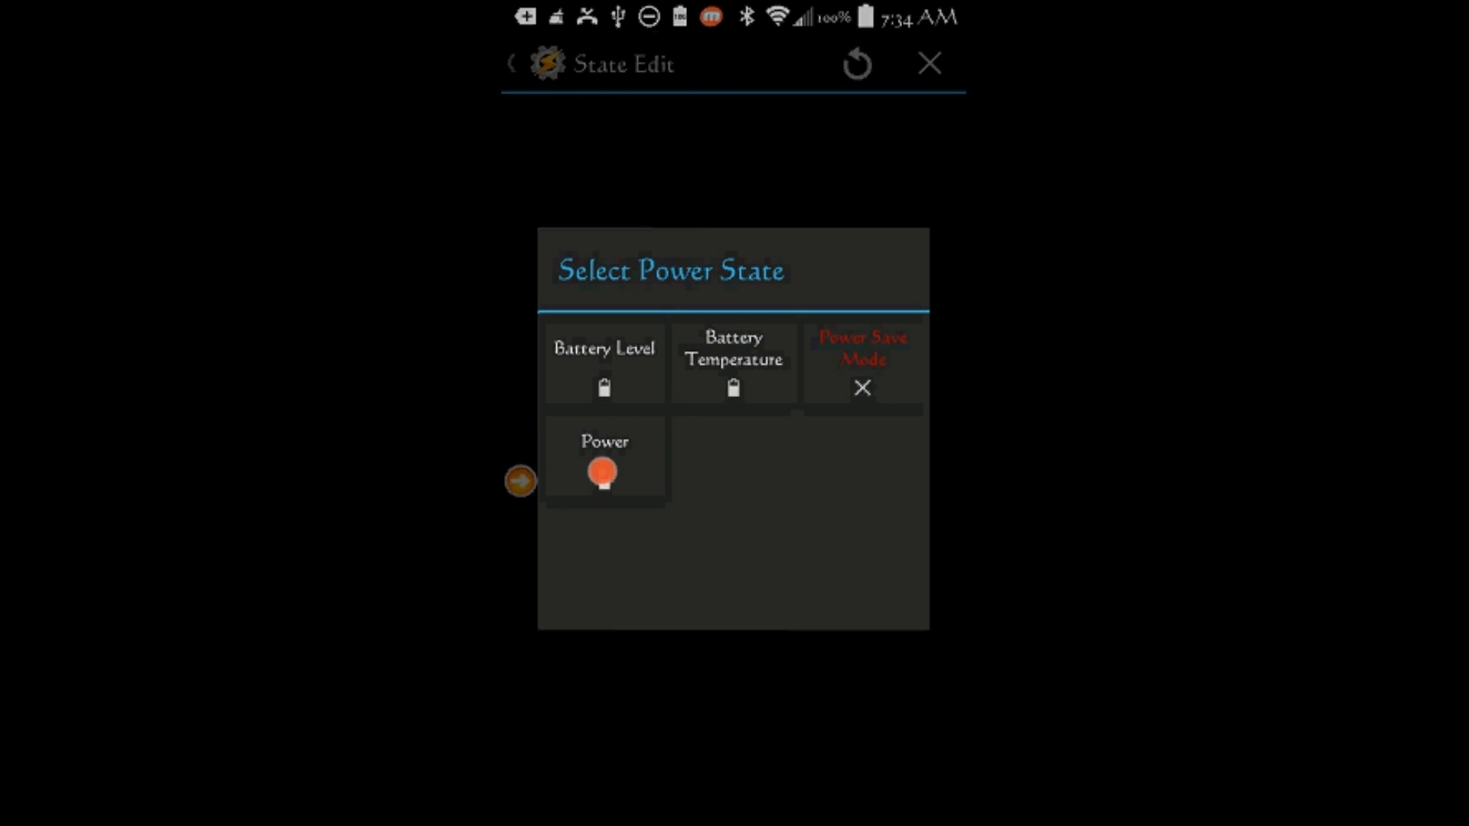
pyautogui.click(605, 468)
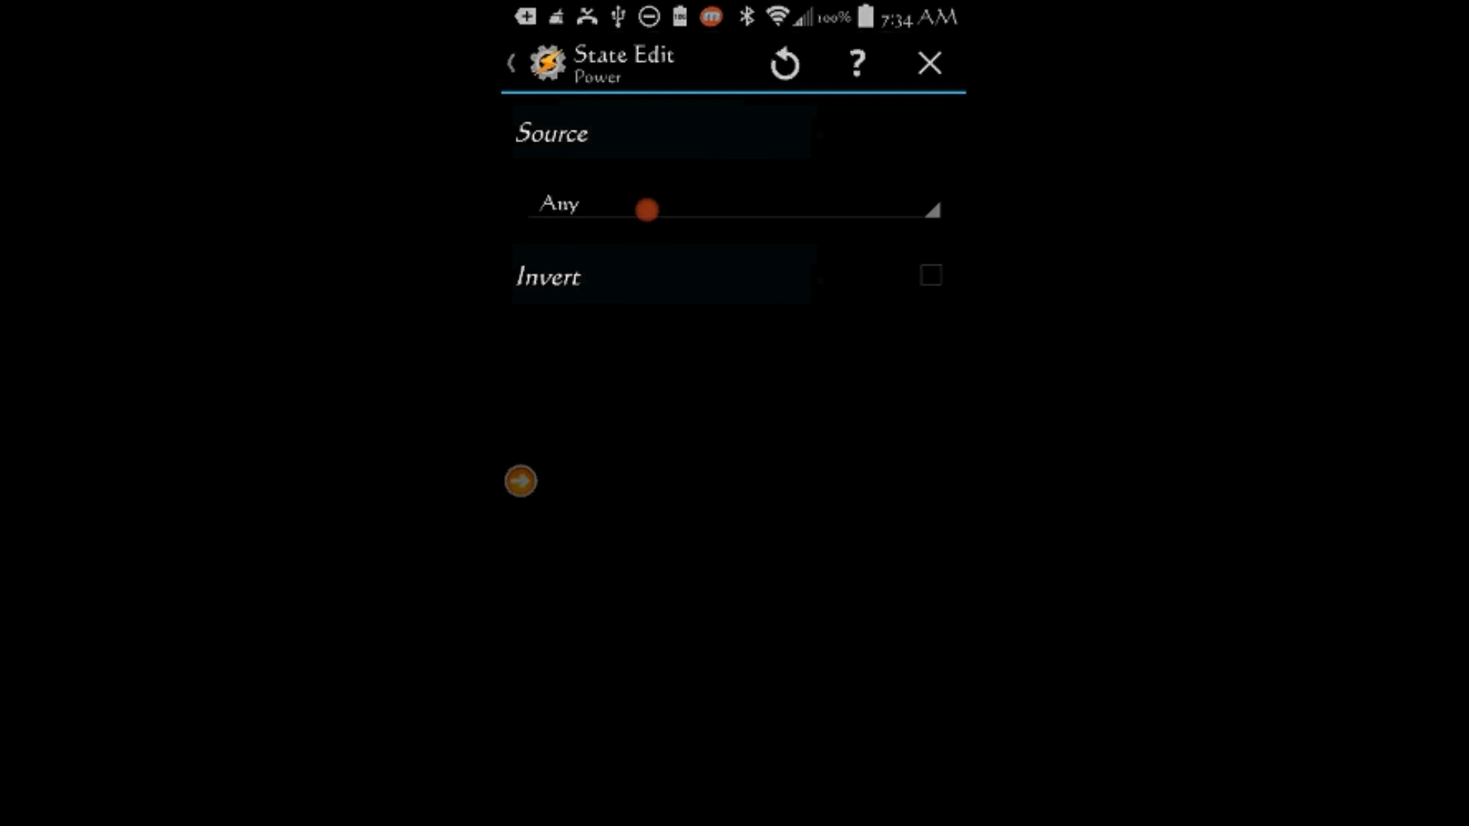
pyautogui.click(734, 204)
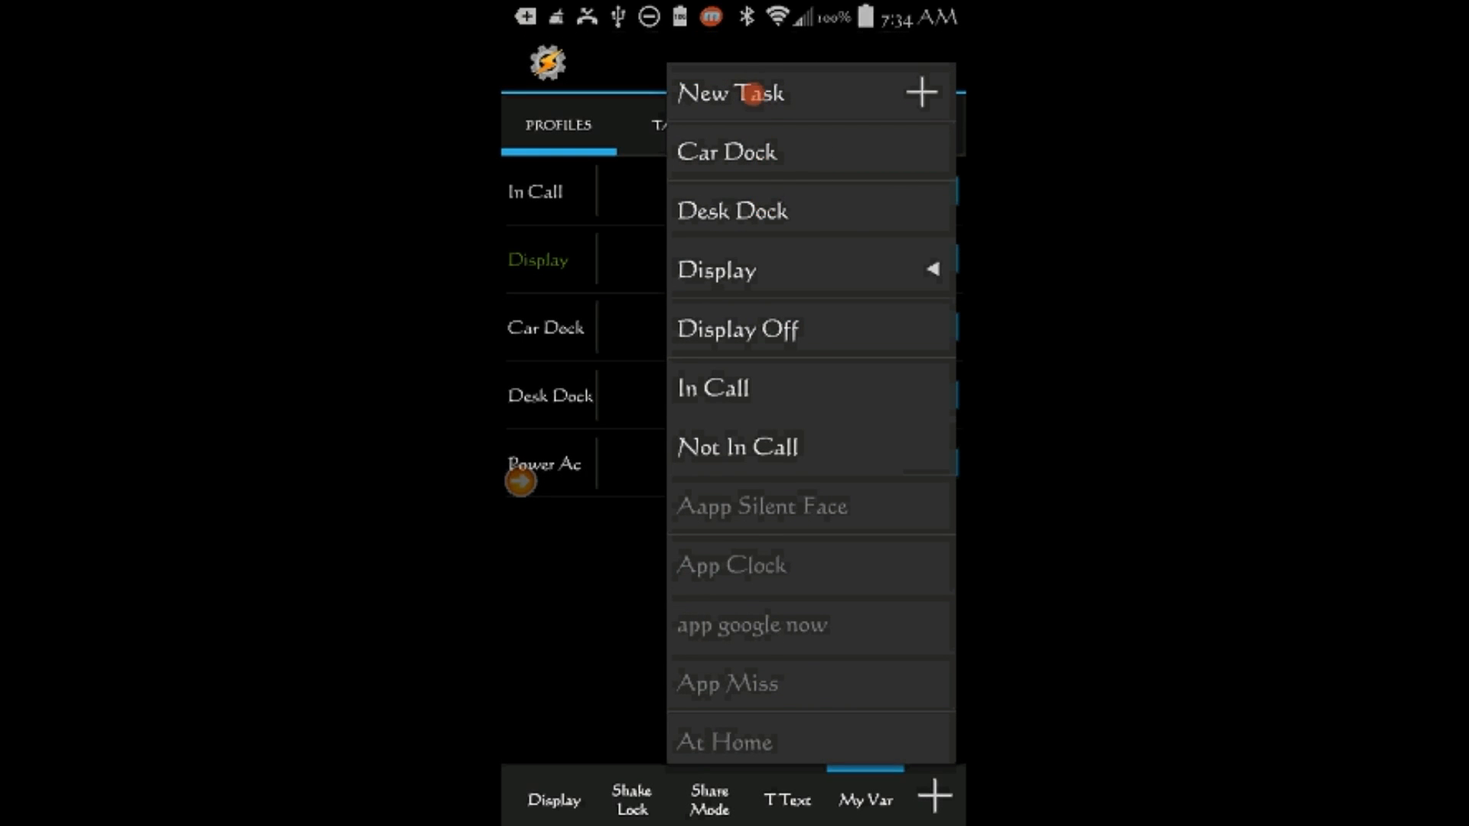
# Step: Create a new task named Power Ac for the Power Ac profile
pyautogui.click(730, 92)
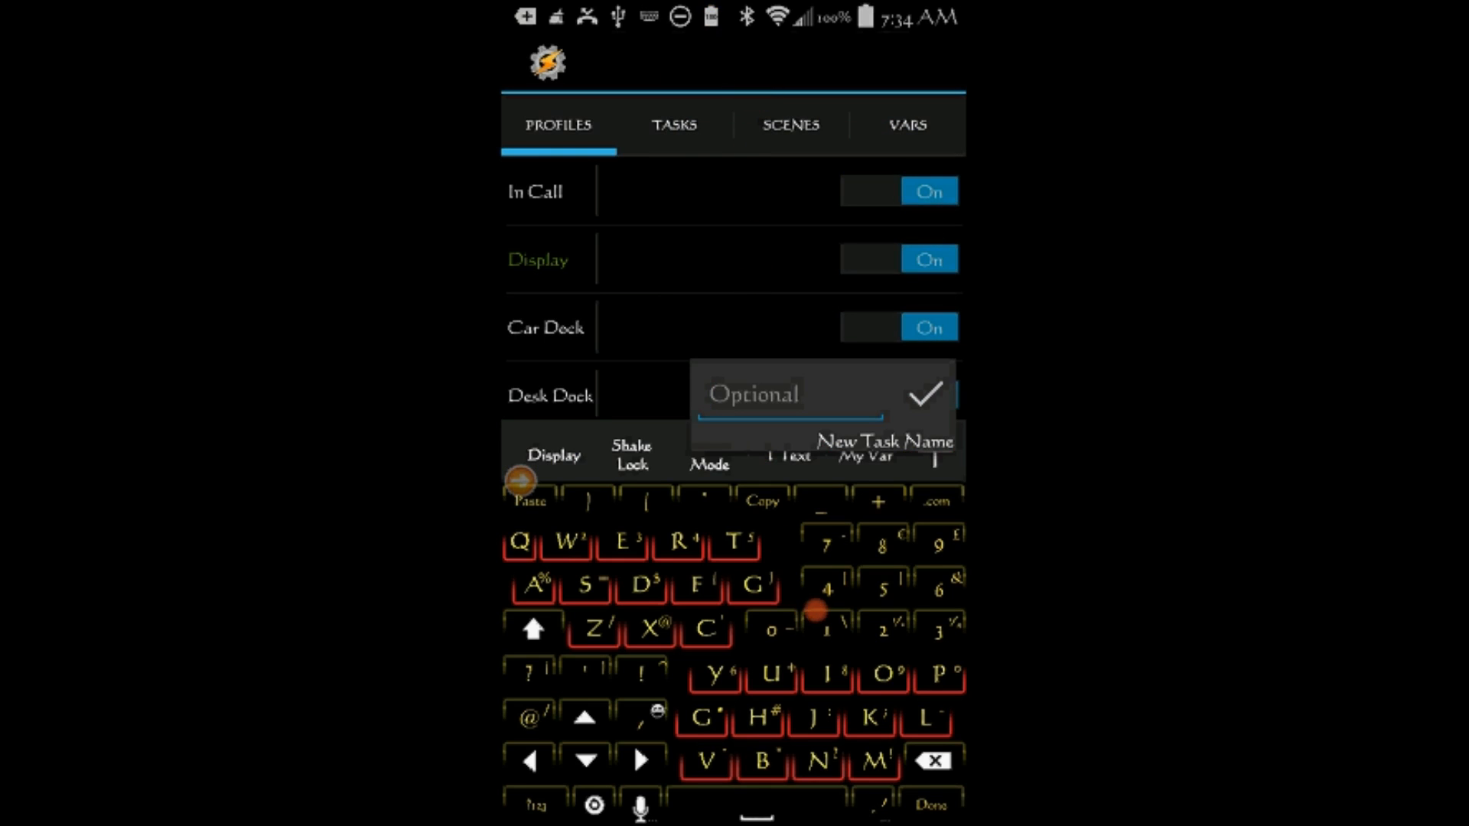
pyautogui.write('Po')
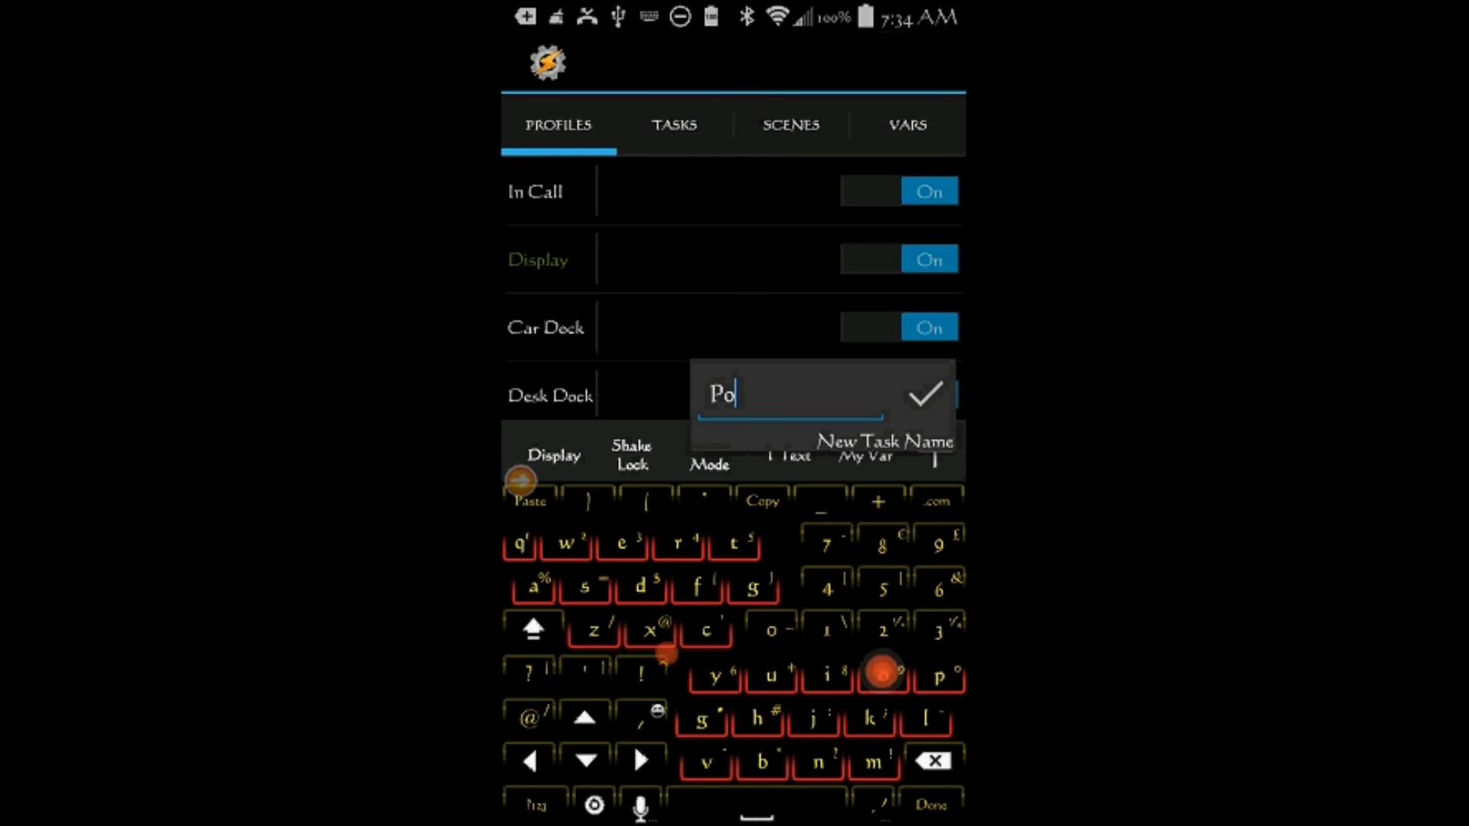
pyautogui.write('wer')
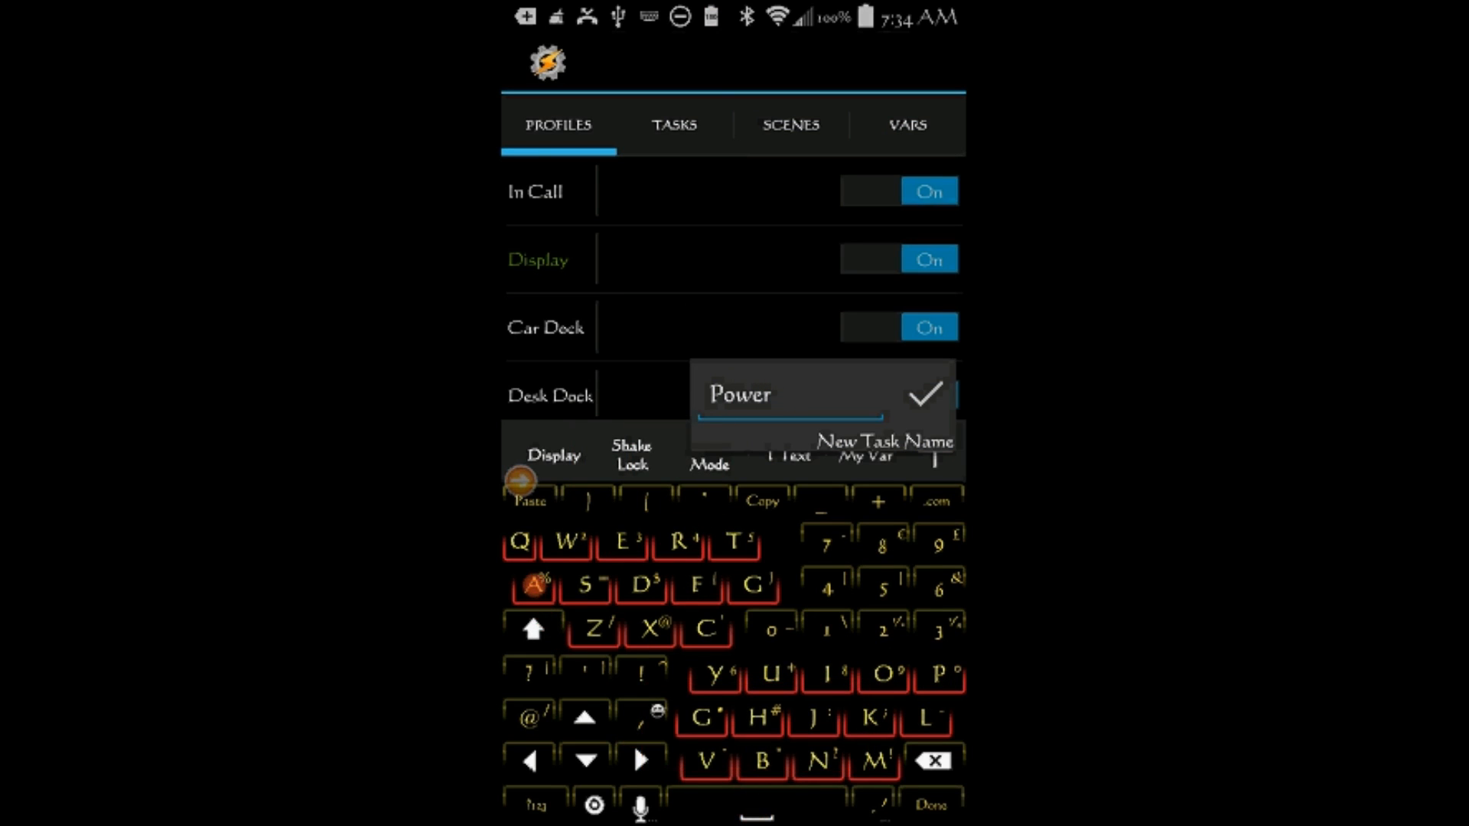
pyautogui.click(705, 629)
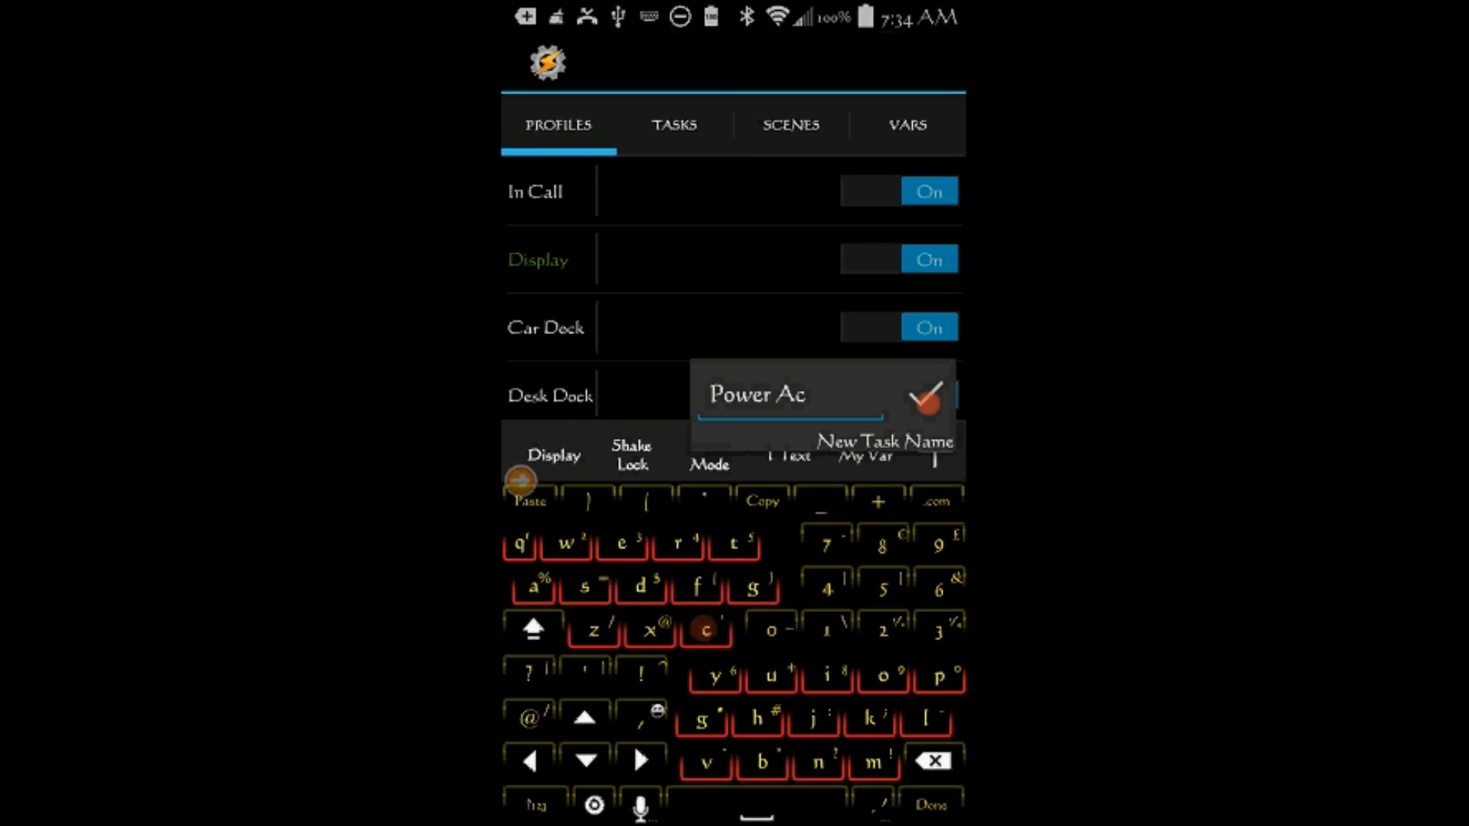
pyautogui.click(923, 395)
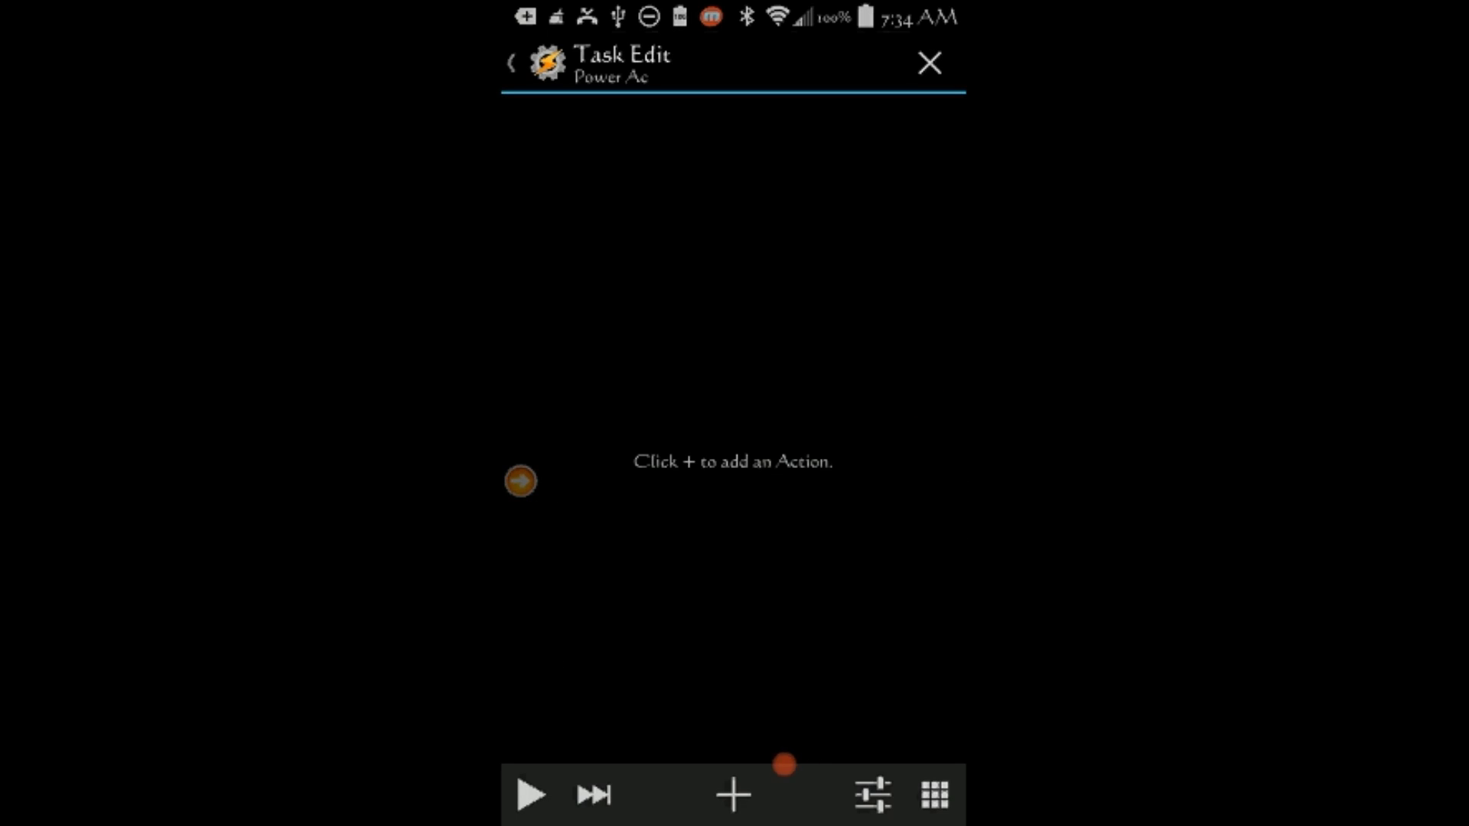
# Step: Add a Variable Set action assigning %Power to ac
pyautogui.click(734, 794)
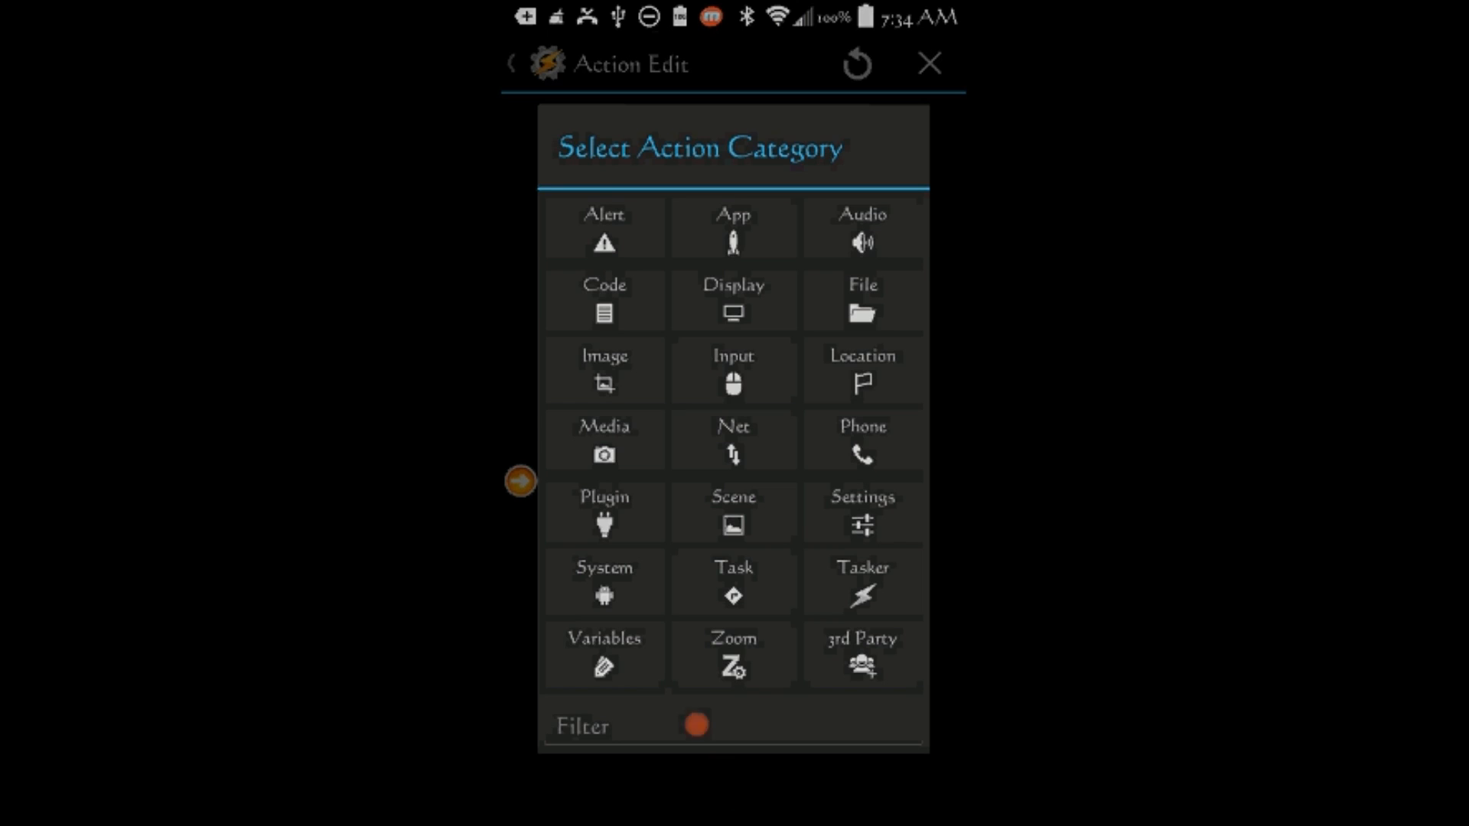
pyautogui.click(604, 654)
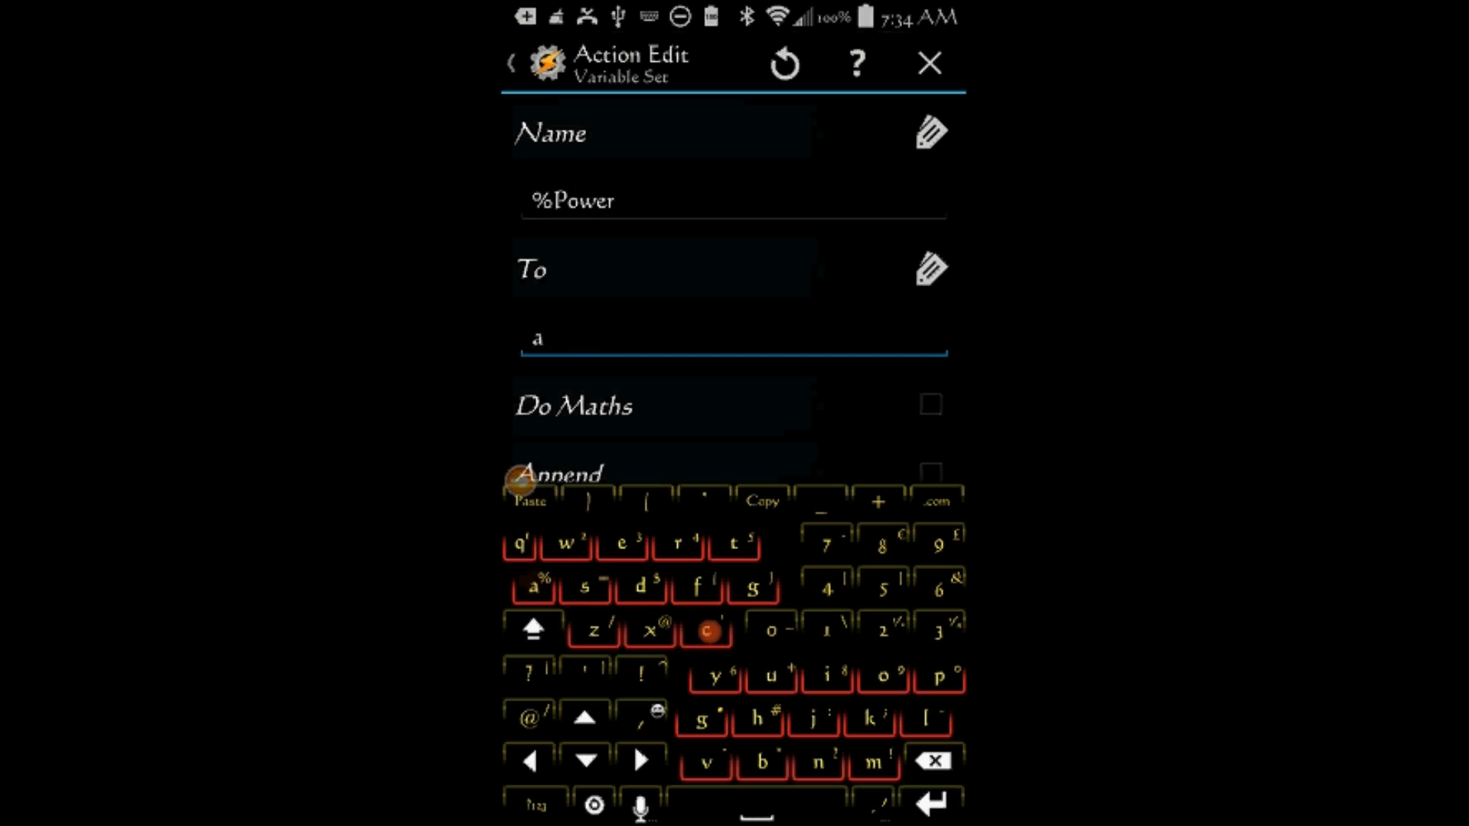
pyautogui.click(706, 629)
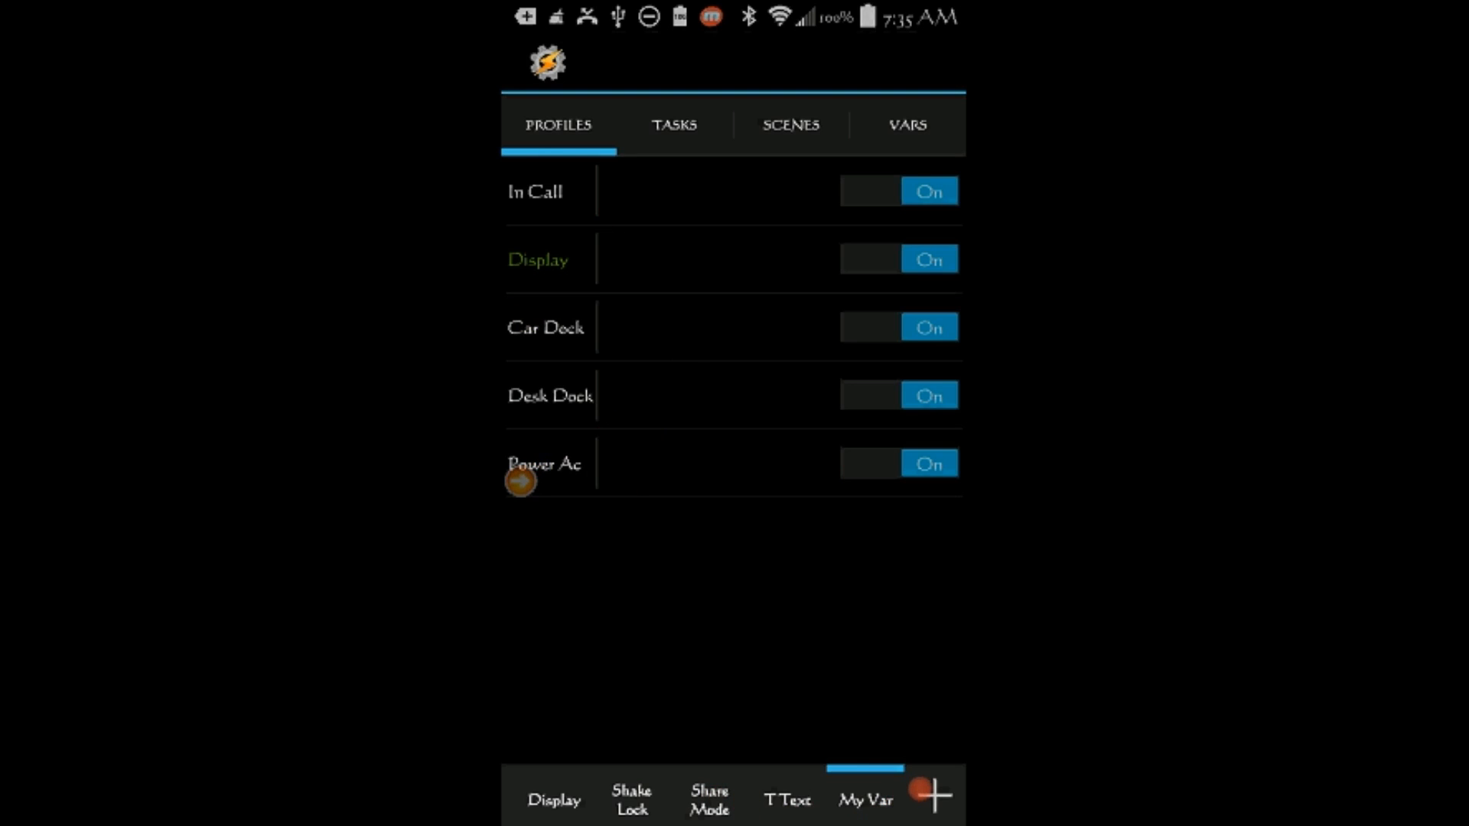
# Step: Create a profile named Power Usb with a power state context
pyautogui.click(932, 793)
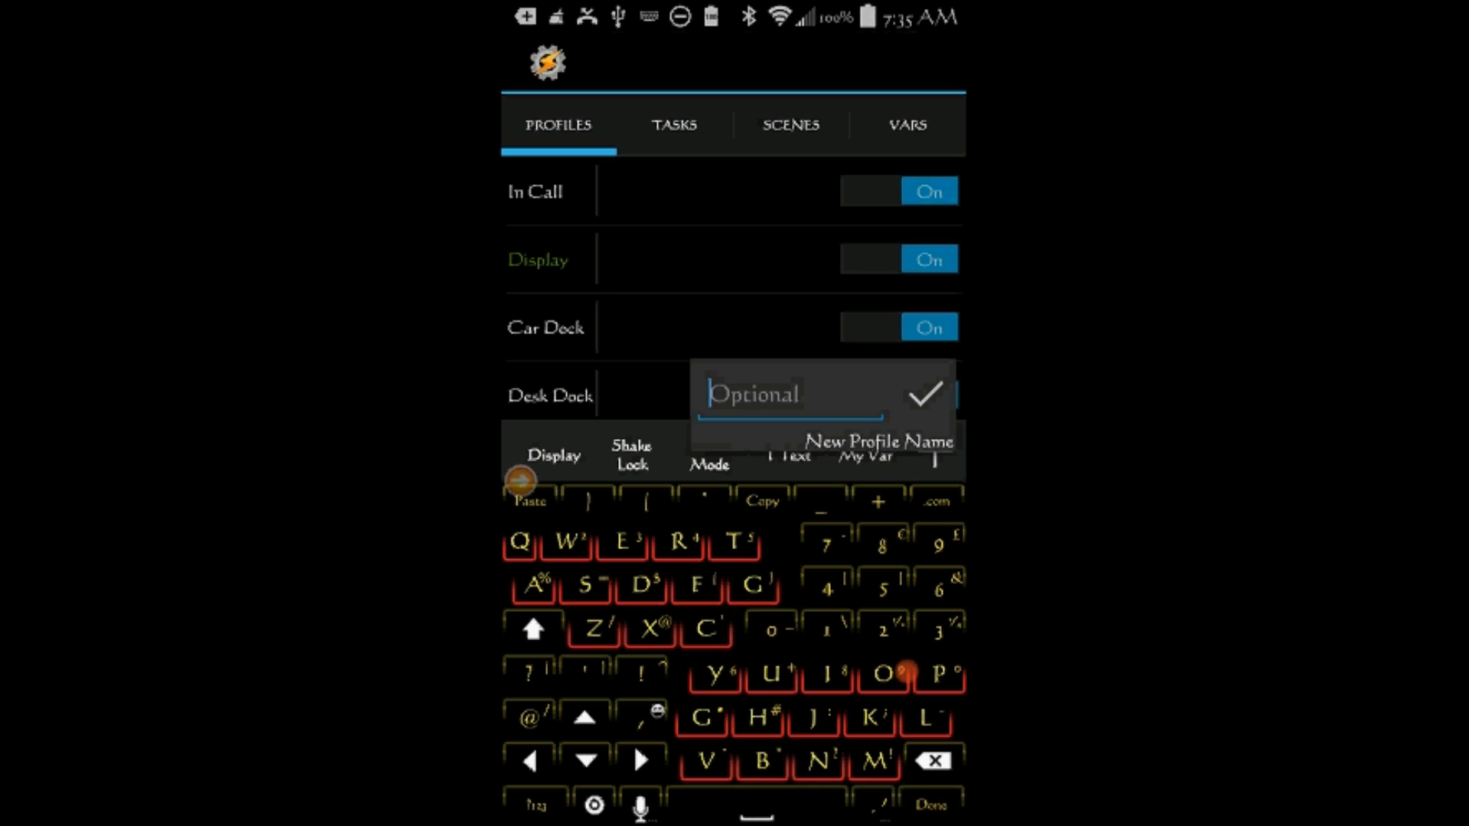
pyautogui.write('Power')
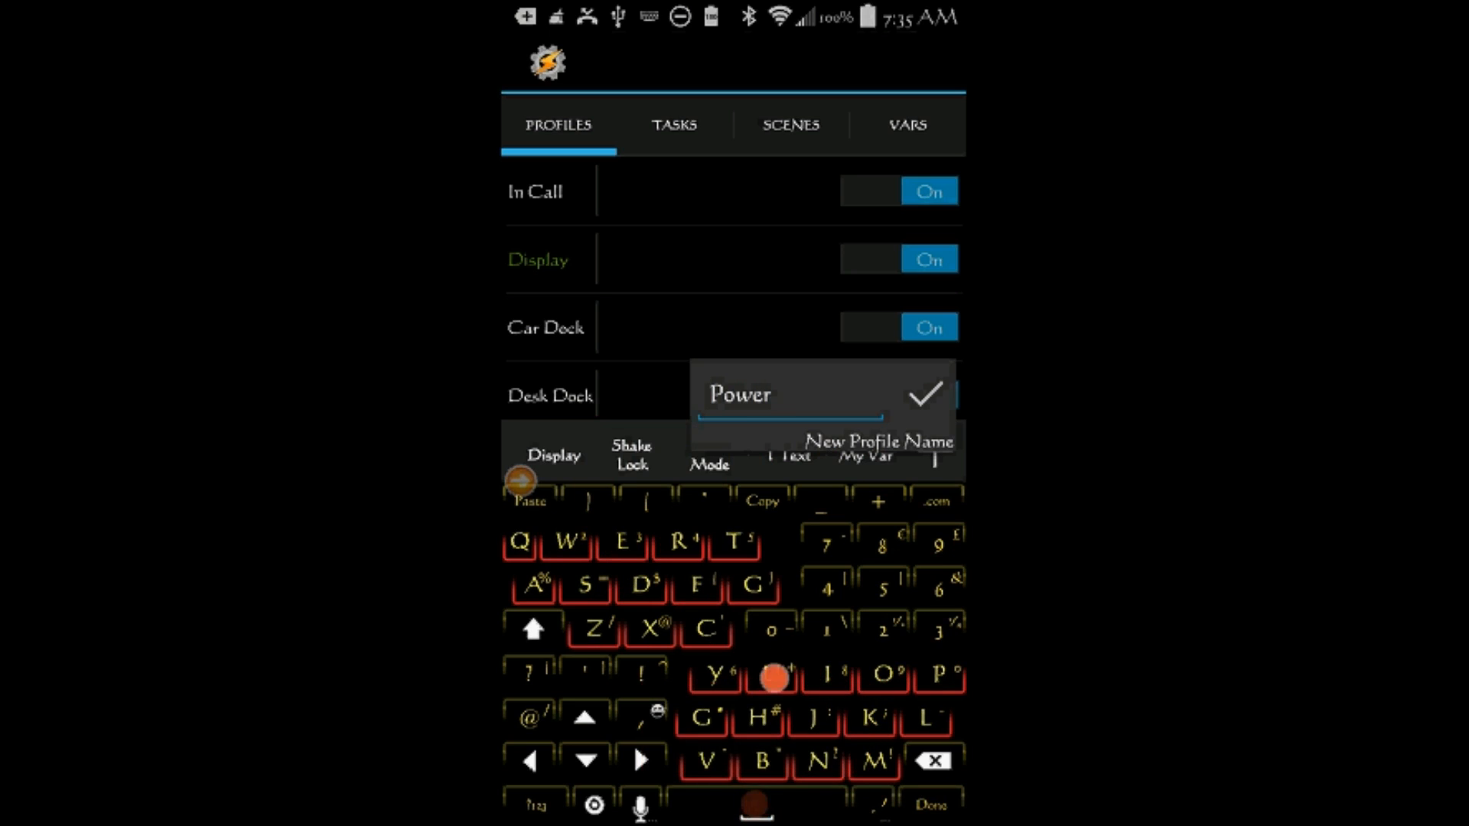
pyautogui.write('s')
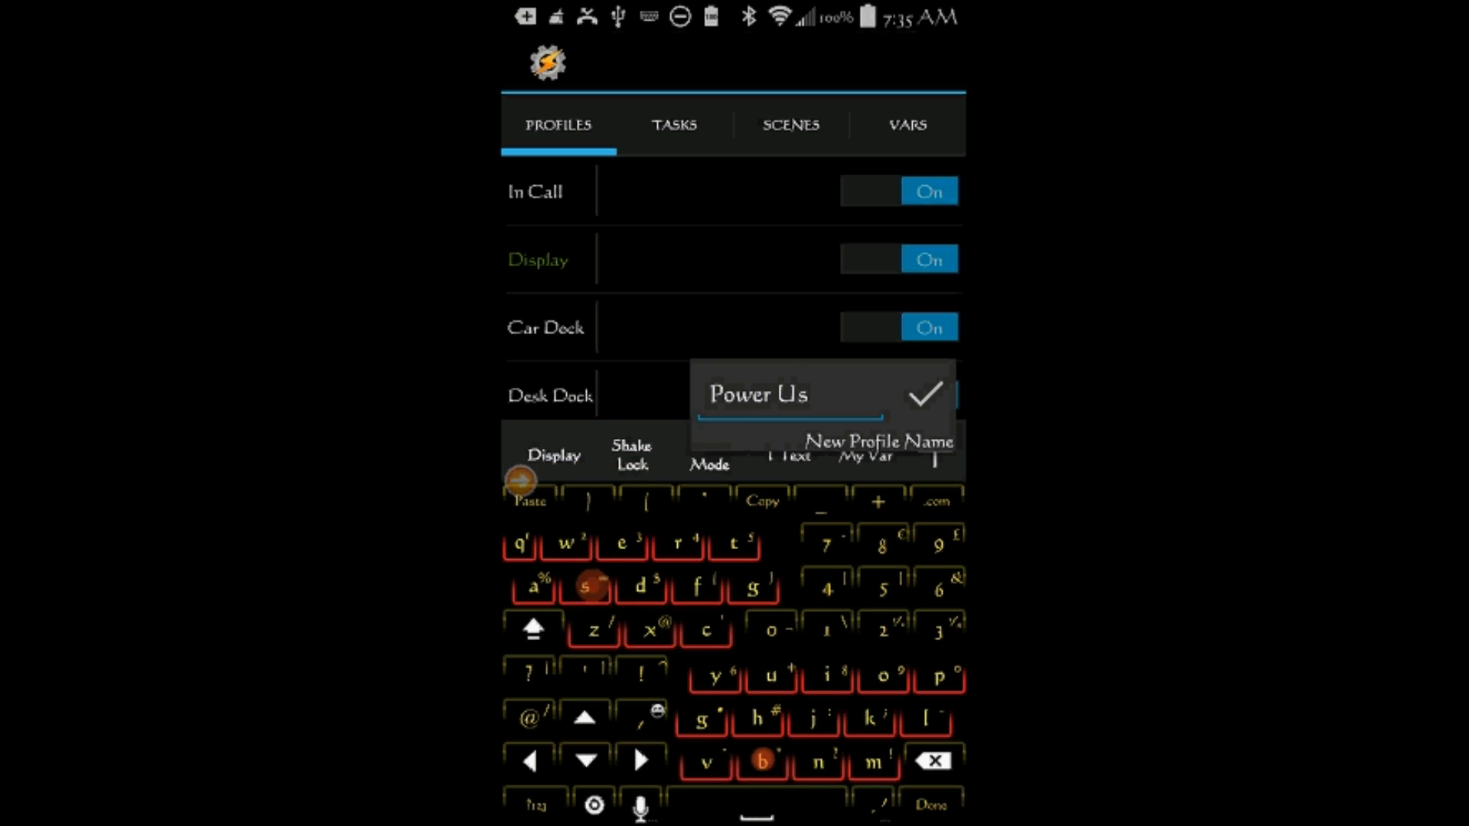
pyautogui.write('b')
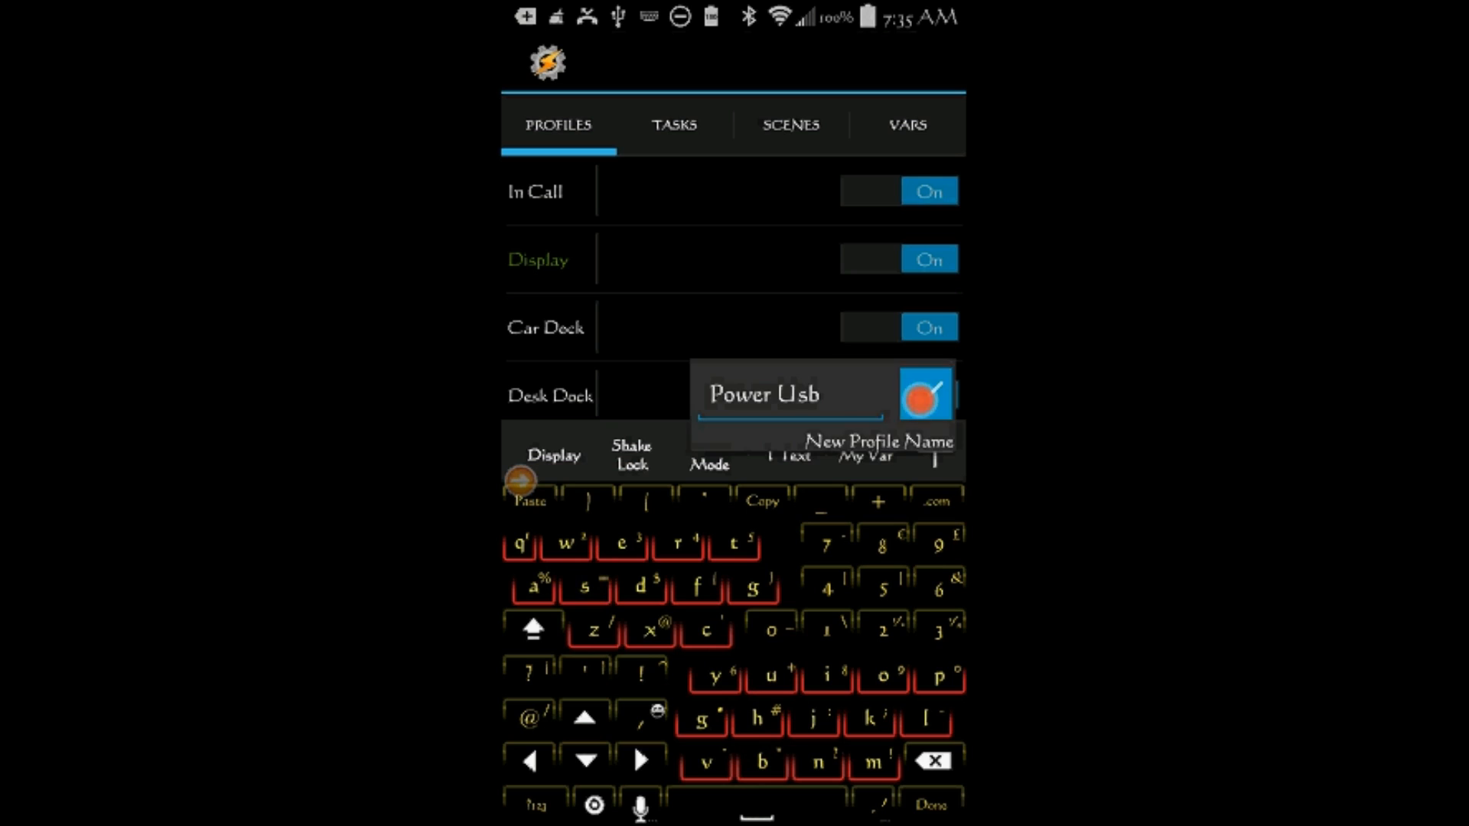
pyautogui.click(923, 395)
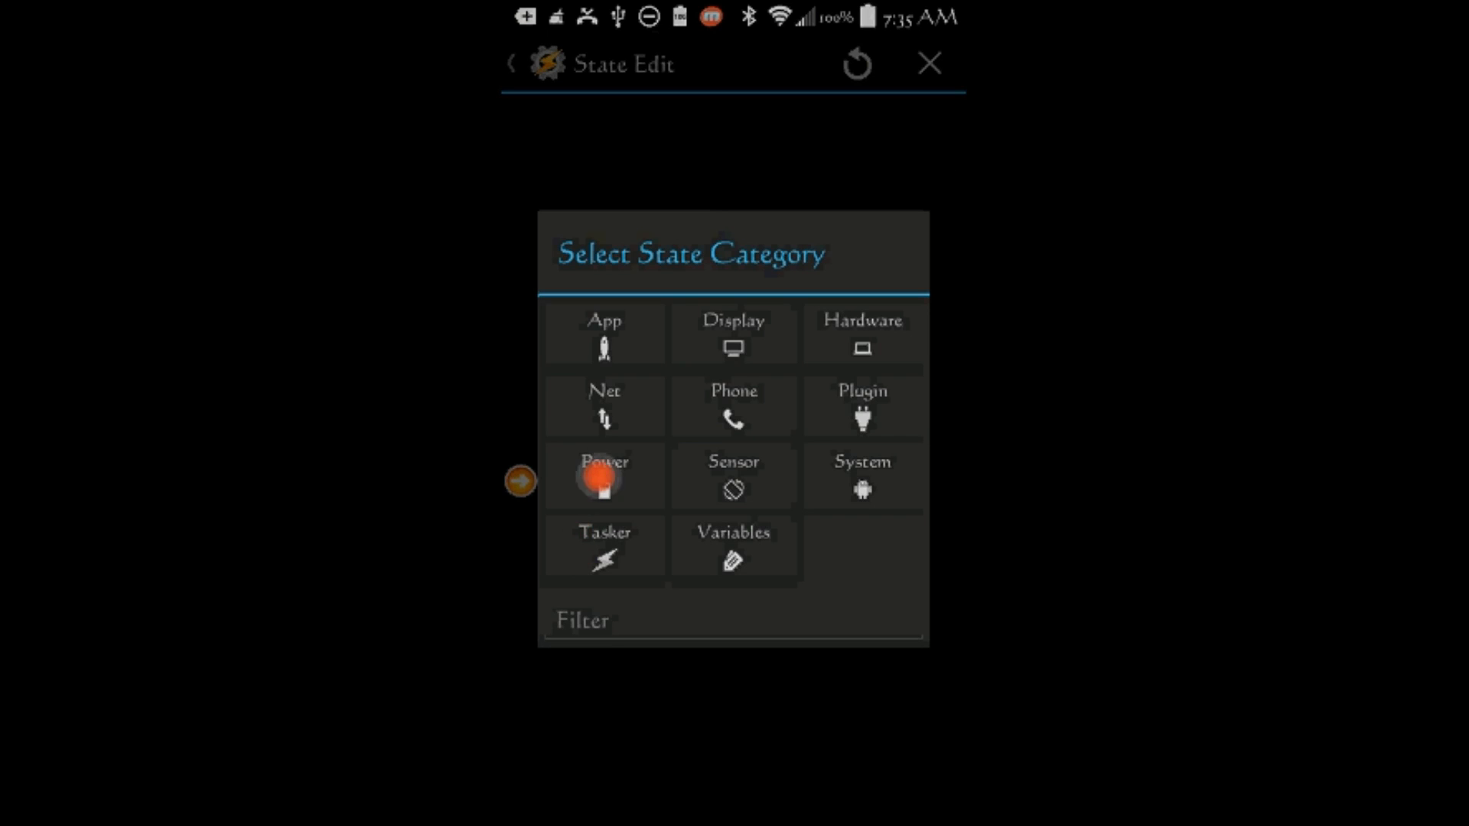
pyautogui.click(604, 475)
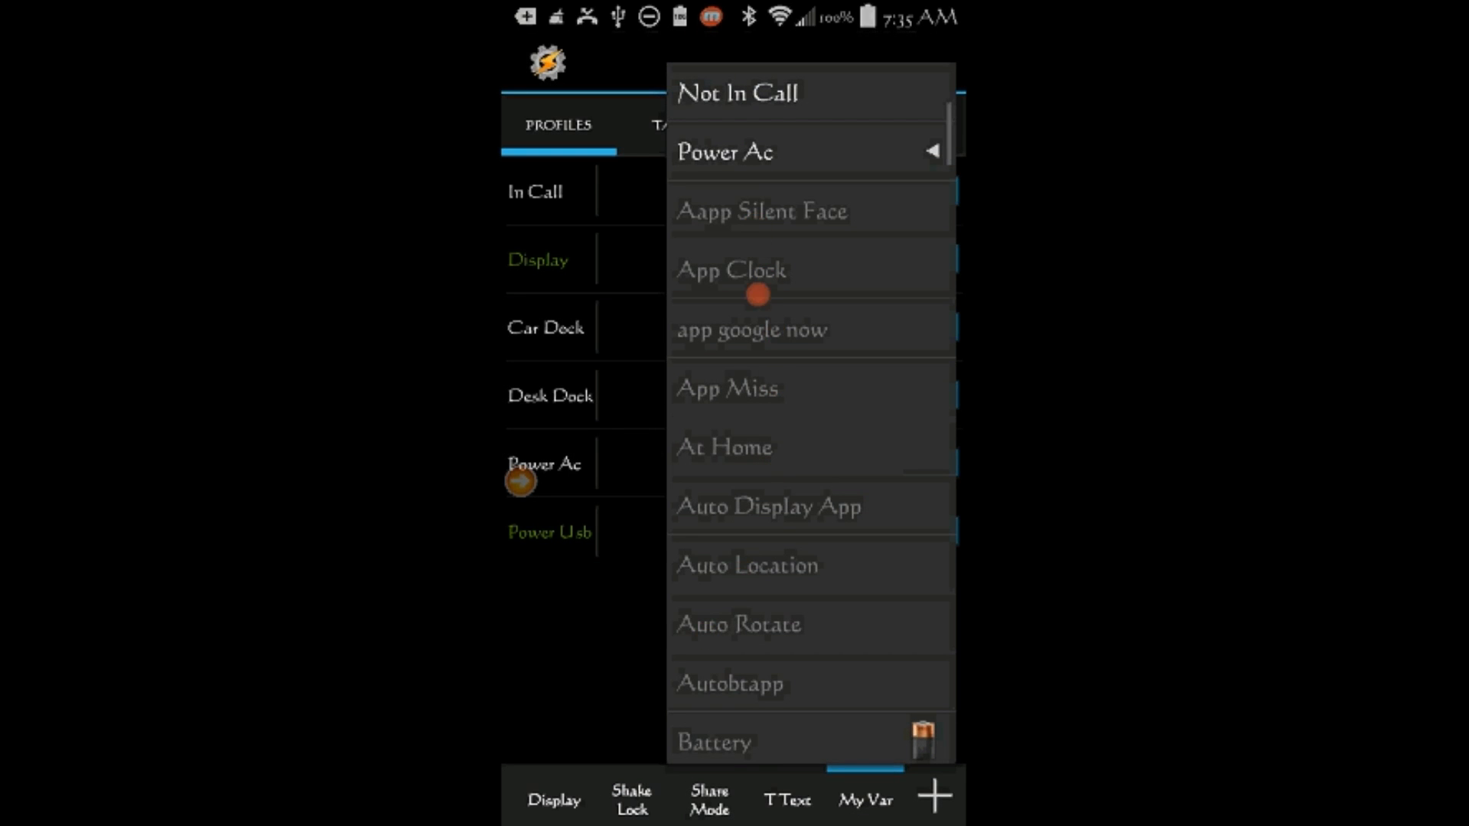
# Step: Create a new task named Power Usb for the Power Usb profile
pyautogui.scroll(-3)
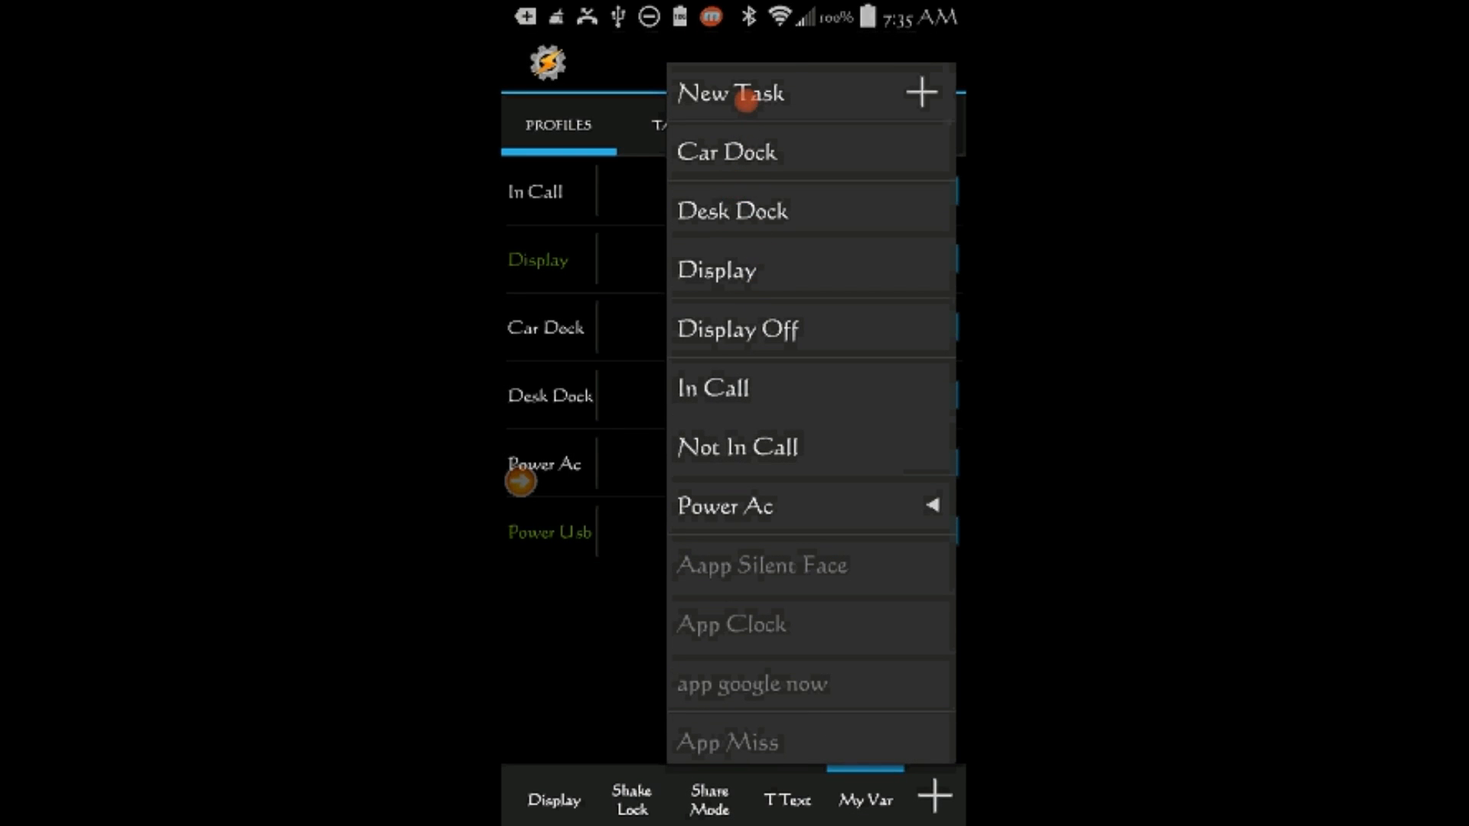
pyautogui.click(729, 92)
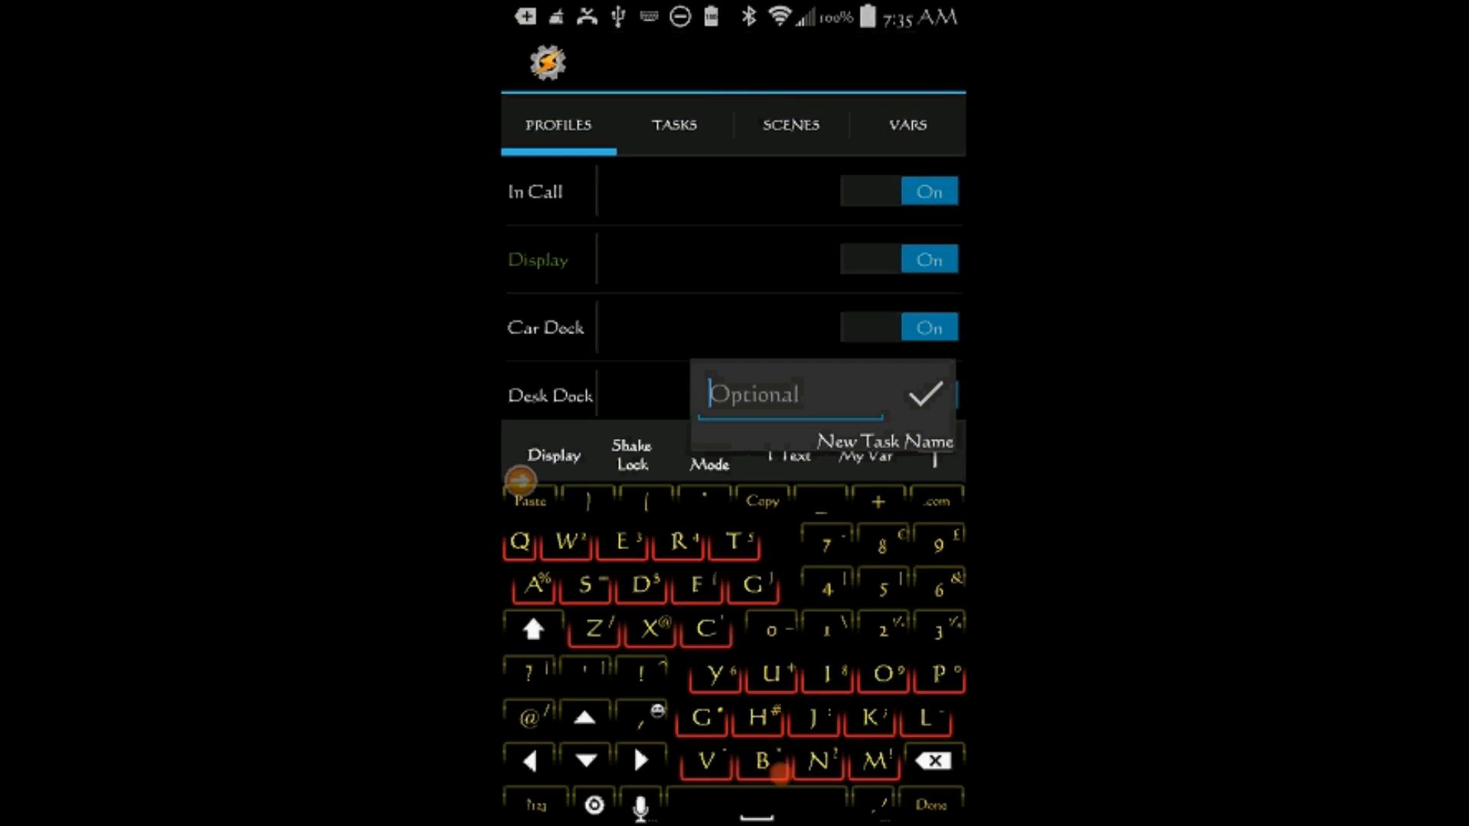
pyautogui.click(939, 675)
pyautogui.write('Power Us')
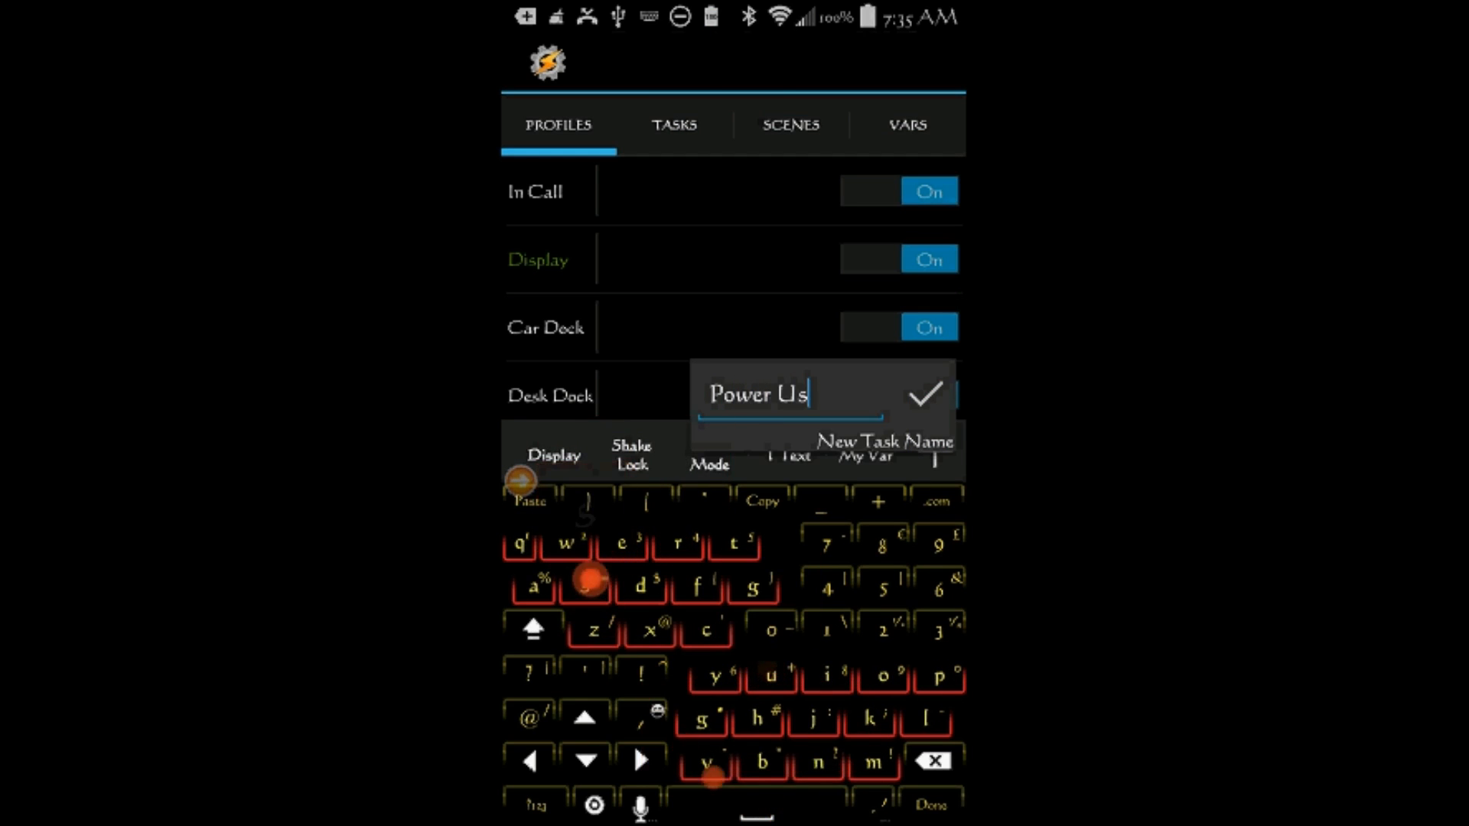
pyautogui.write('b')
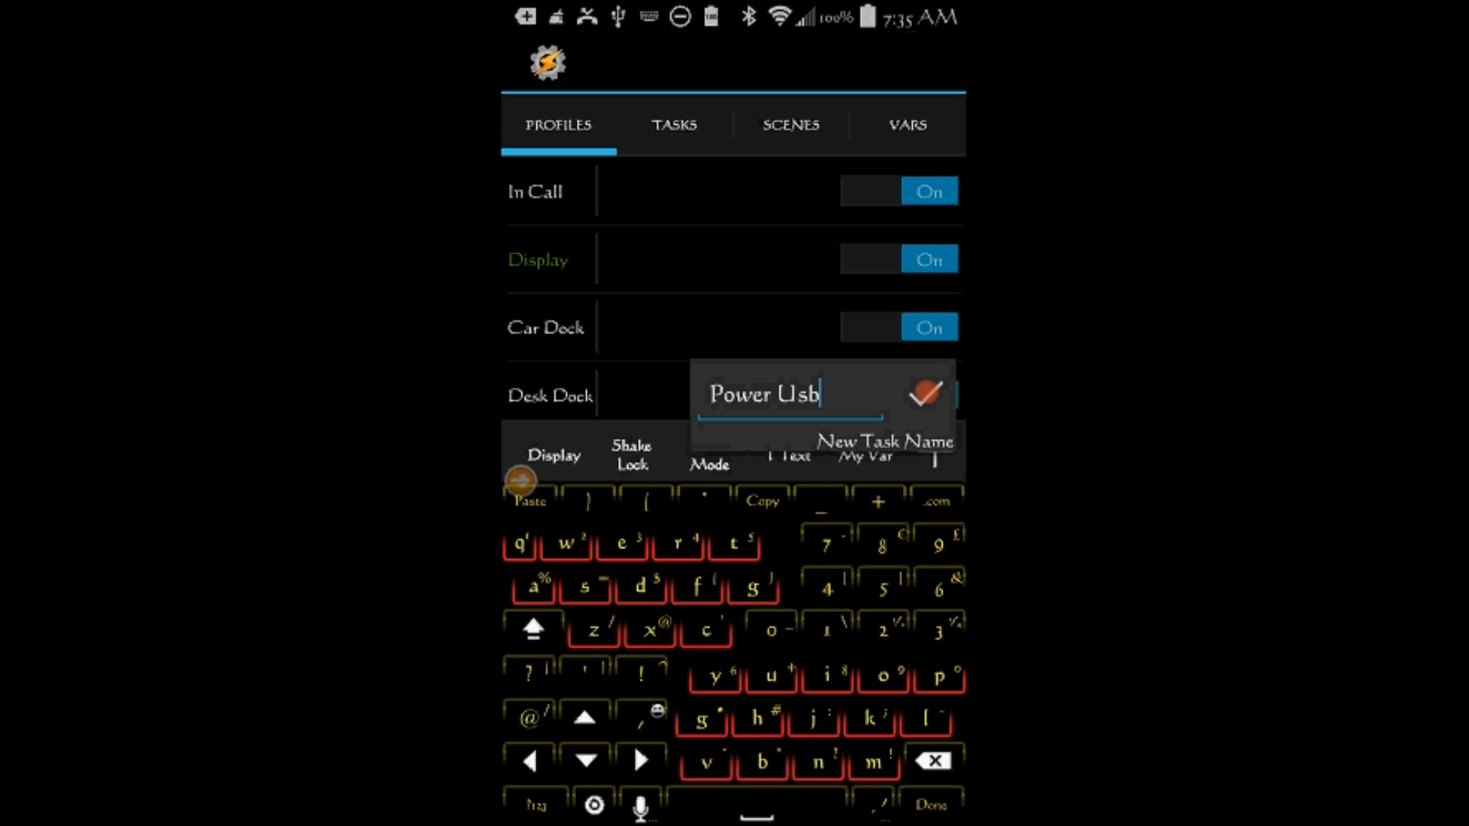
pyautogui.click(923, 392)
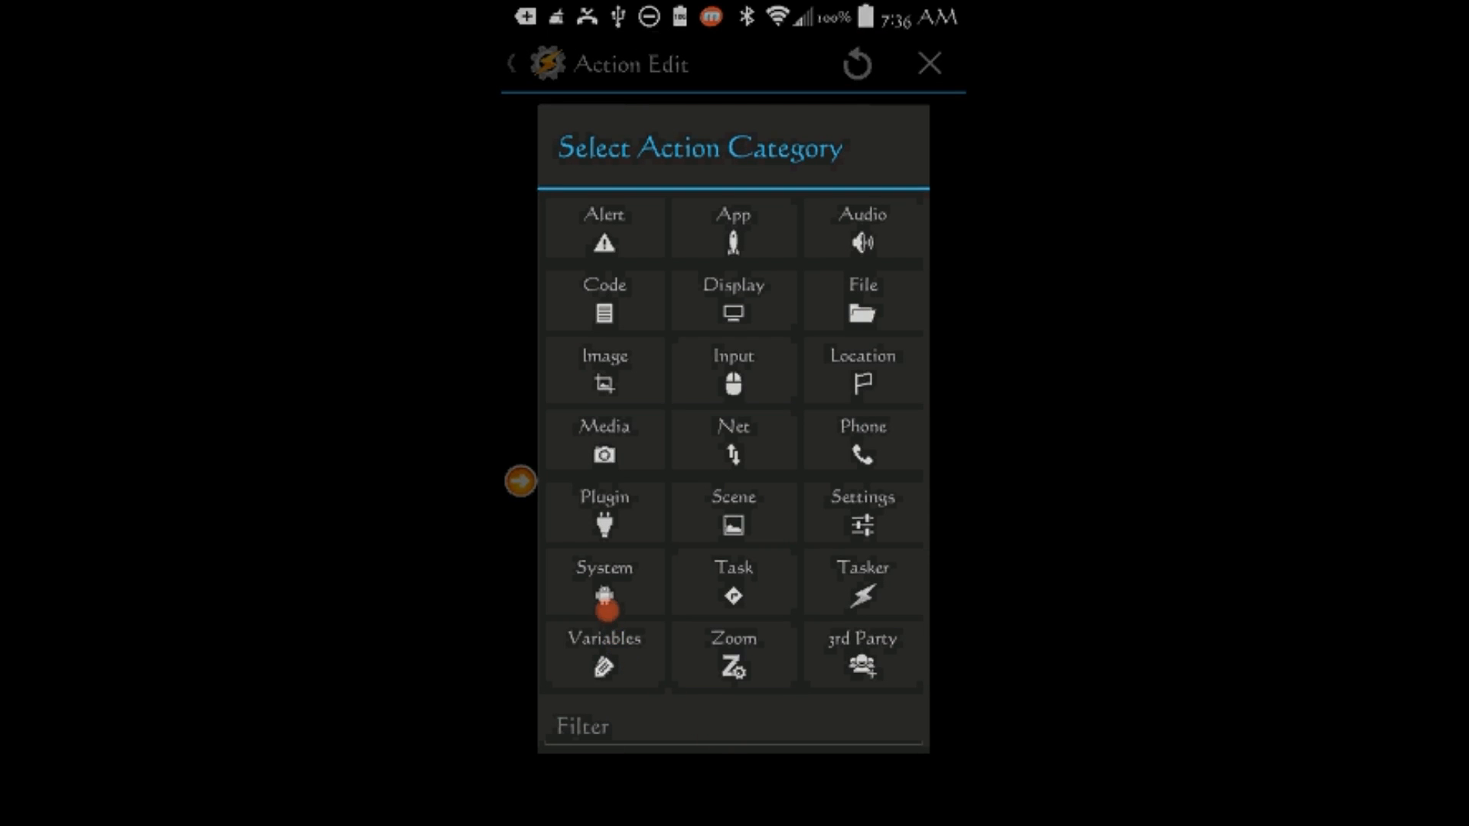
# Step: Add a Variable Set action assigning %Power to usb
pyautogui.click(603, 652)
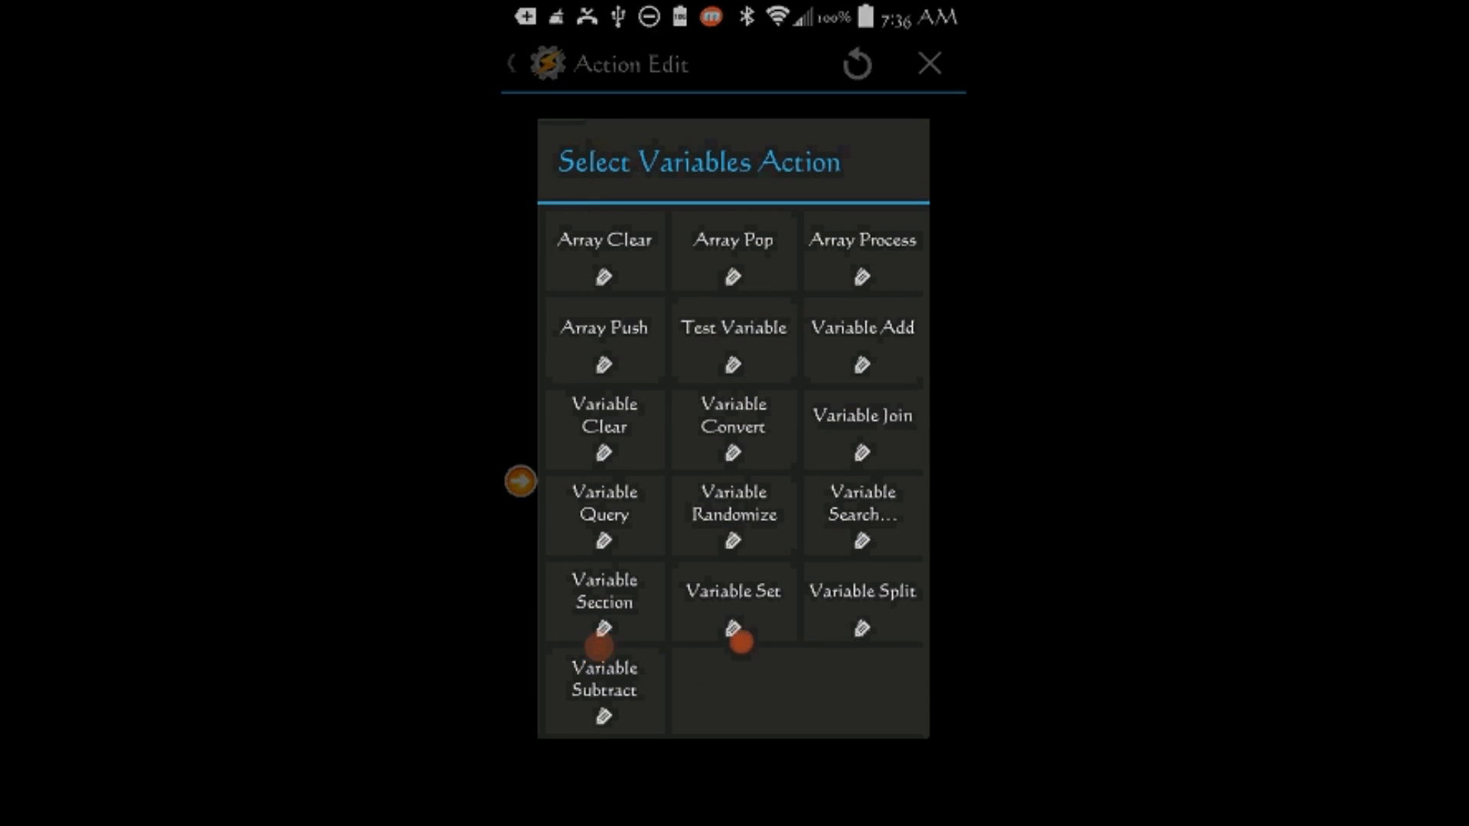
pyautogui.click(734, 589)
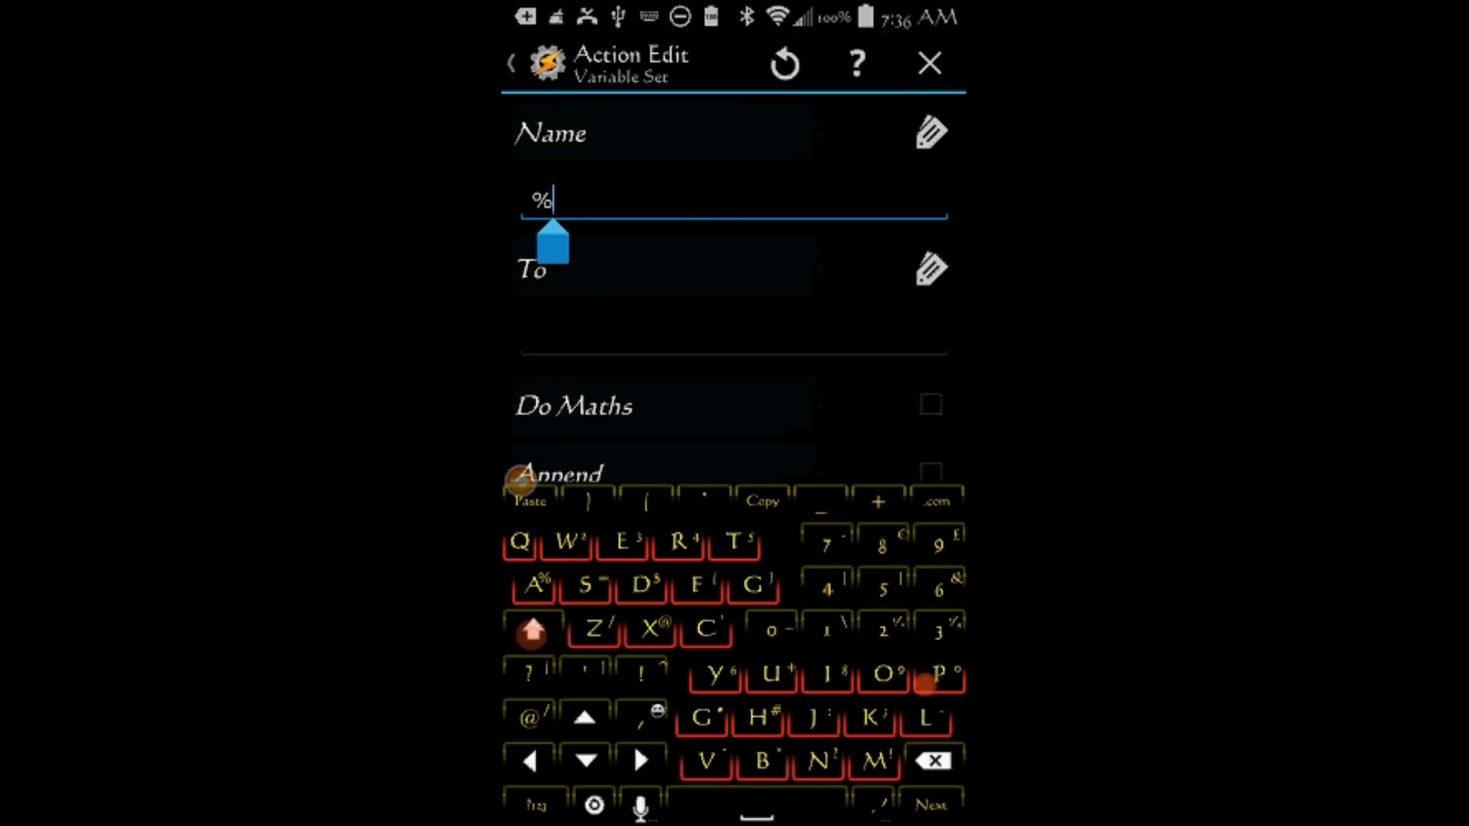
pyautogui.click(937, 674)
pyautogui.write('Power')
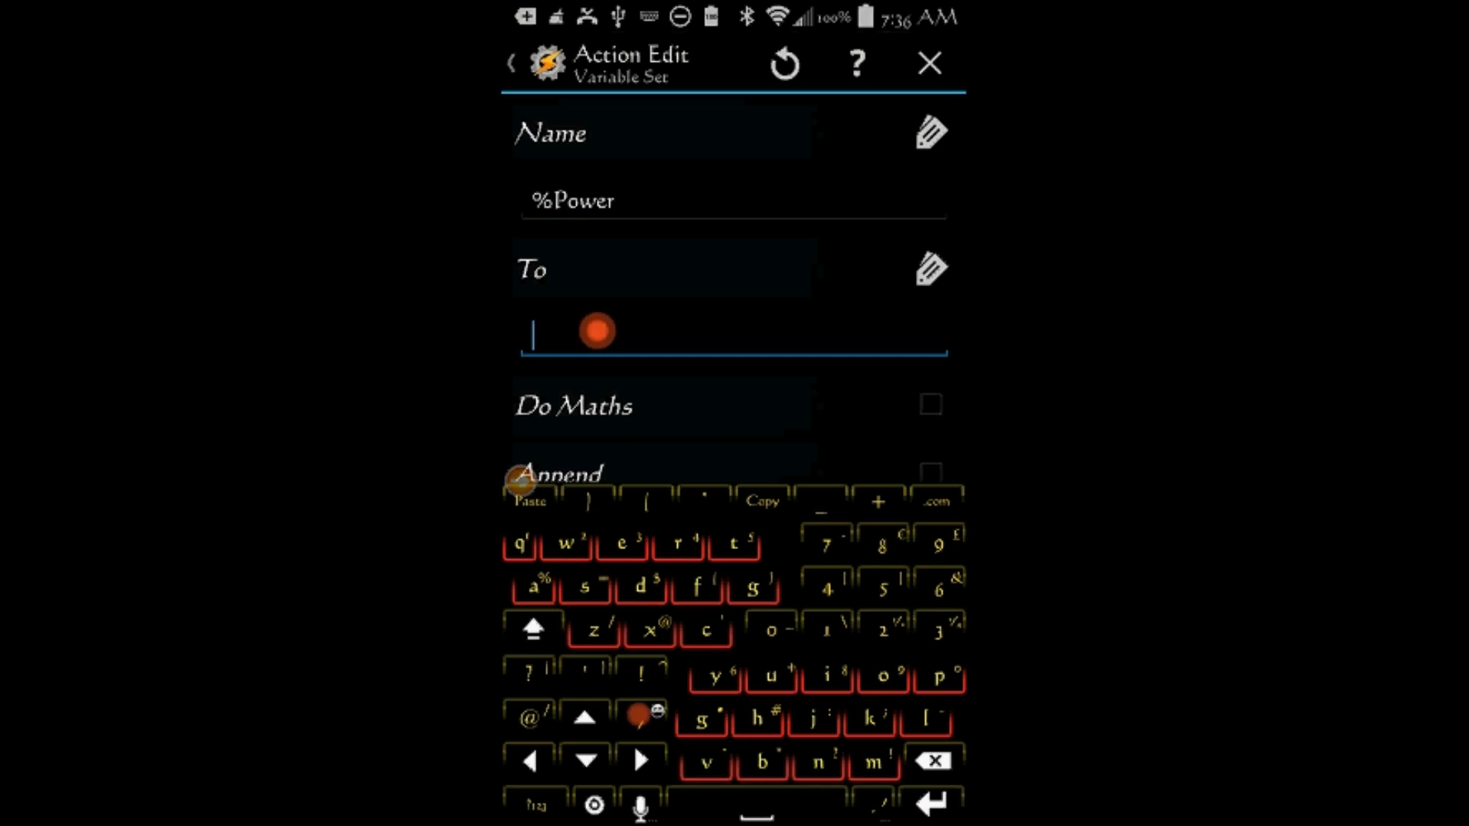
pyautogui.click(770, 675)
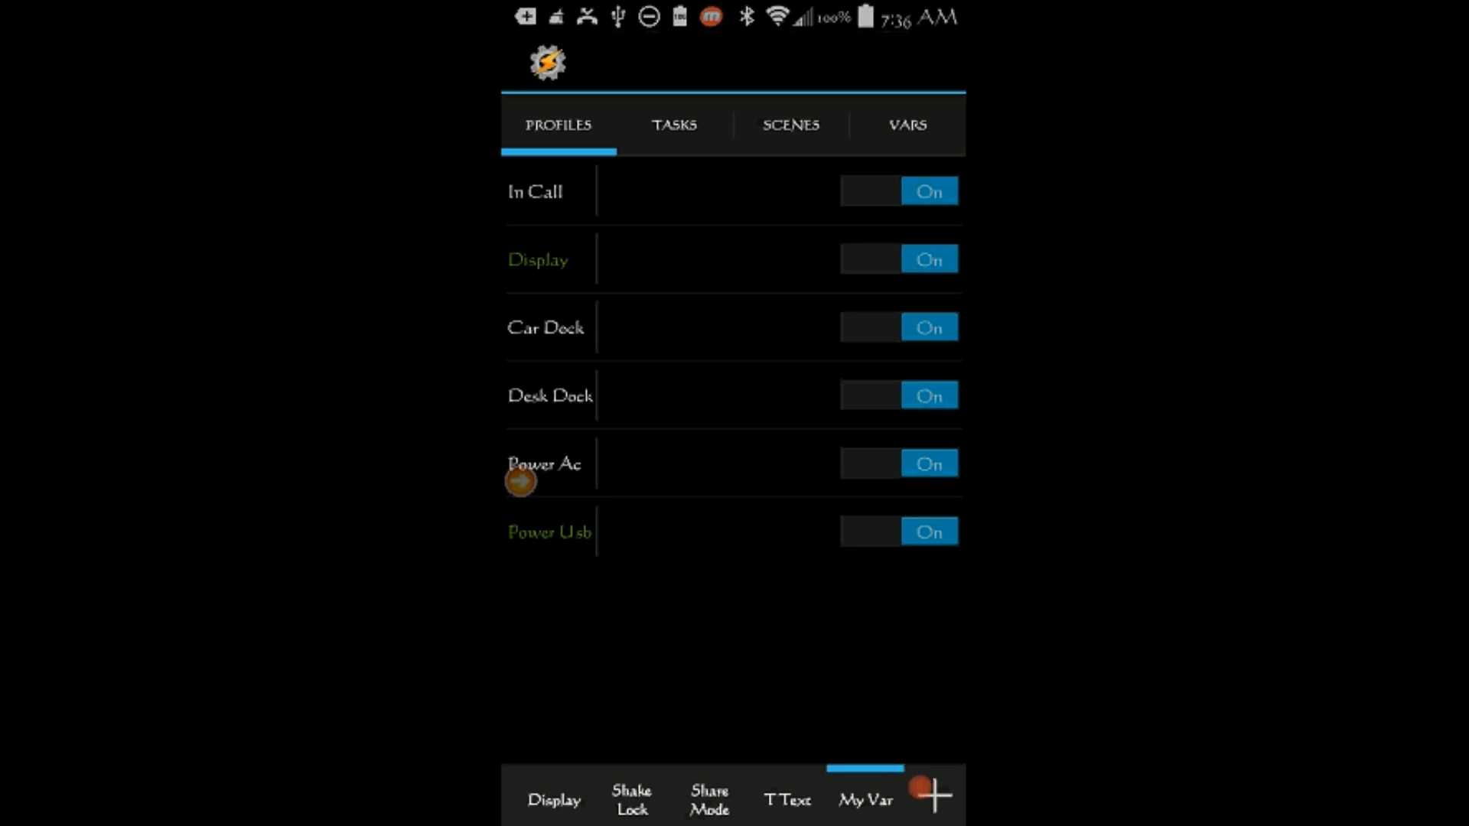
# Step: Create a profile named No Power
pyautogui.click(934, 795)
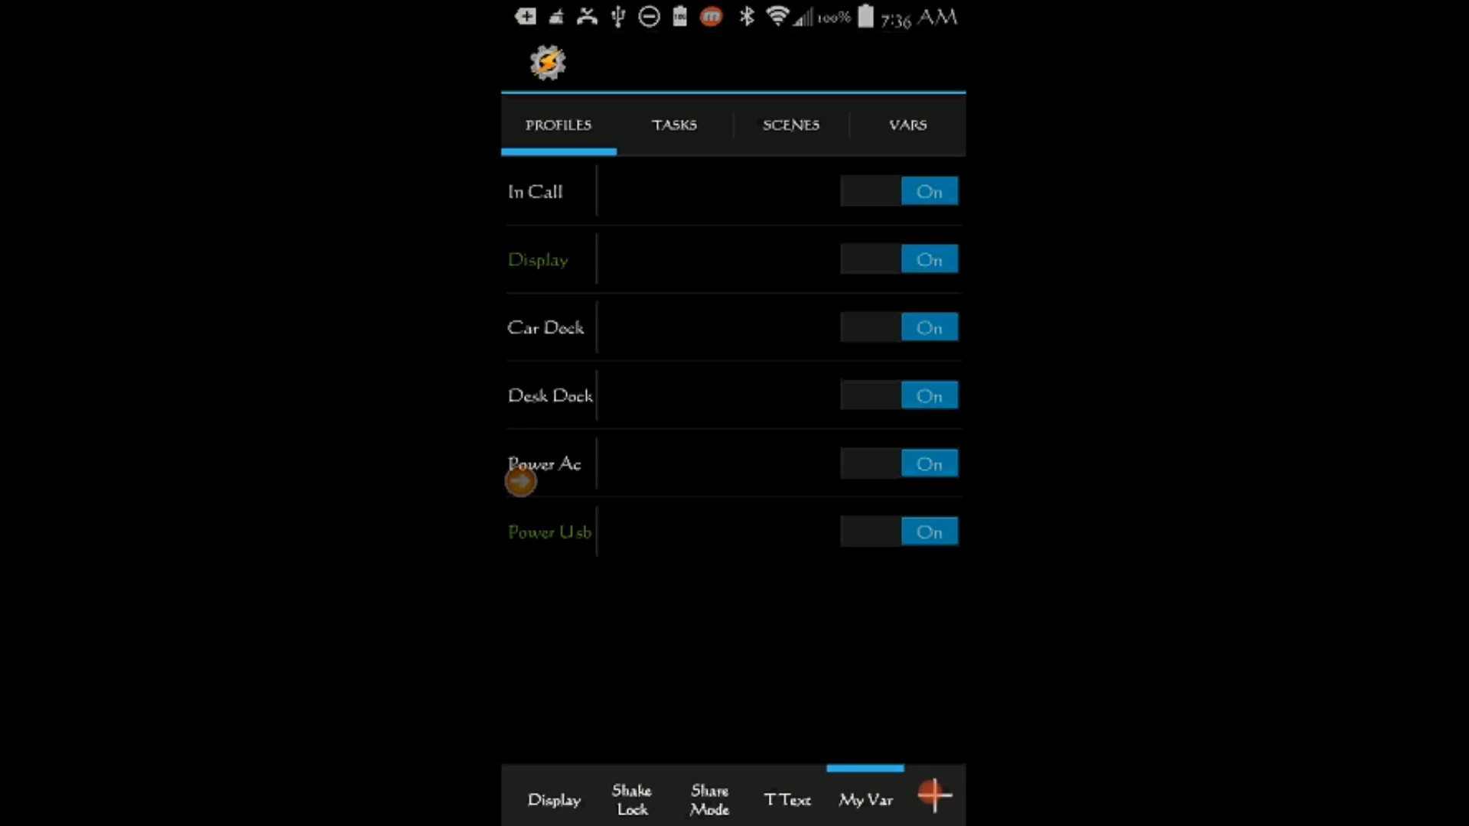
pyautogui.click(934, 794)
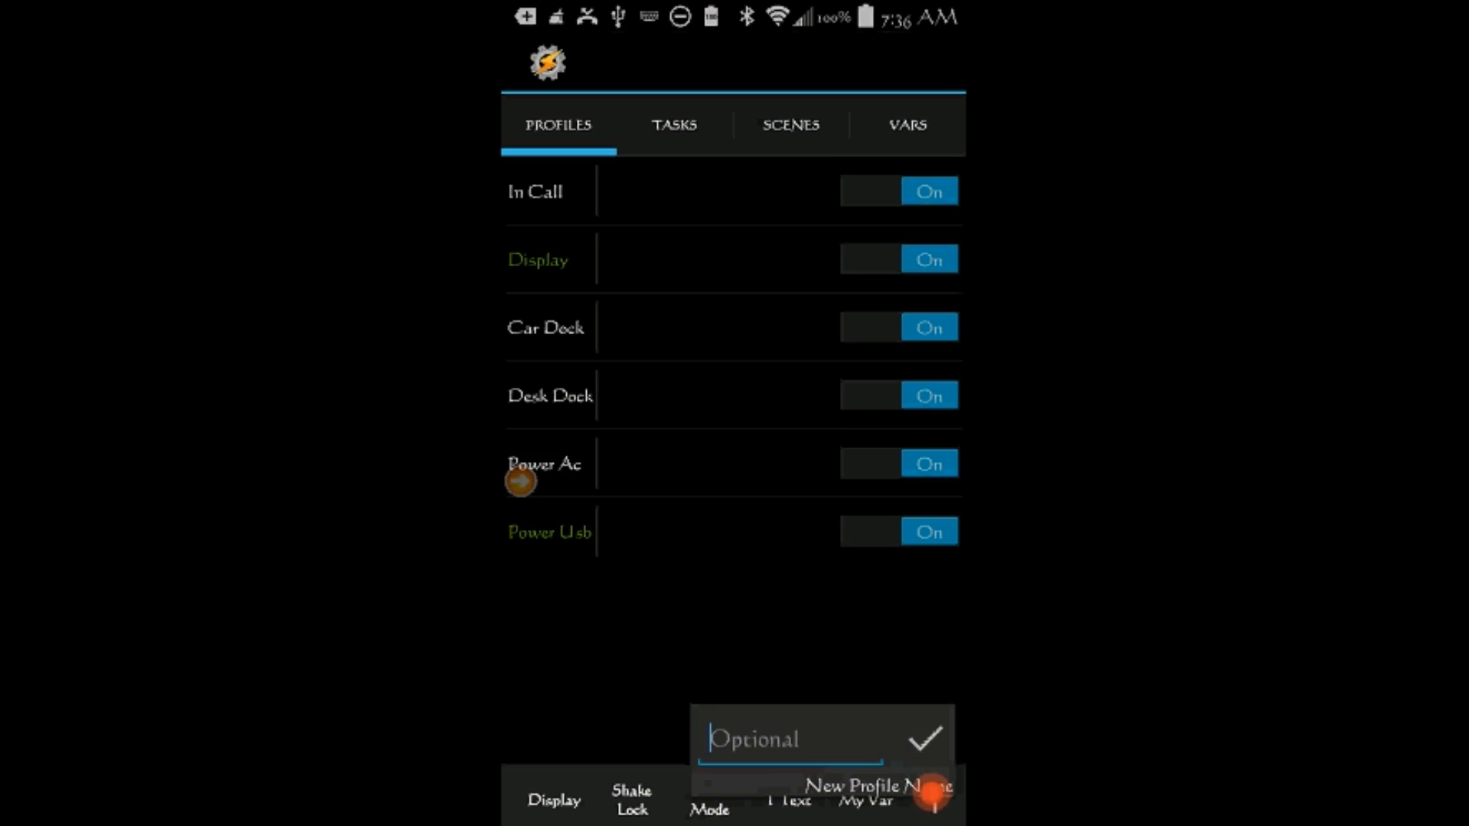
pyautogui.click(790, 738)
pyautogui.write('No P')
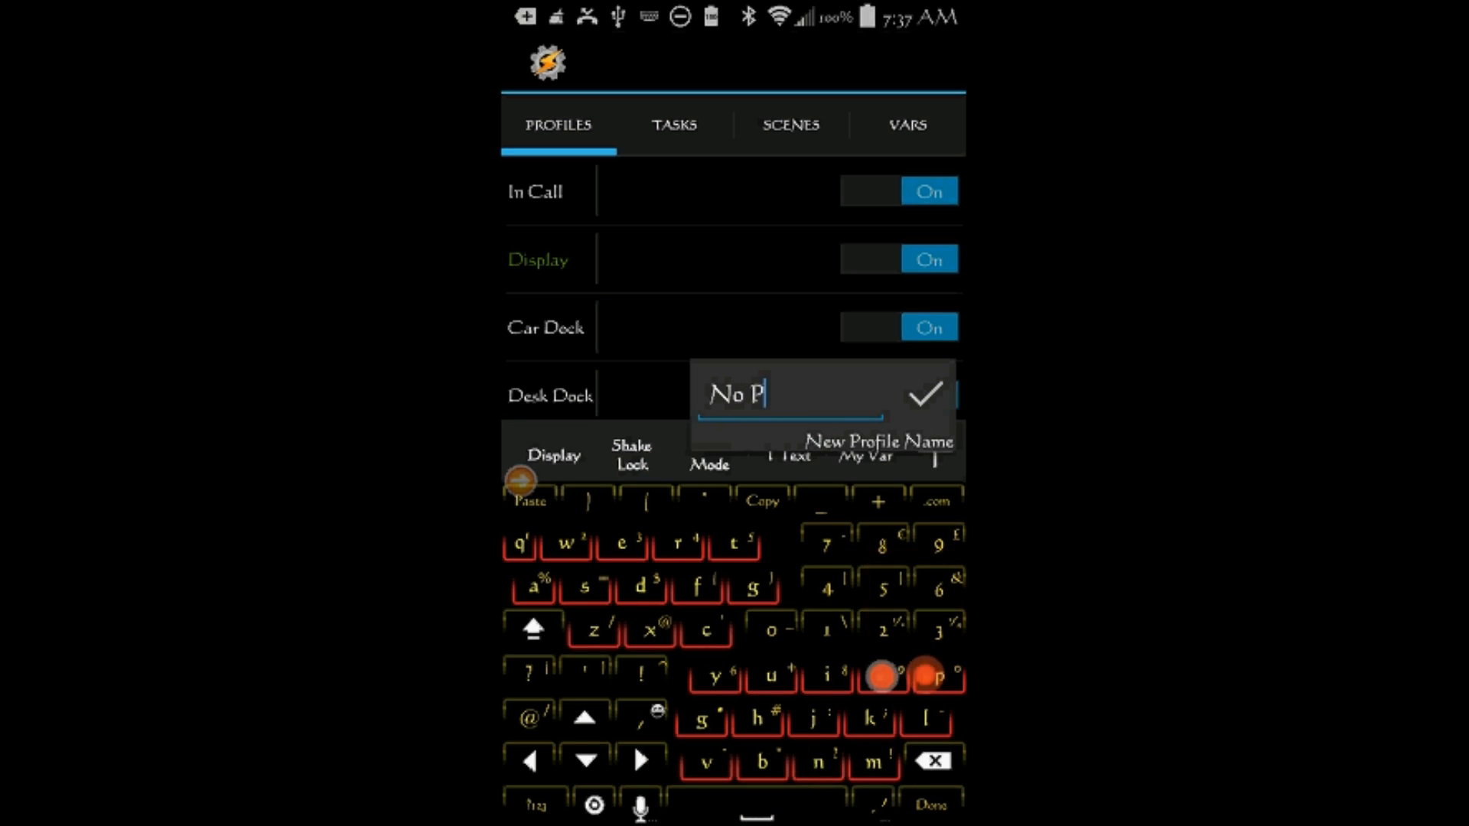
pyautogui.write('owe')
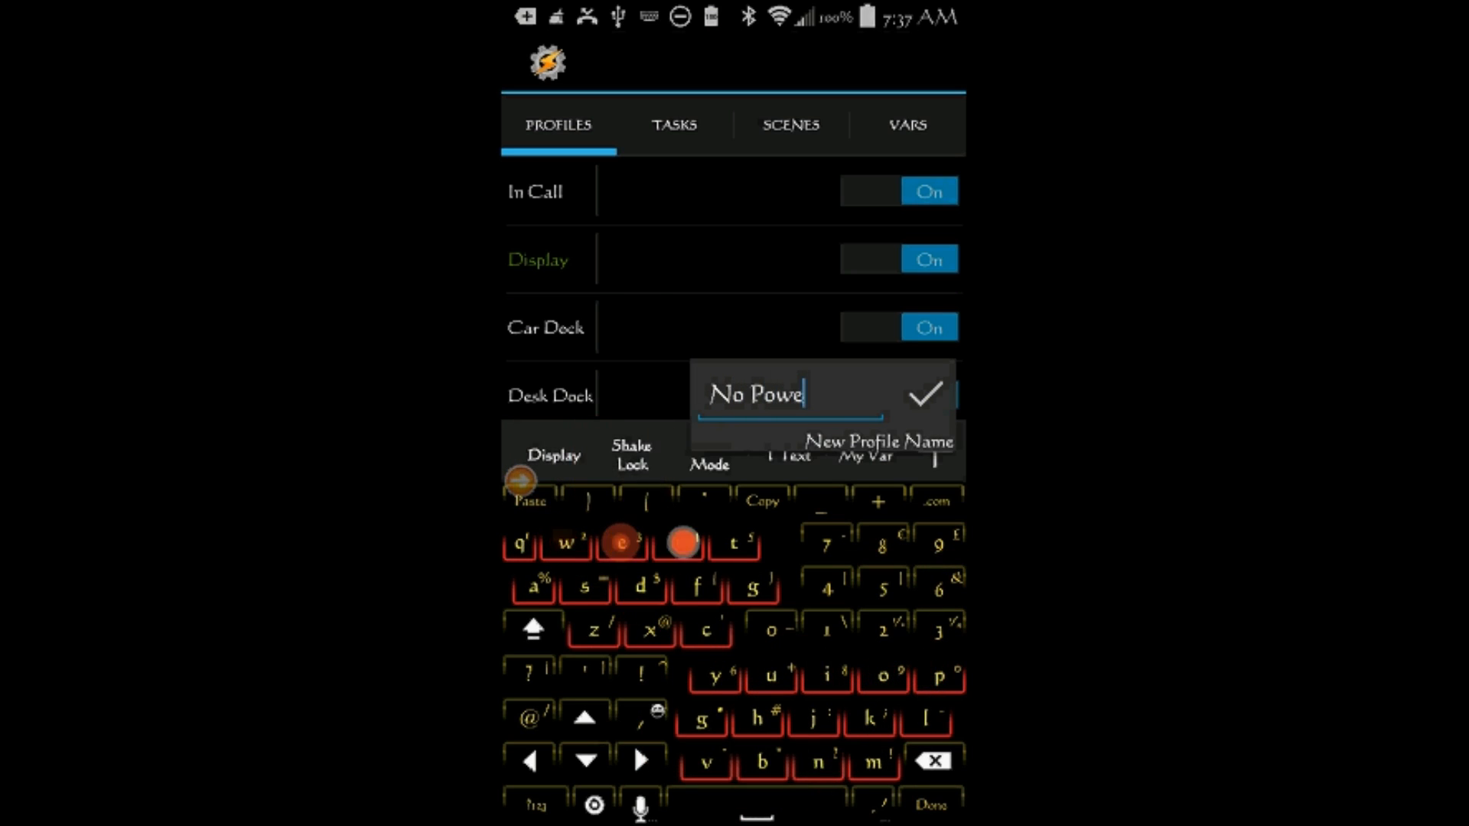
pyautogui.write('r')
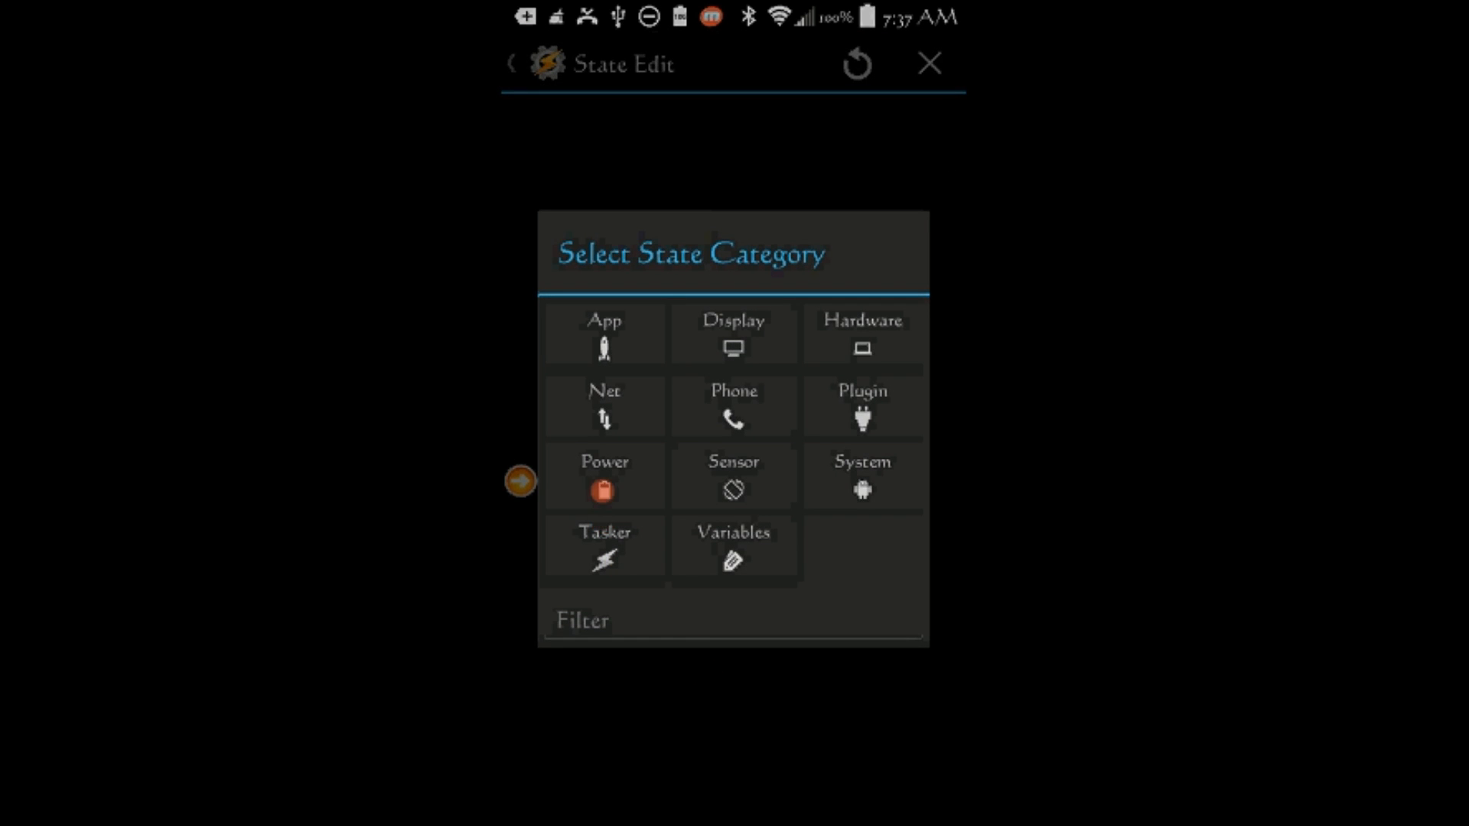
# Step: Give it a Power state context with Source Any and Invert ticked
pyautogui.click(604, 477)
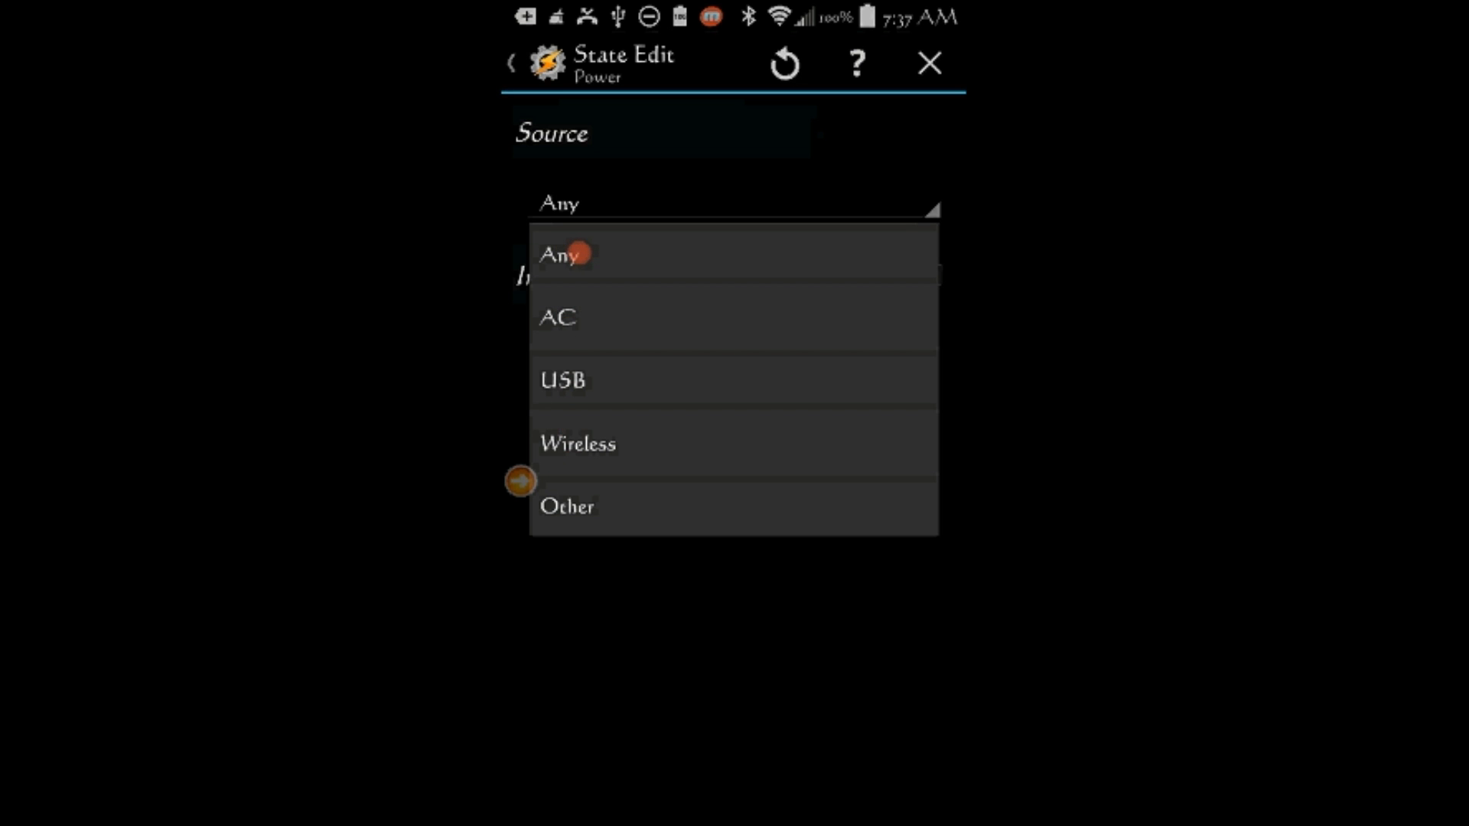
pyautogui.click(558, 254)
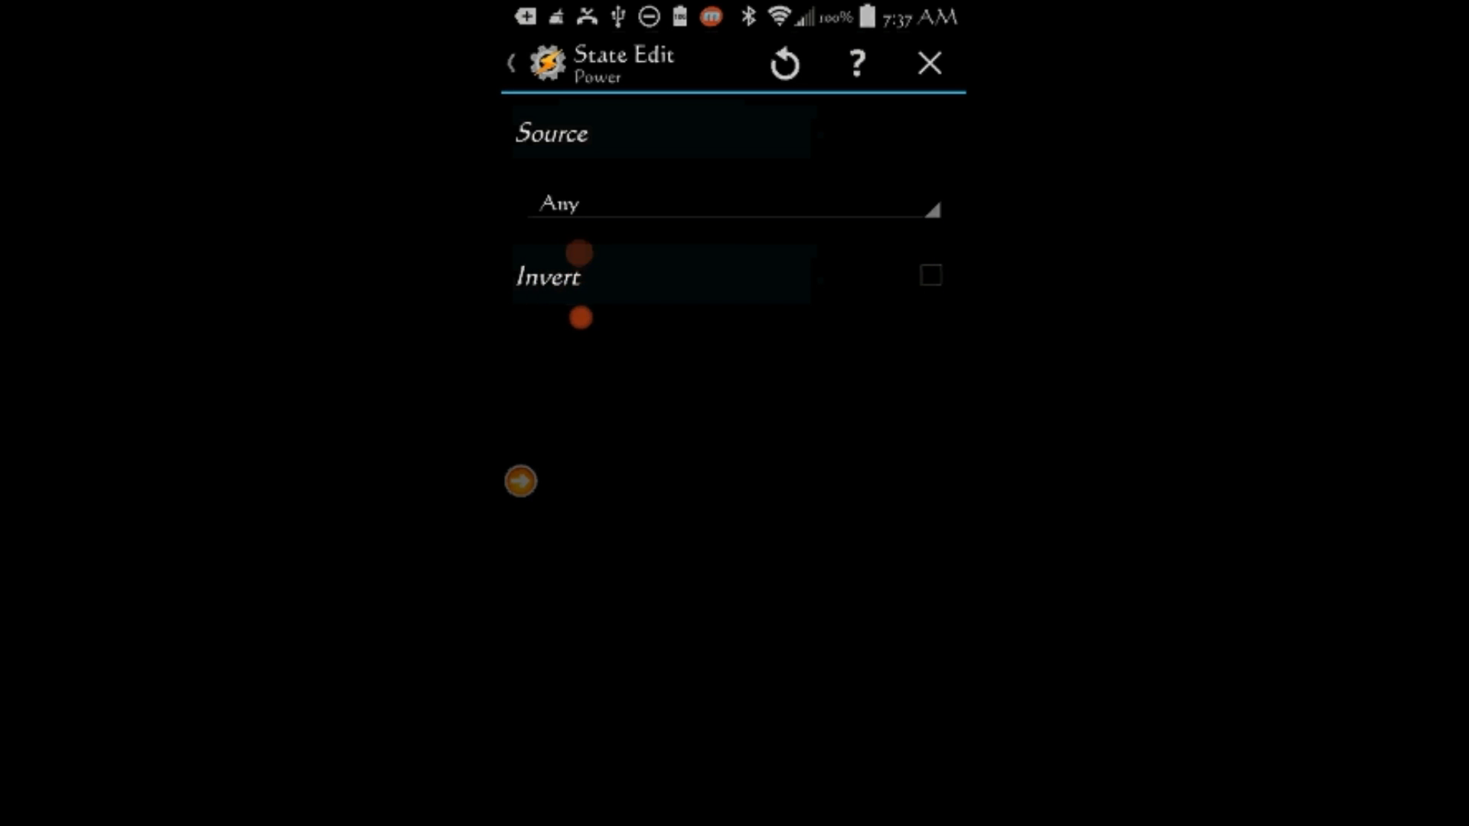
pyautogui.click(930, 275)
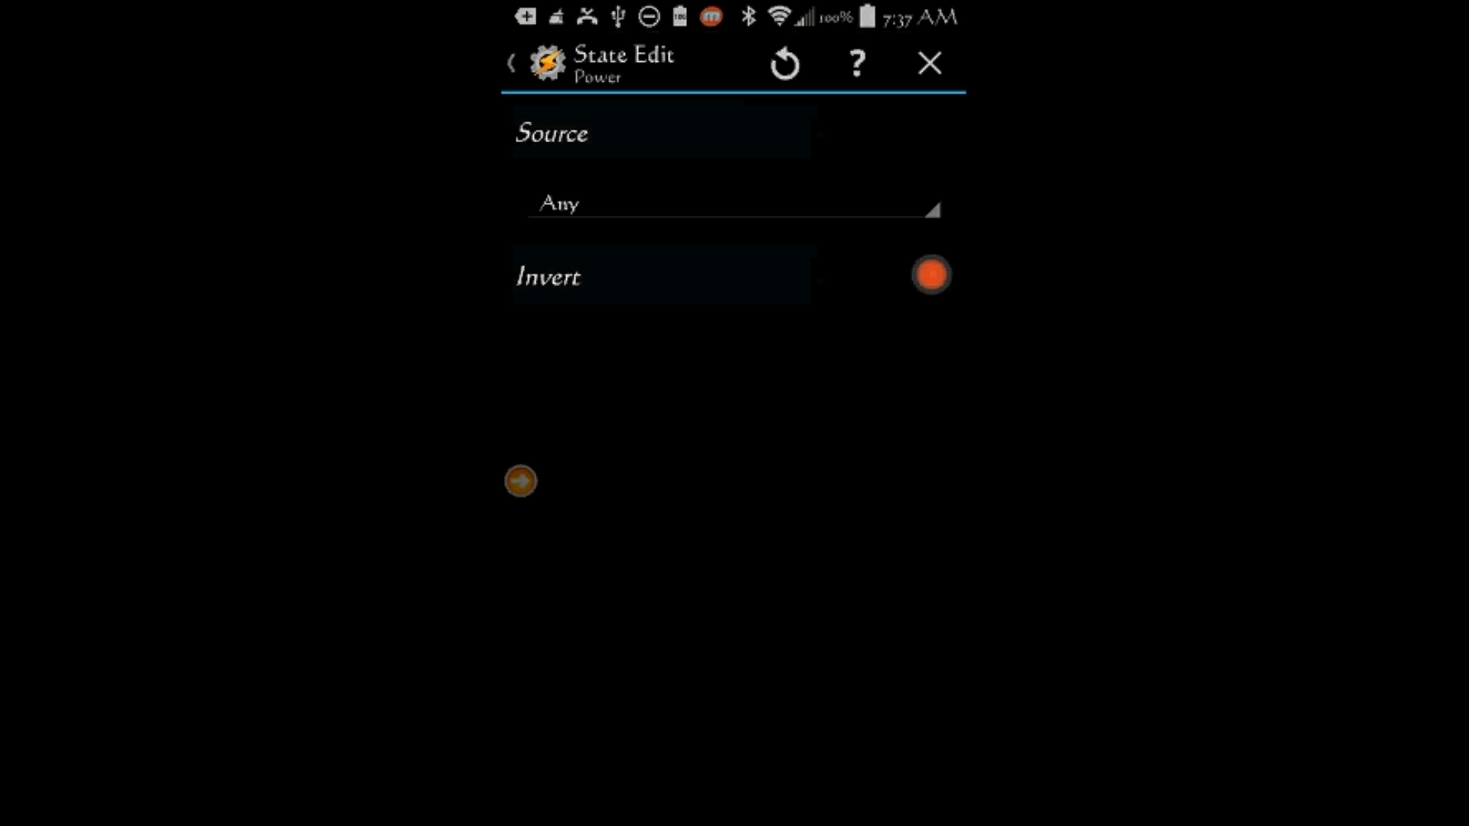
pyautogui.click(930, 275)
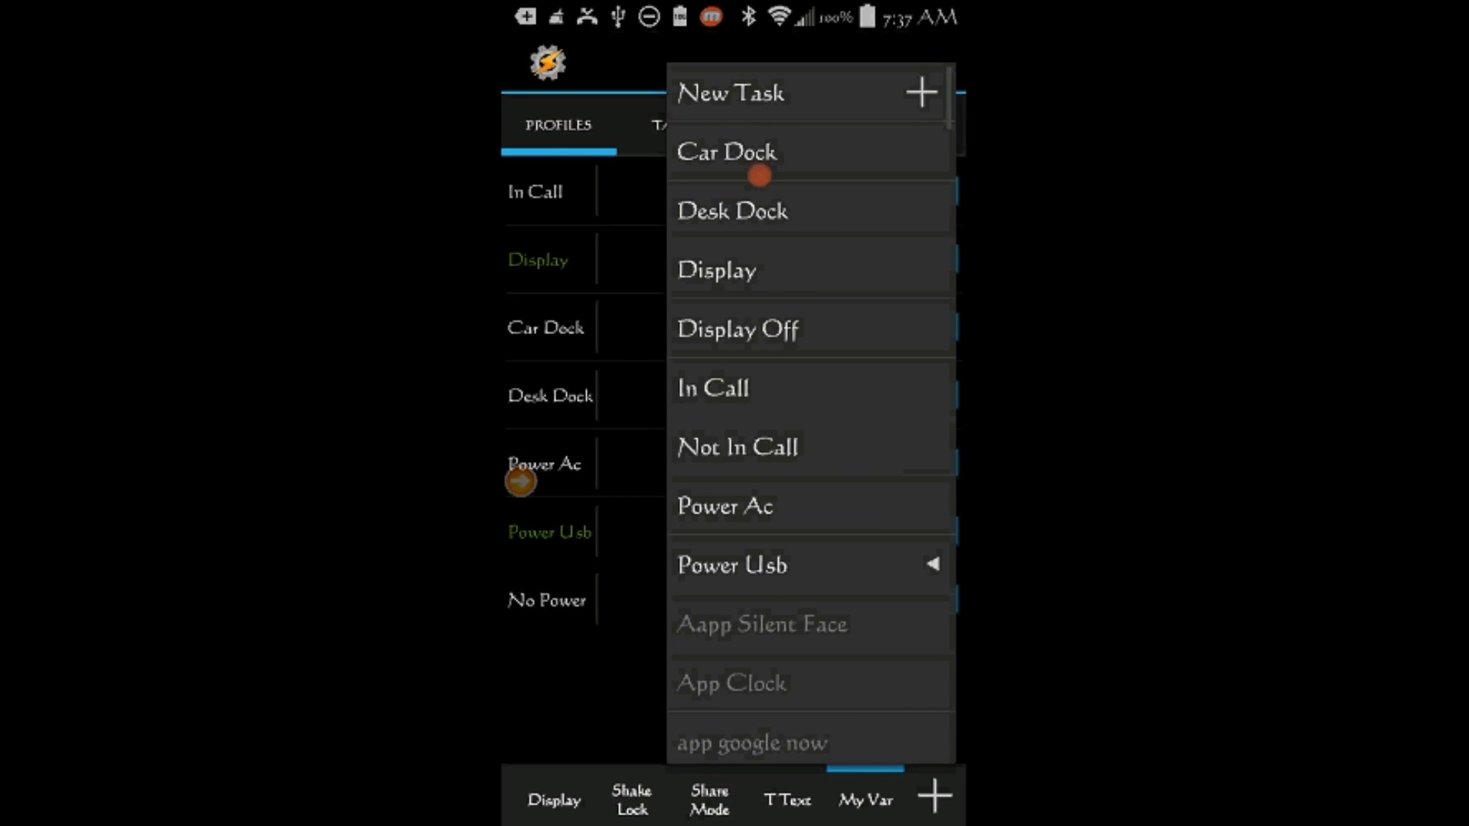
# Step: Create a new task named No Power for the No Power profile
pyautogui.click(730, 93)
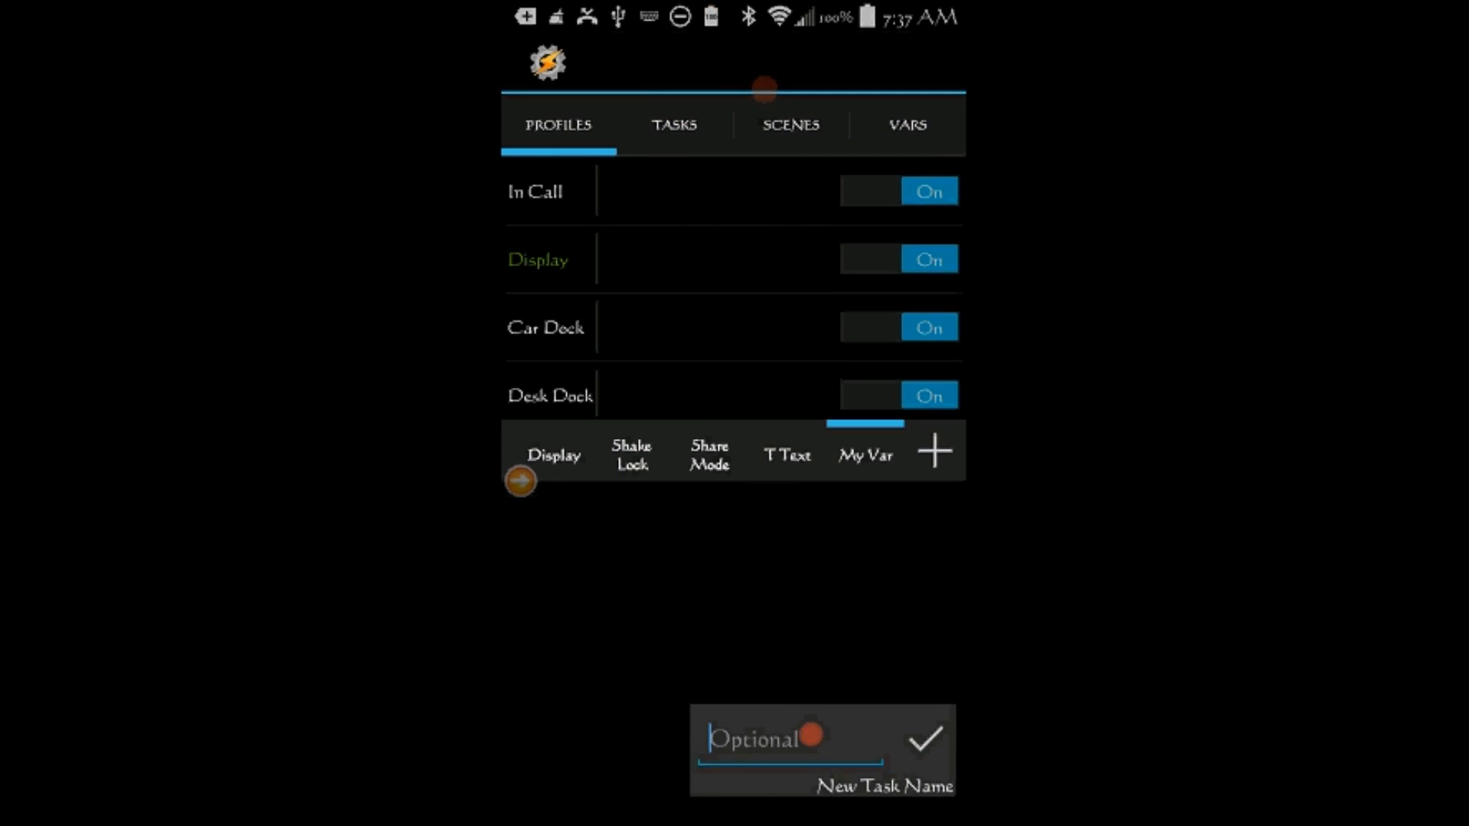
pyautogui.click(789, 739)
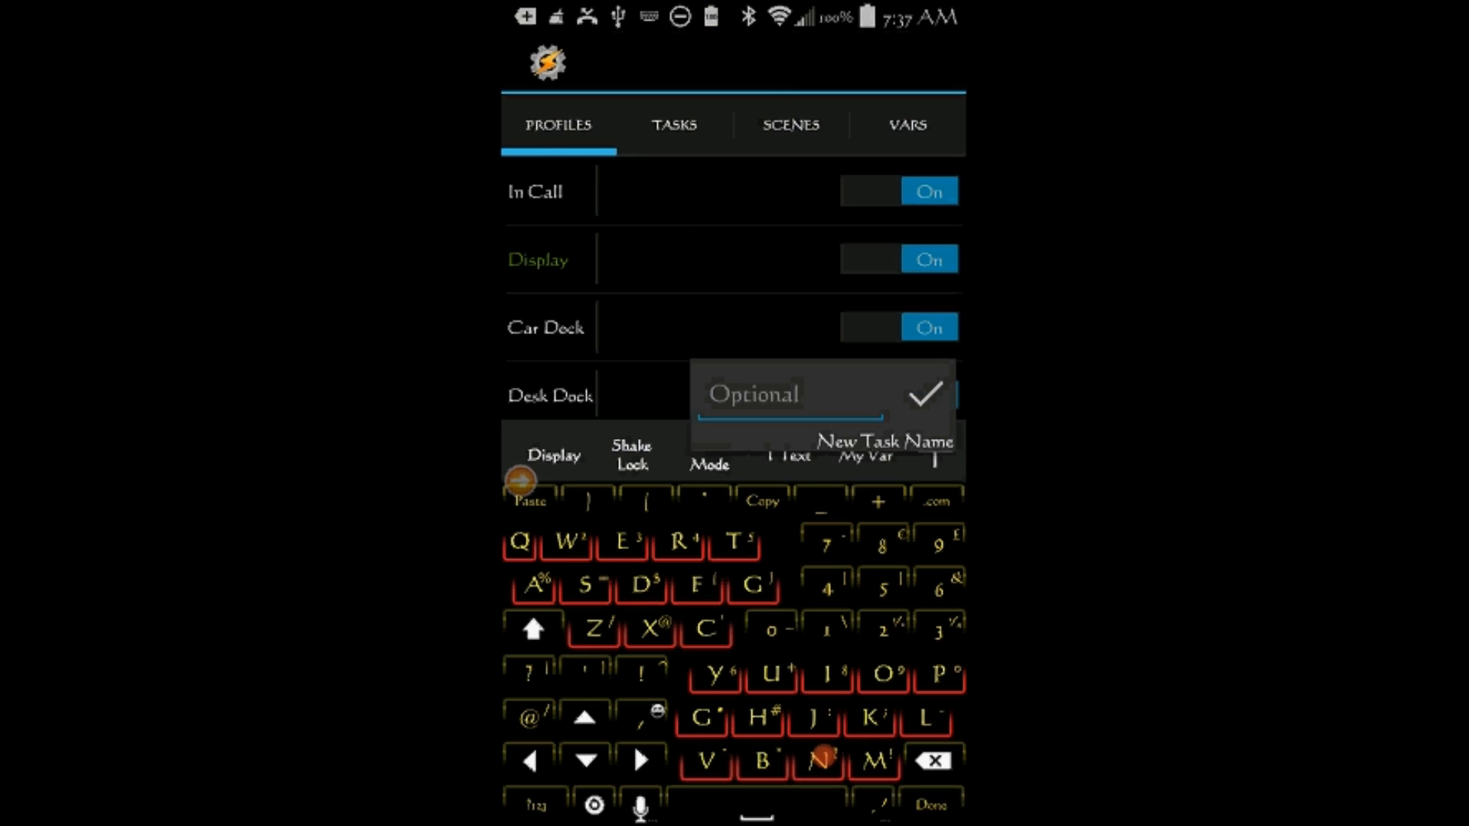
pyautogui.write('No')
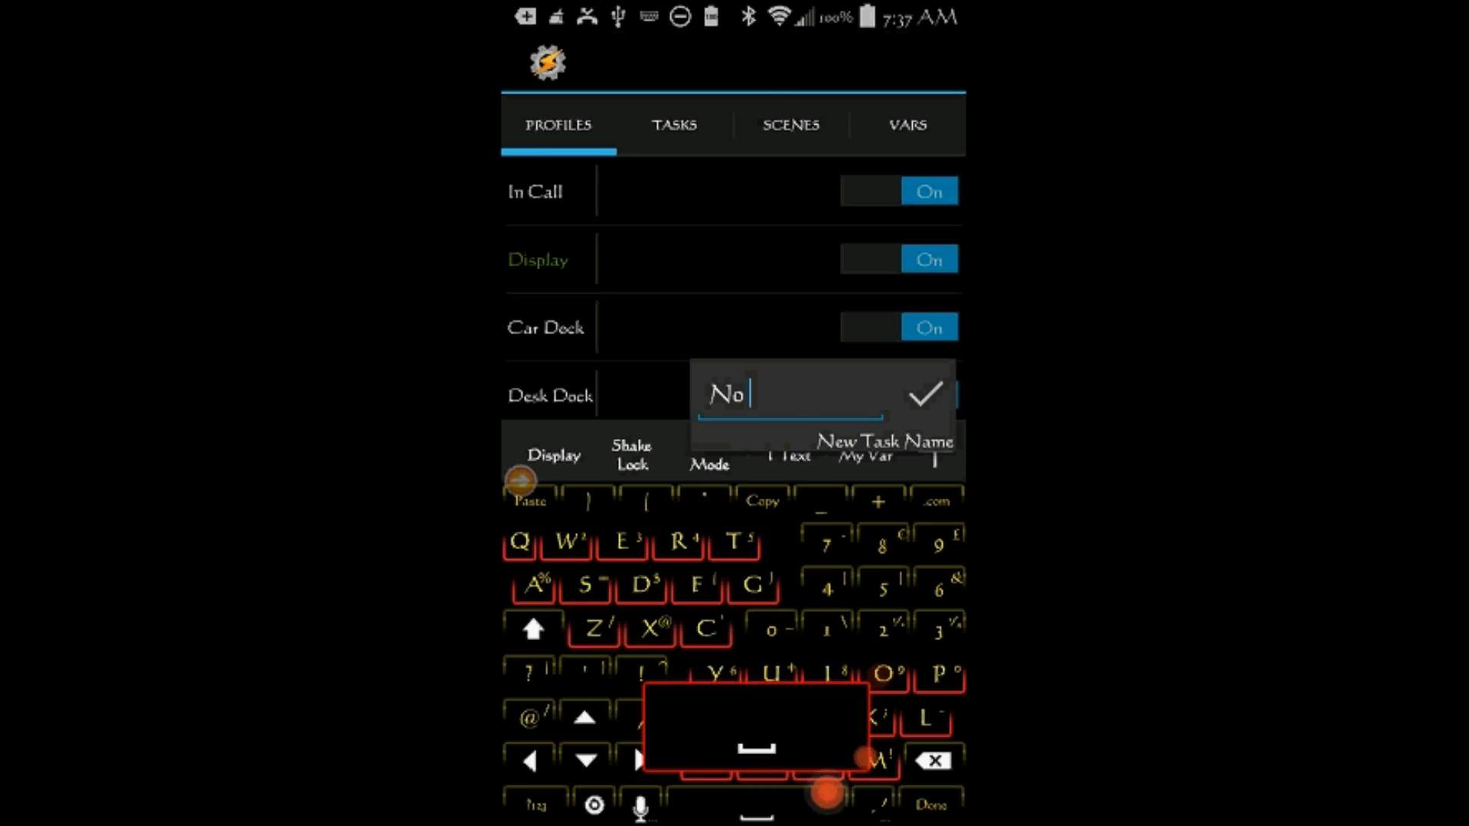
pyautogui.write('Po')
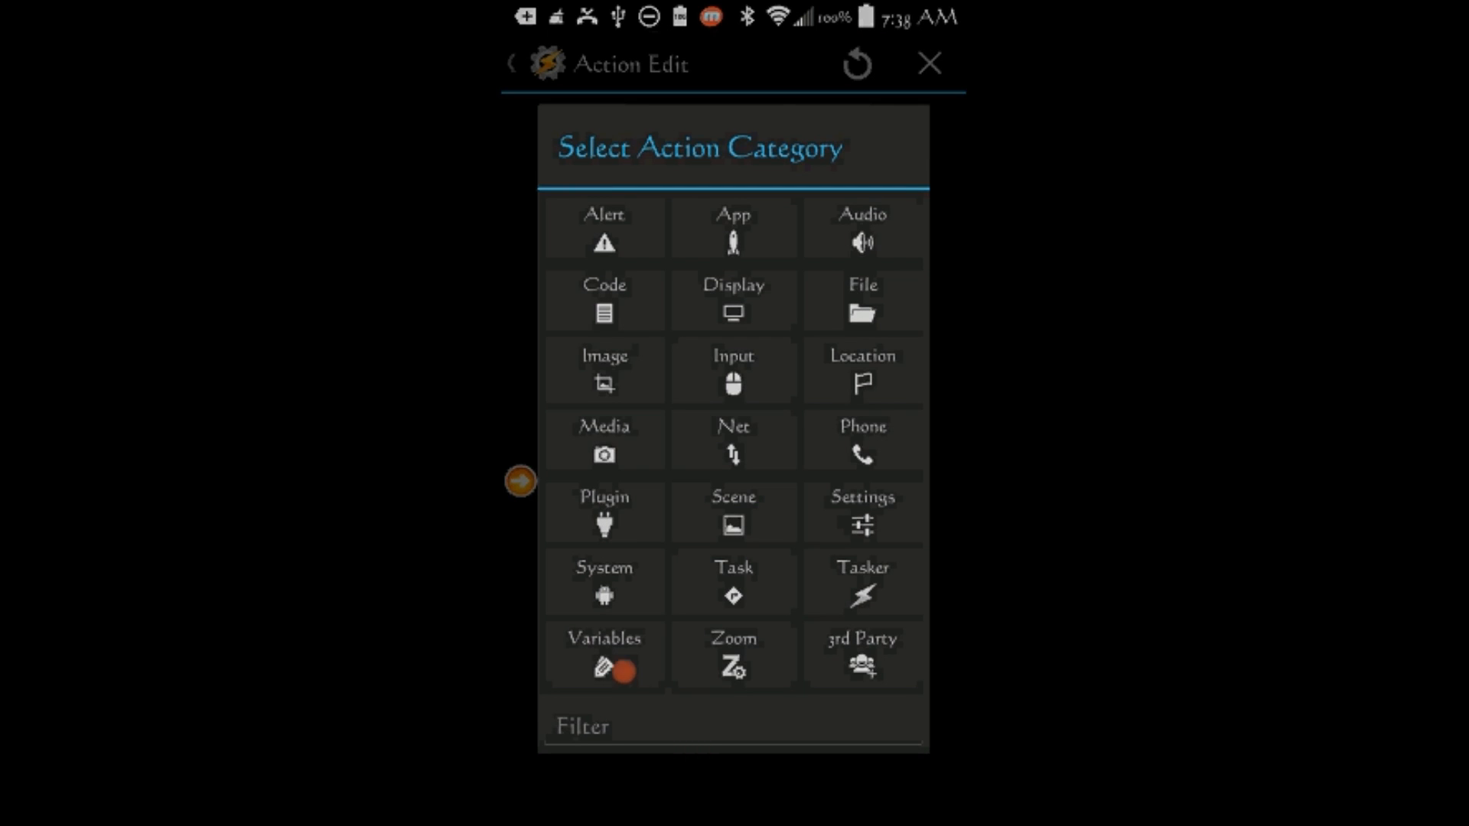
# Step: Add a Variable Set action assigning %Power to none and save it
pyautogui.click(604, 653)
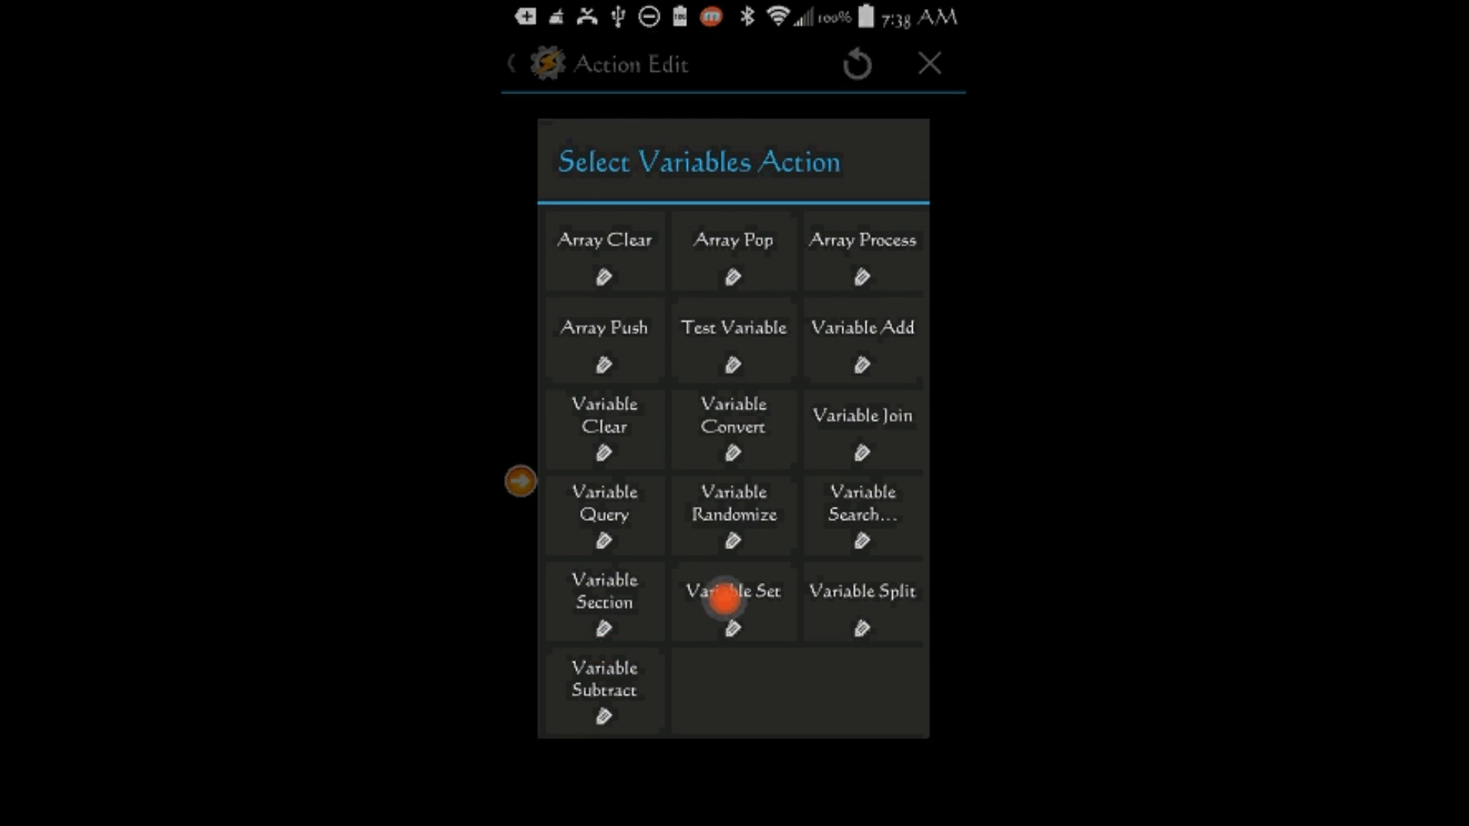
pyautogui.click(733, 589)
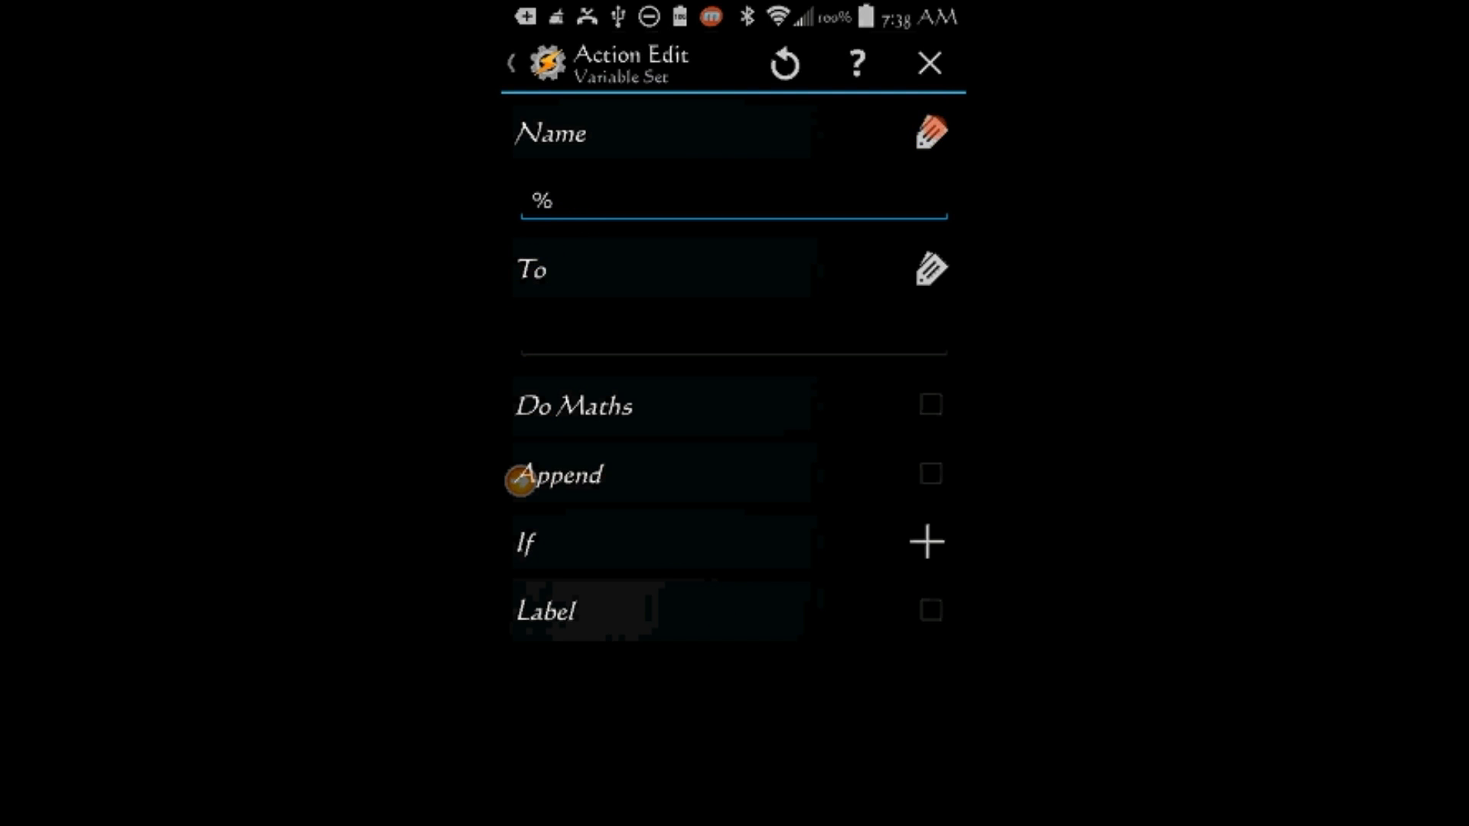
pyautogui.click(731, 200)
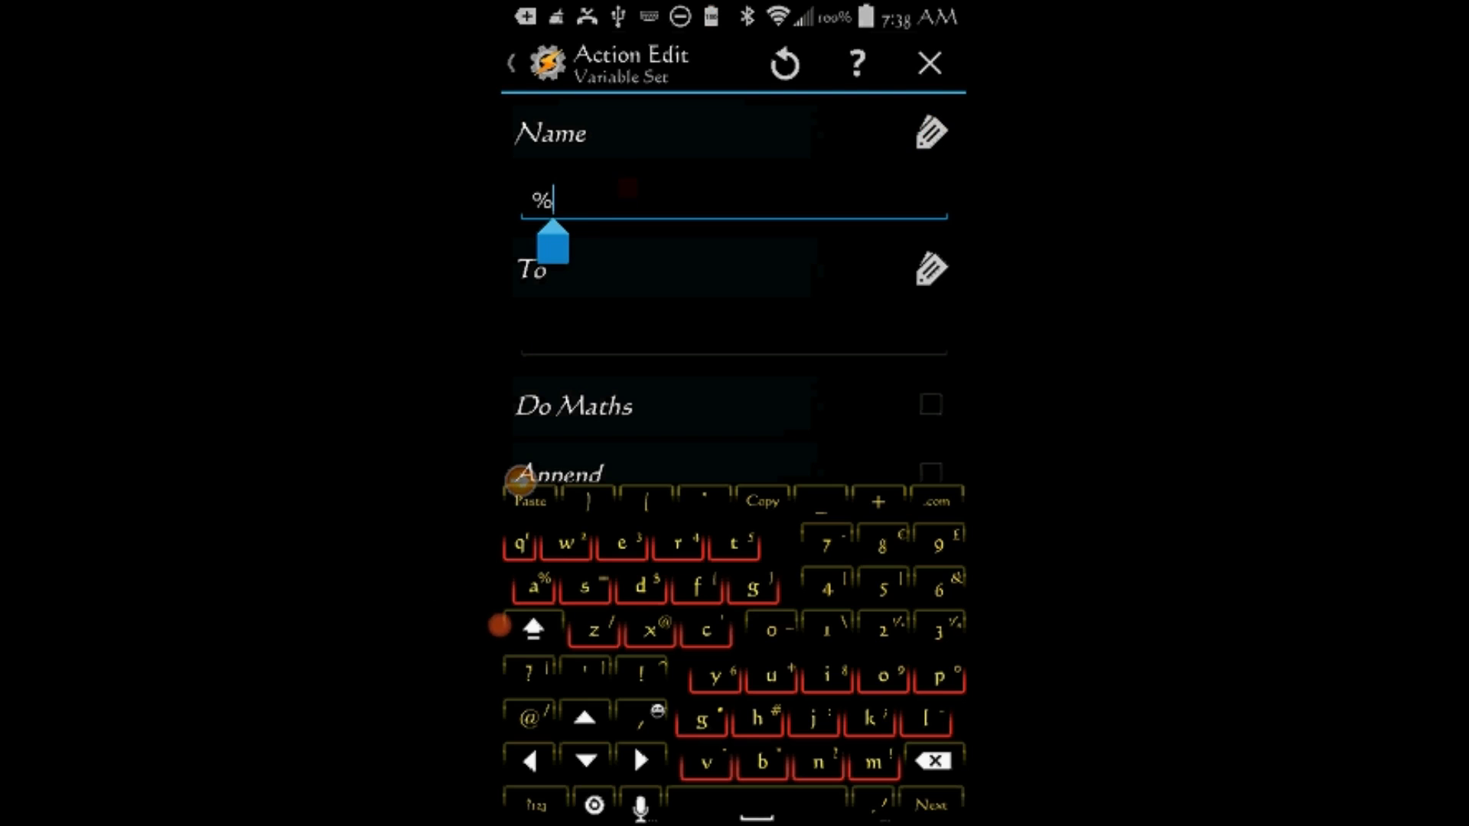
pyautogui.click(531, 629)
pyautogui.write('Power')
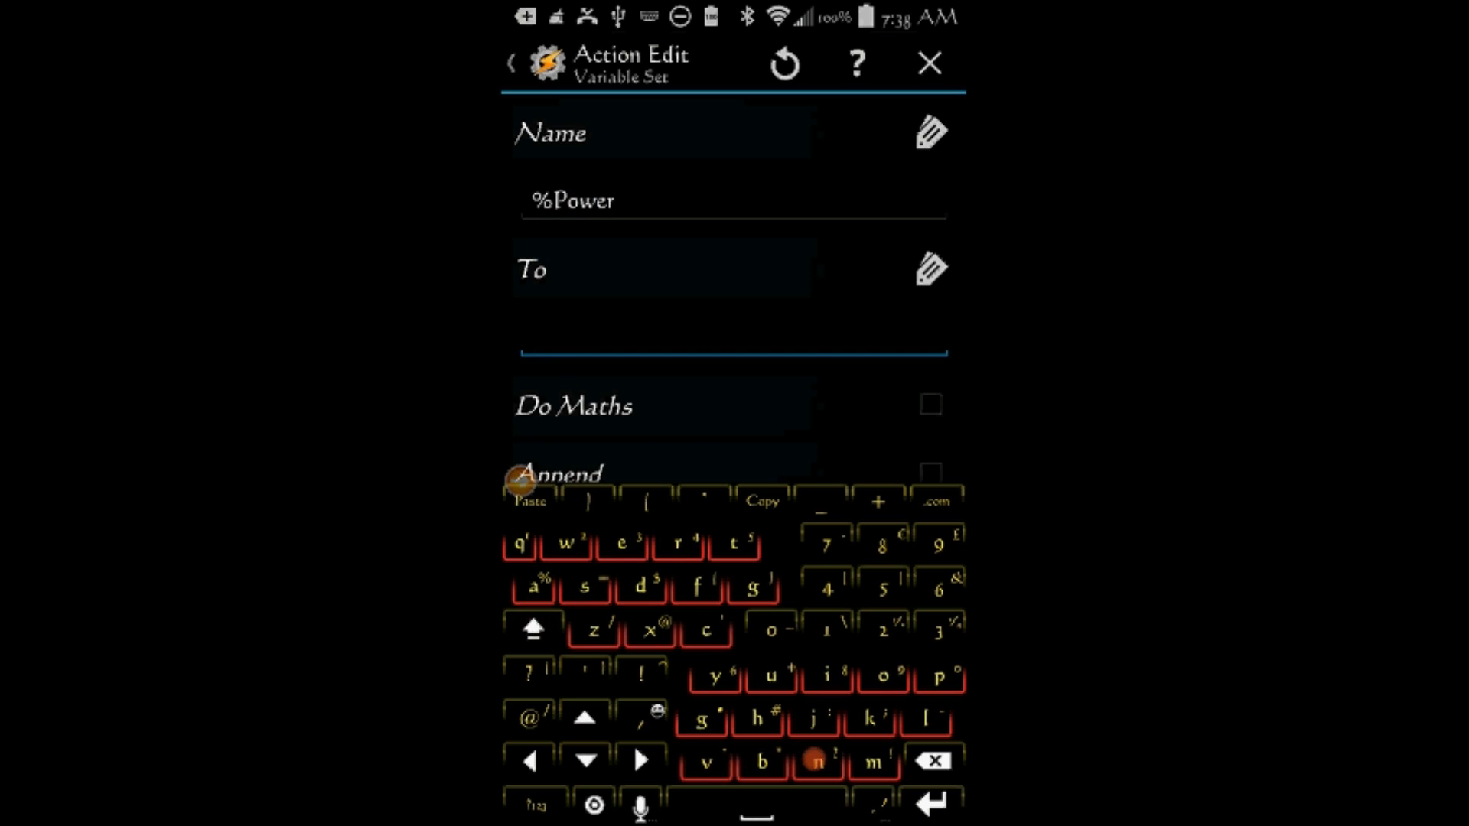
pyautogui.click(730, 337)
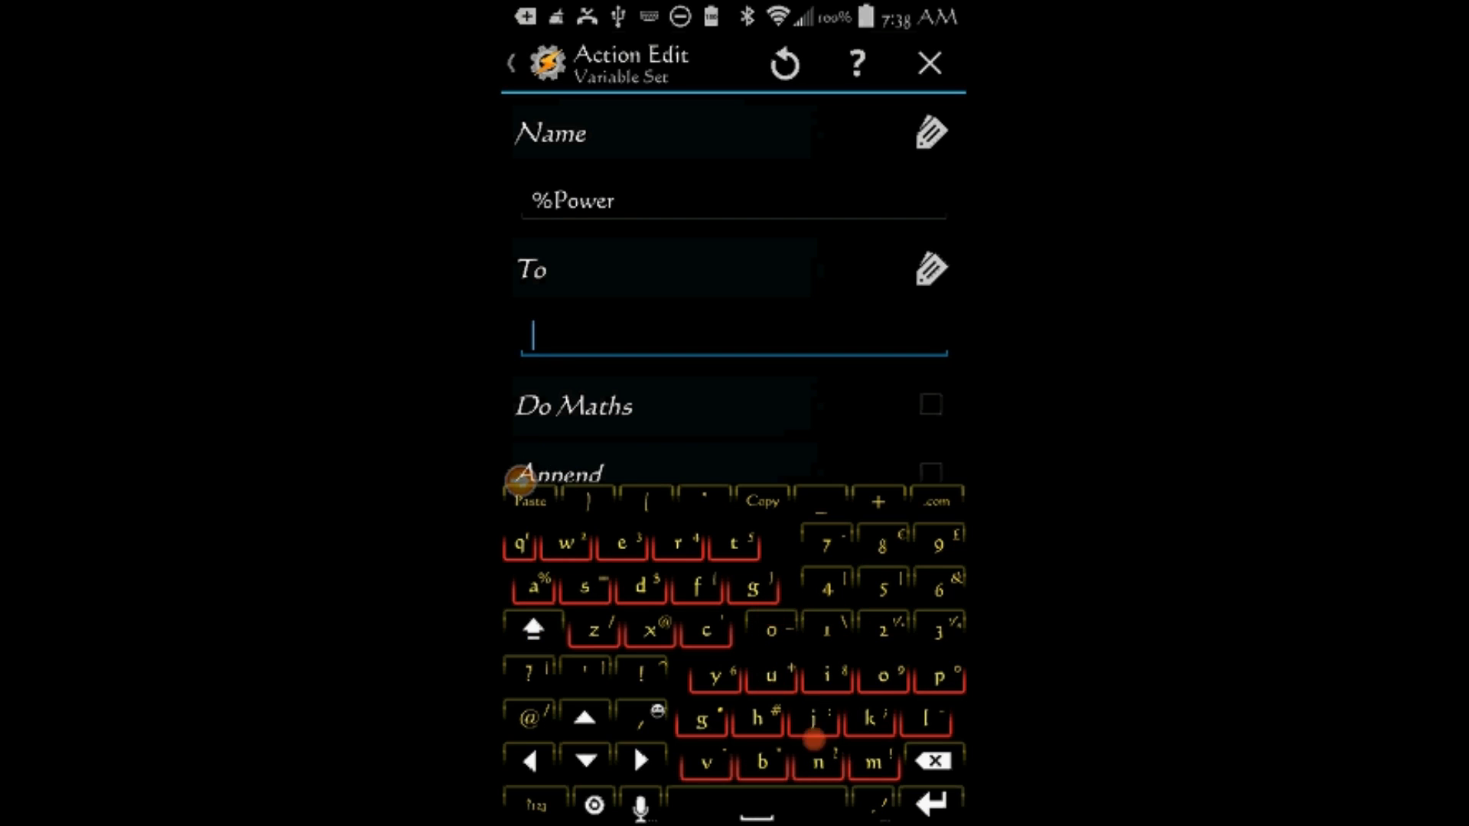
pyautogui.click(817, 760)
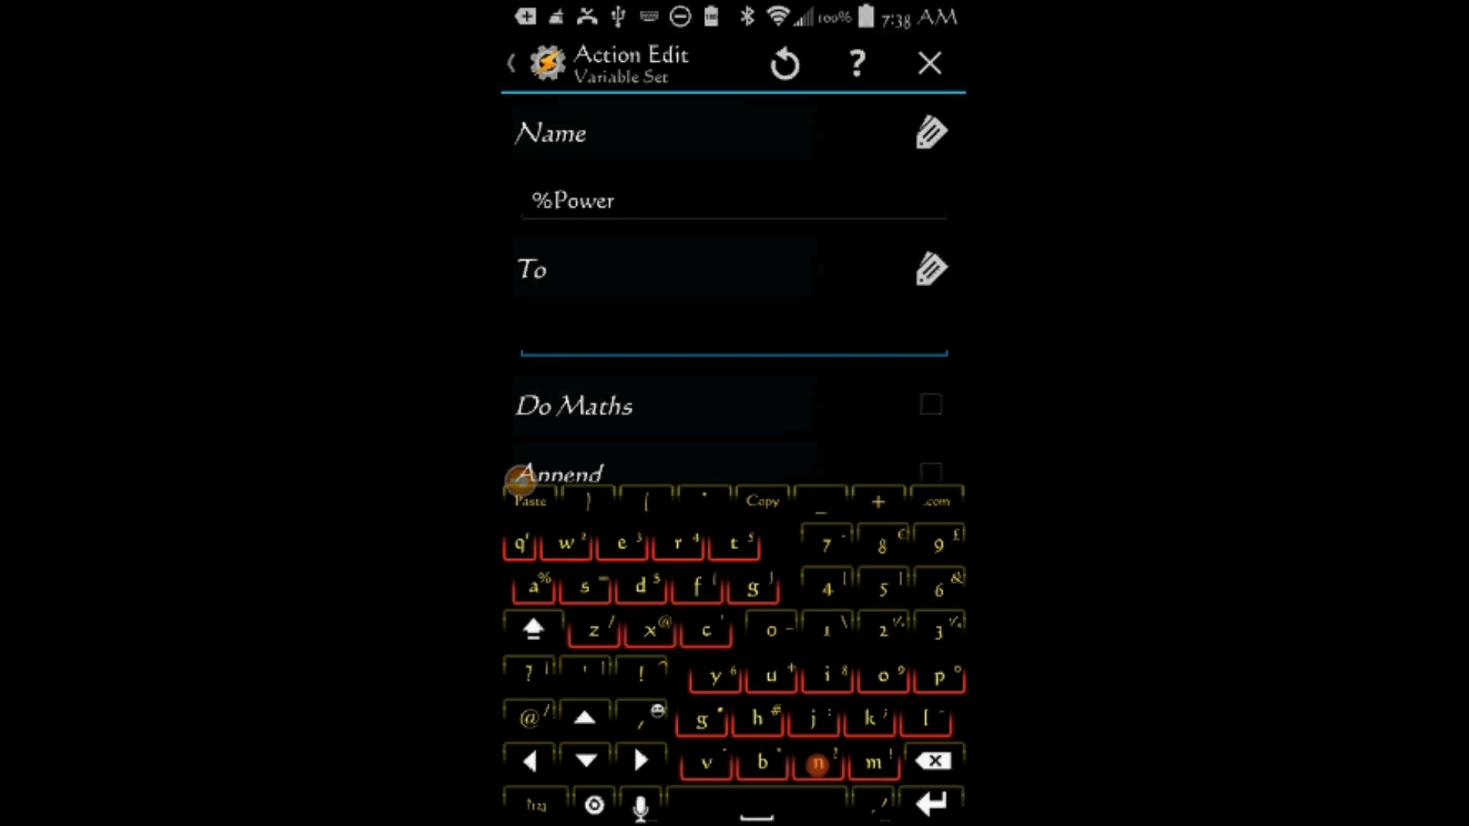
pyautogui.write('none')
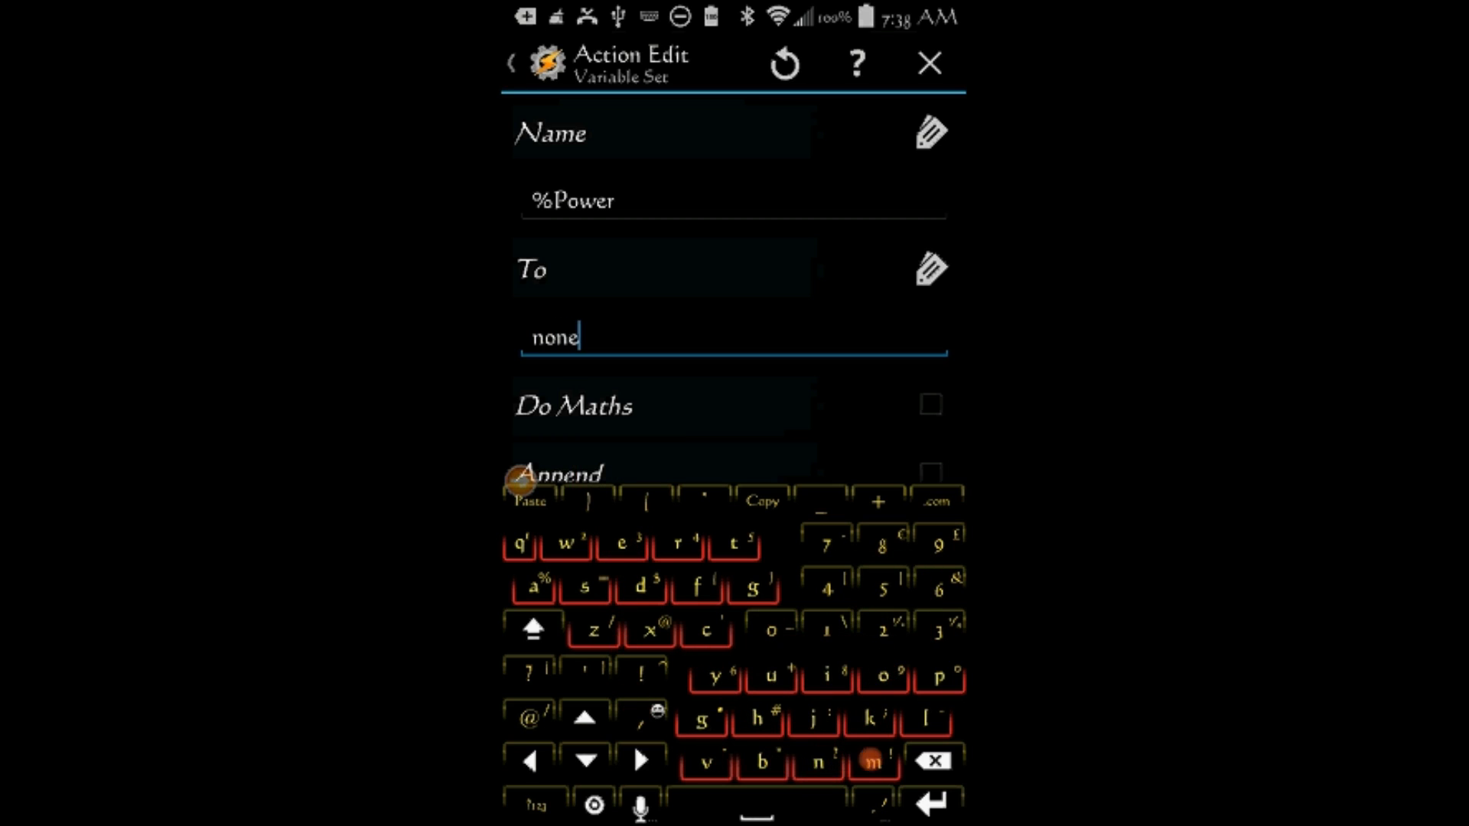
pyautogui.press('BackSpace')
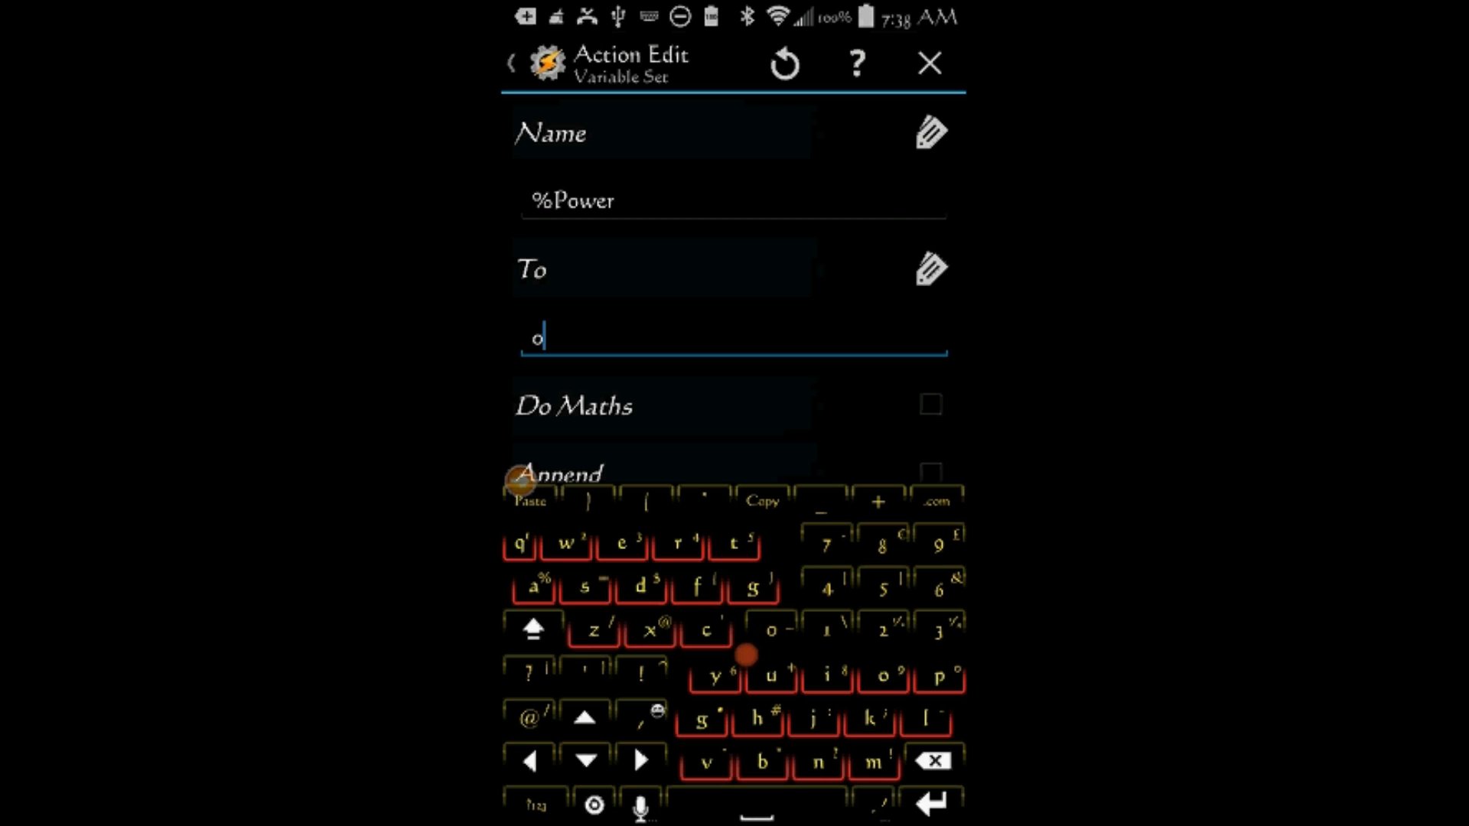
pyautogui.click(930, 760)
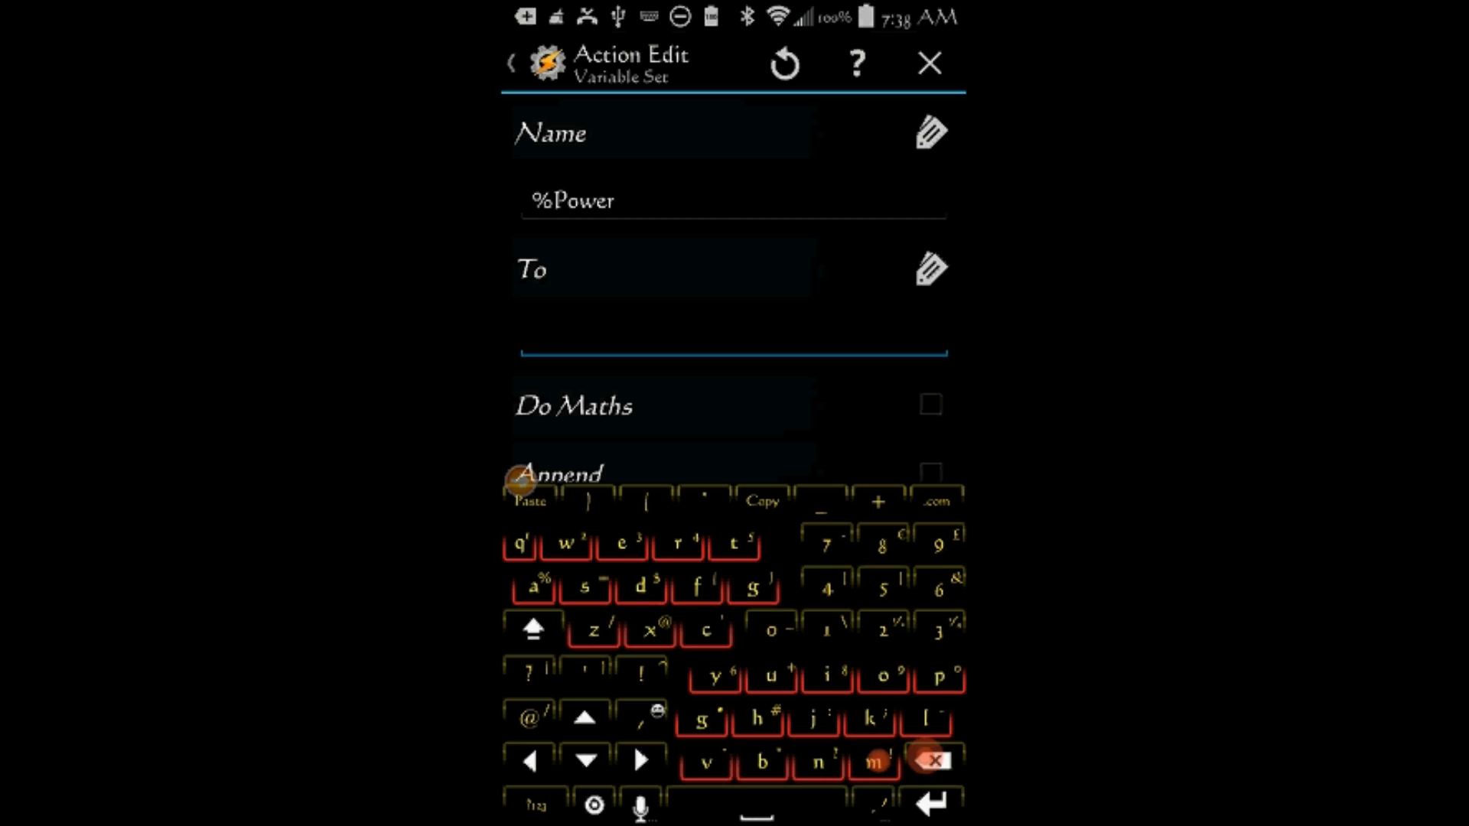
pyautogui.write('none')
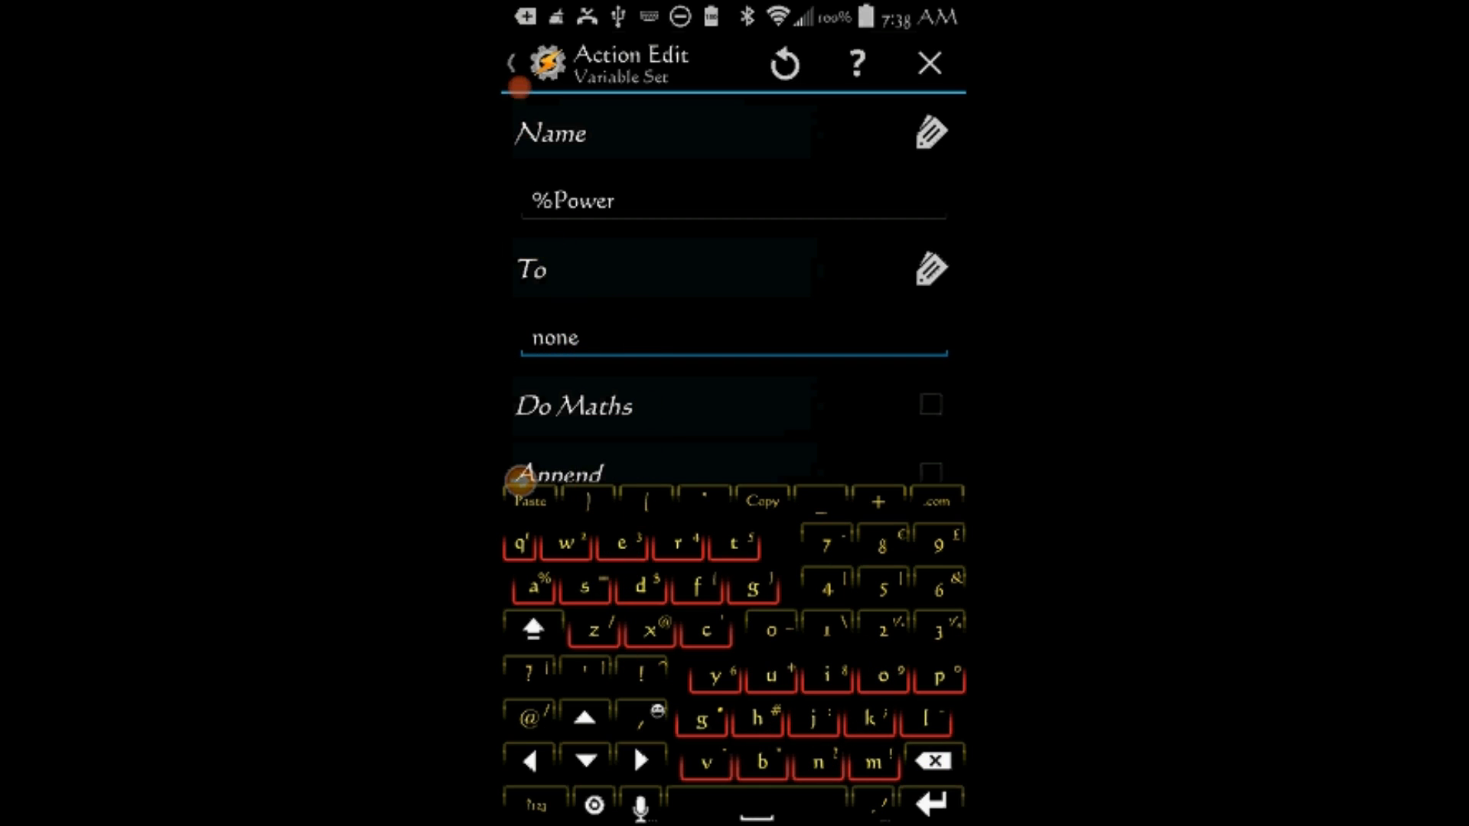
pyautogui.click(927, 62)
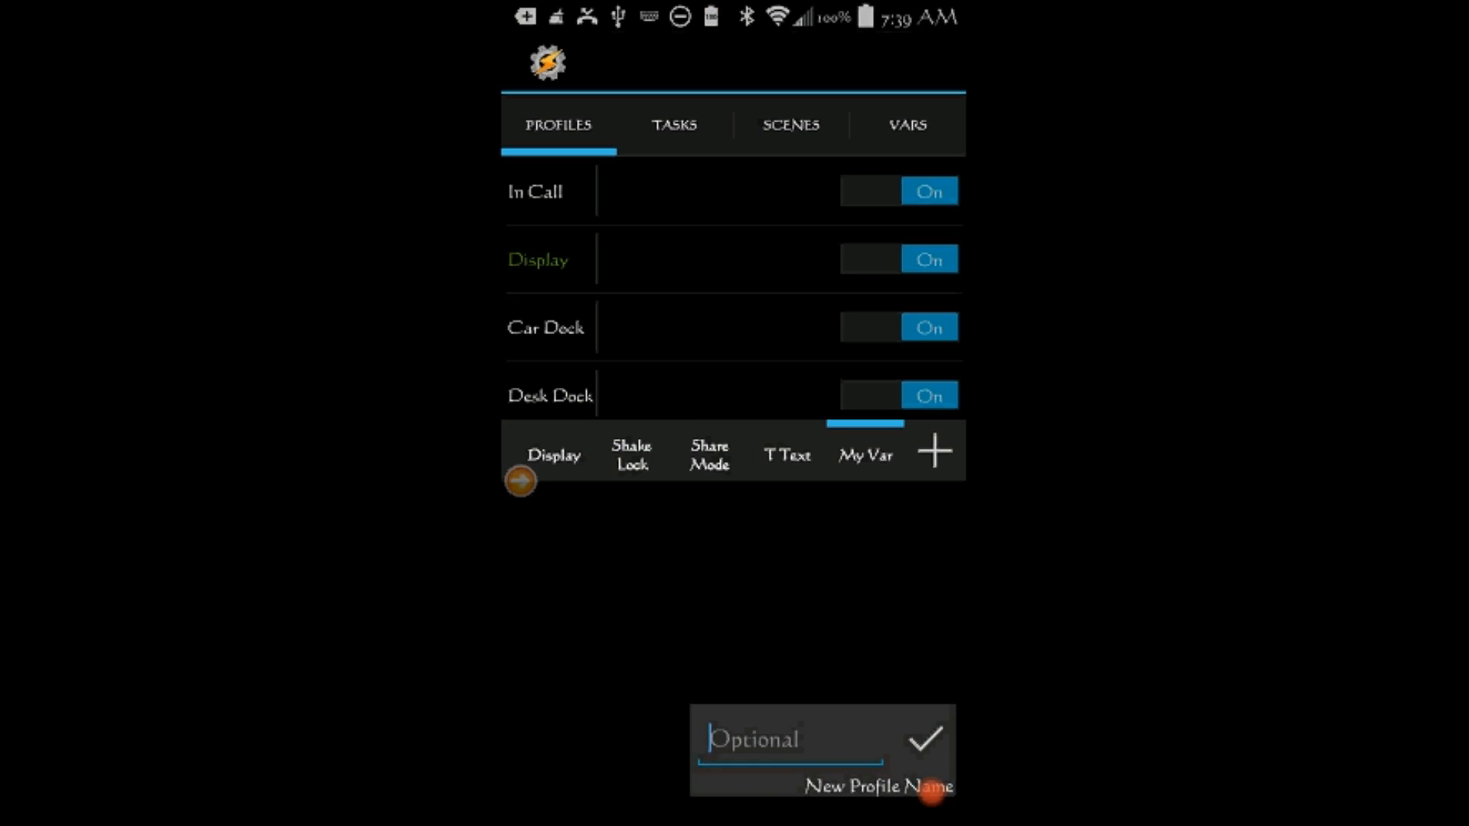
# Step: Name the new profile My Wifi and confirm it
pyautogui.click(789, 738)
pyautogui.write('M')
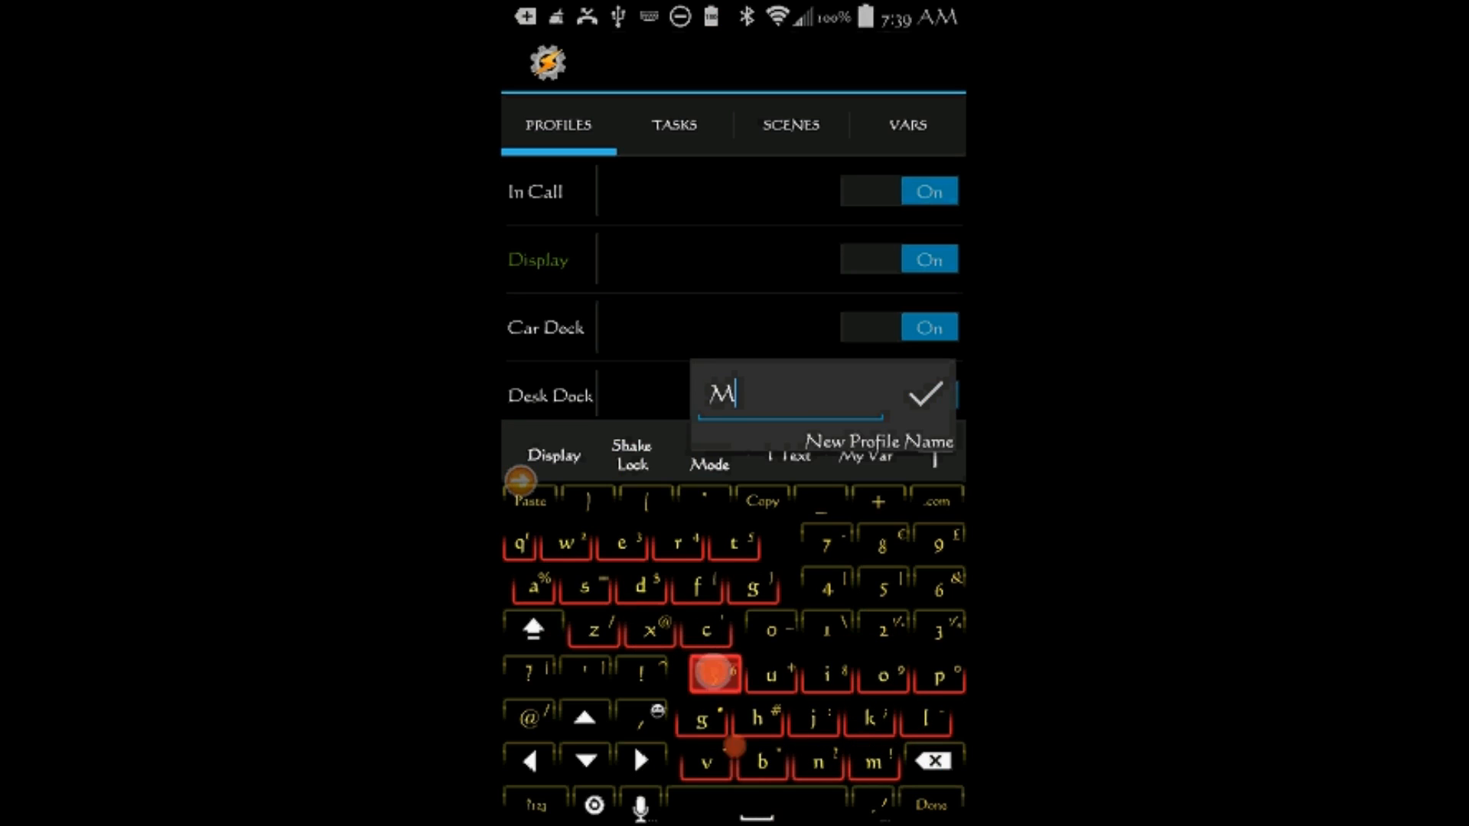
pyautogui.click(567, 541)
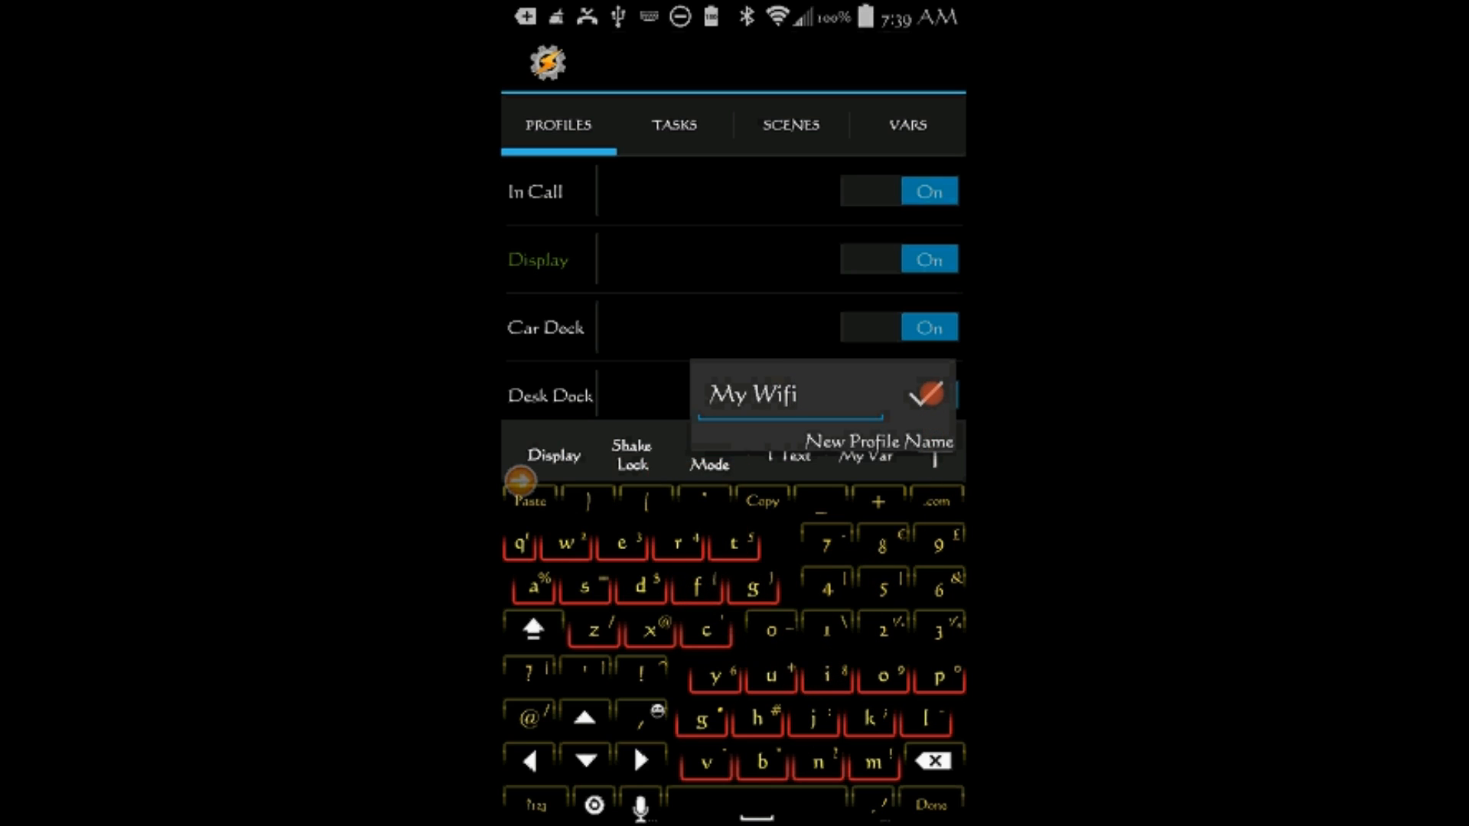
pyautogui.click(925, 392)
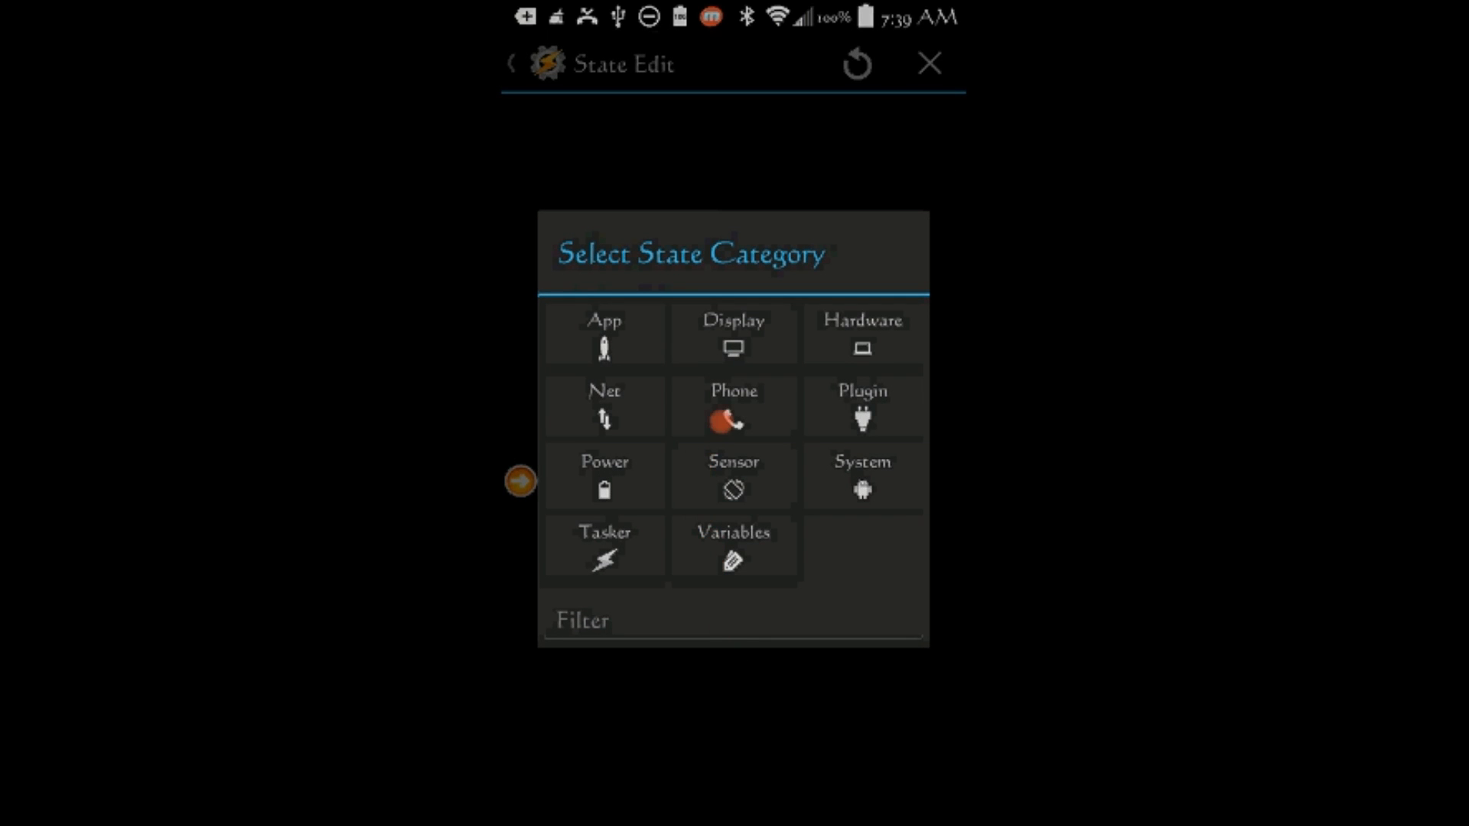
# Step: Add a Net > Wifi Connected state with SSIDs NETGEAR01 and NETGEAR01-5G
pyautogui.click(605, 405)
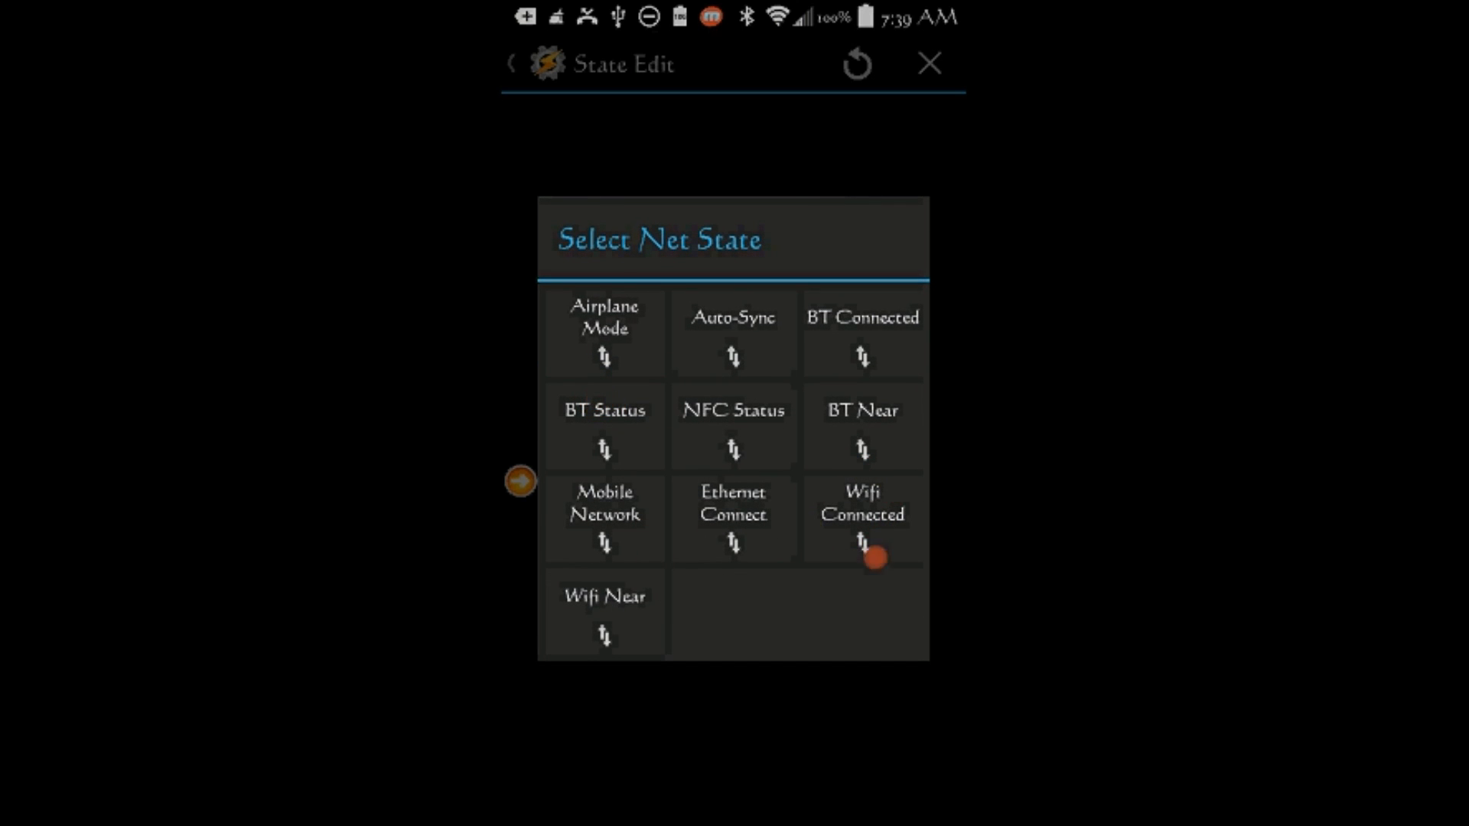
pyautogui.click(859, 502)
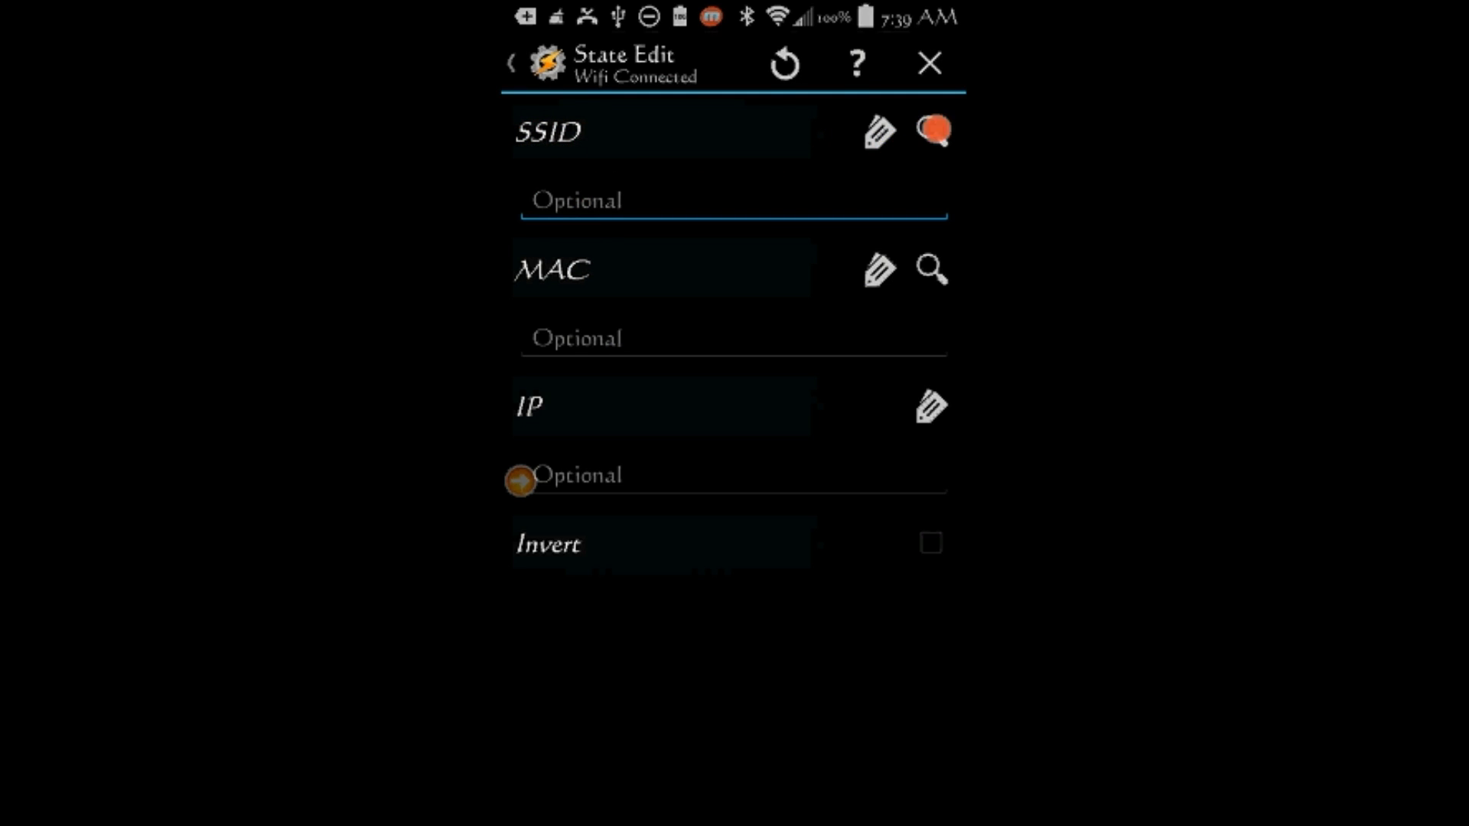
pyautogui.click(930, 130)
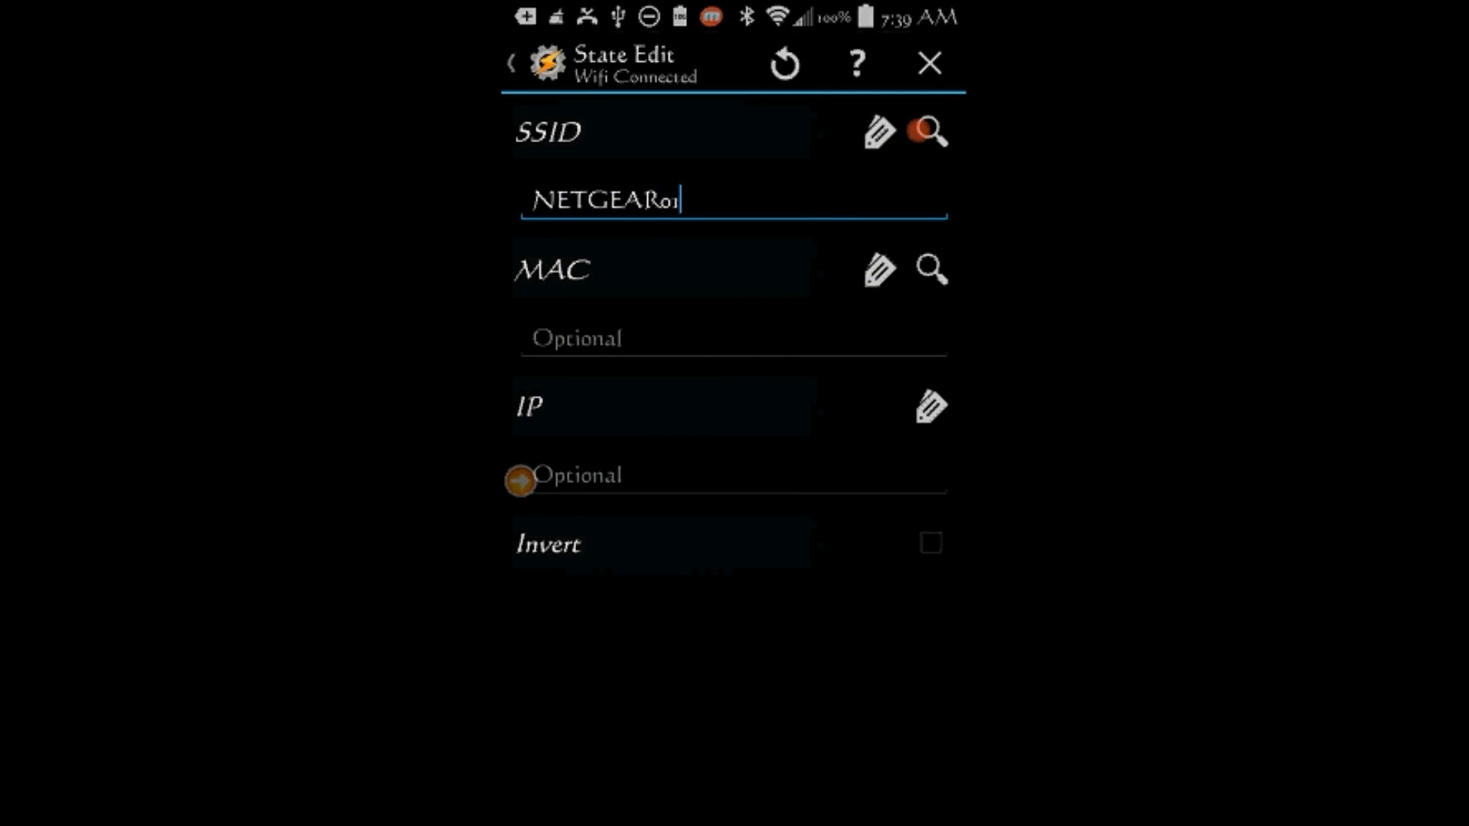
pyautogui.click(930, 130)
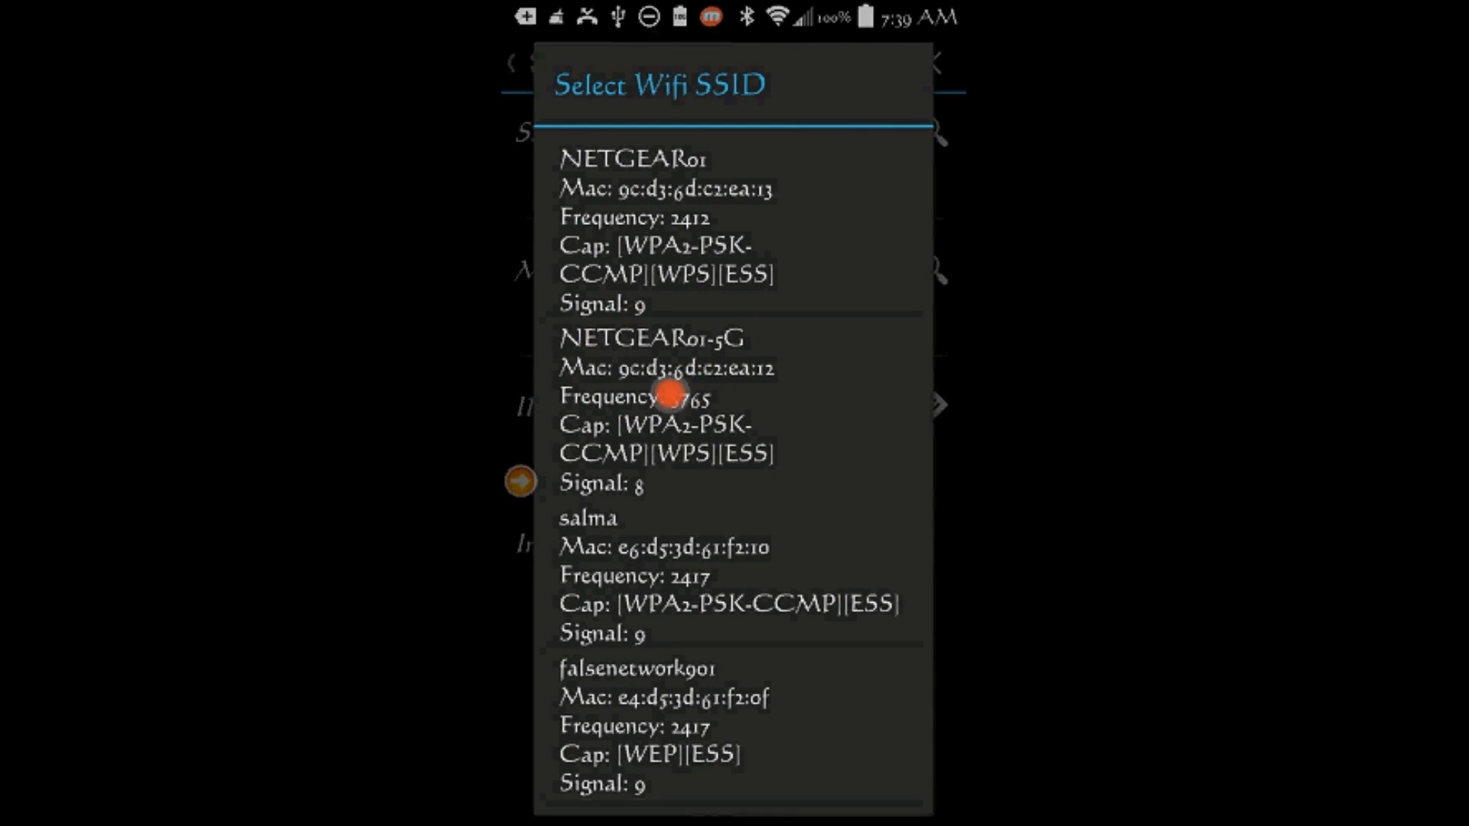
pyautogui.click(655, 393)
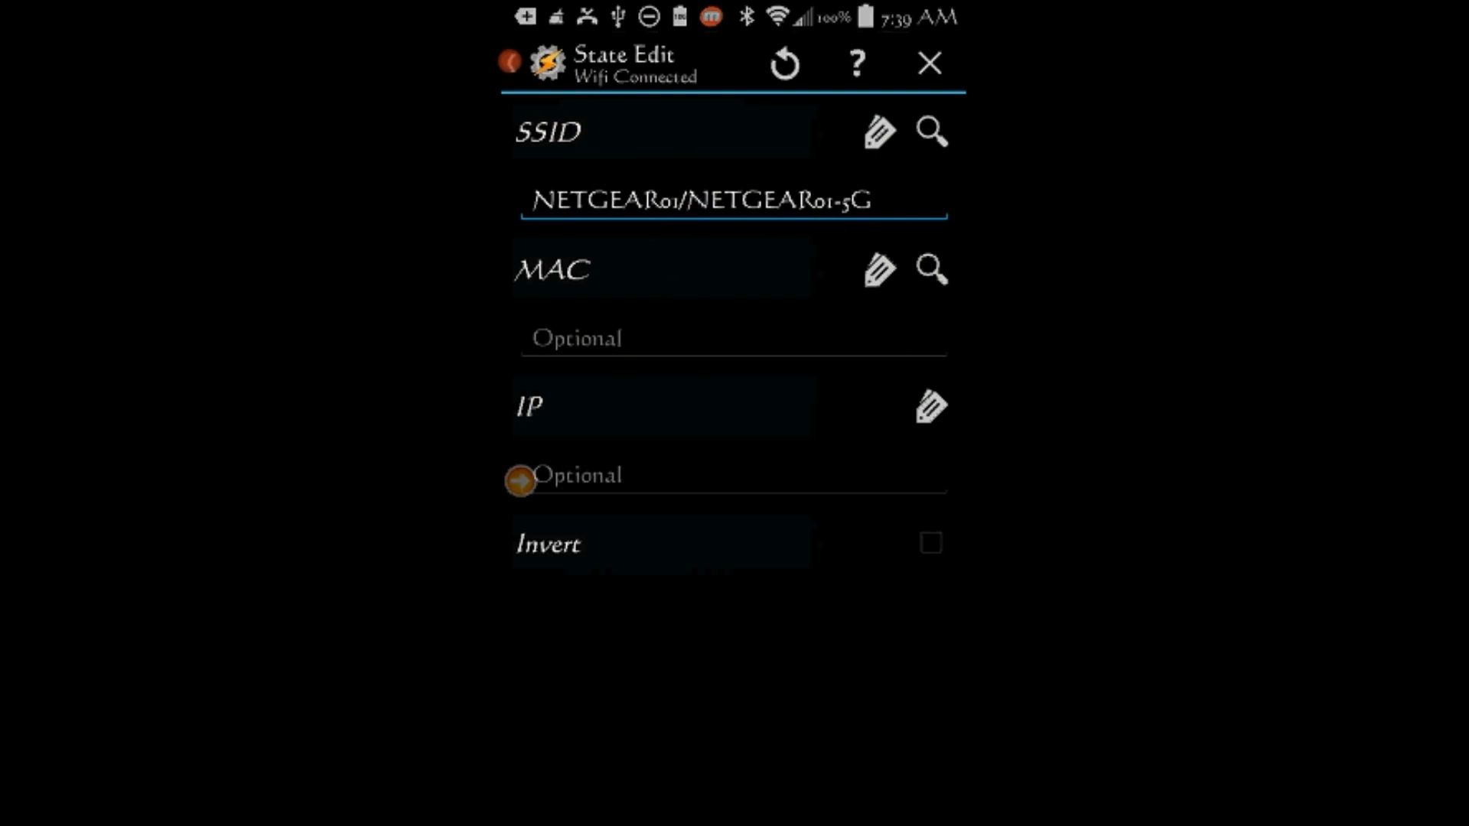
pyautogui.click(928, 63)
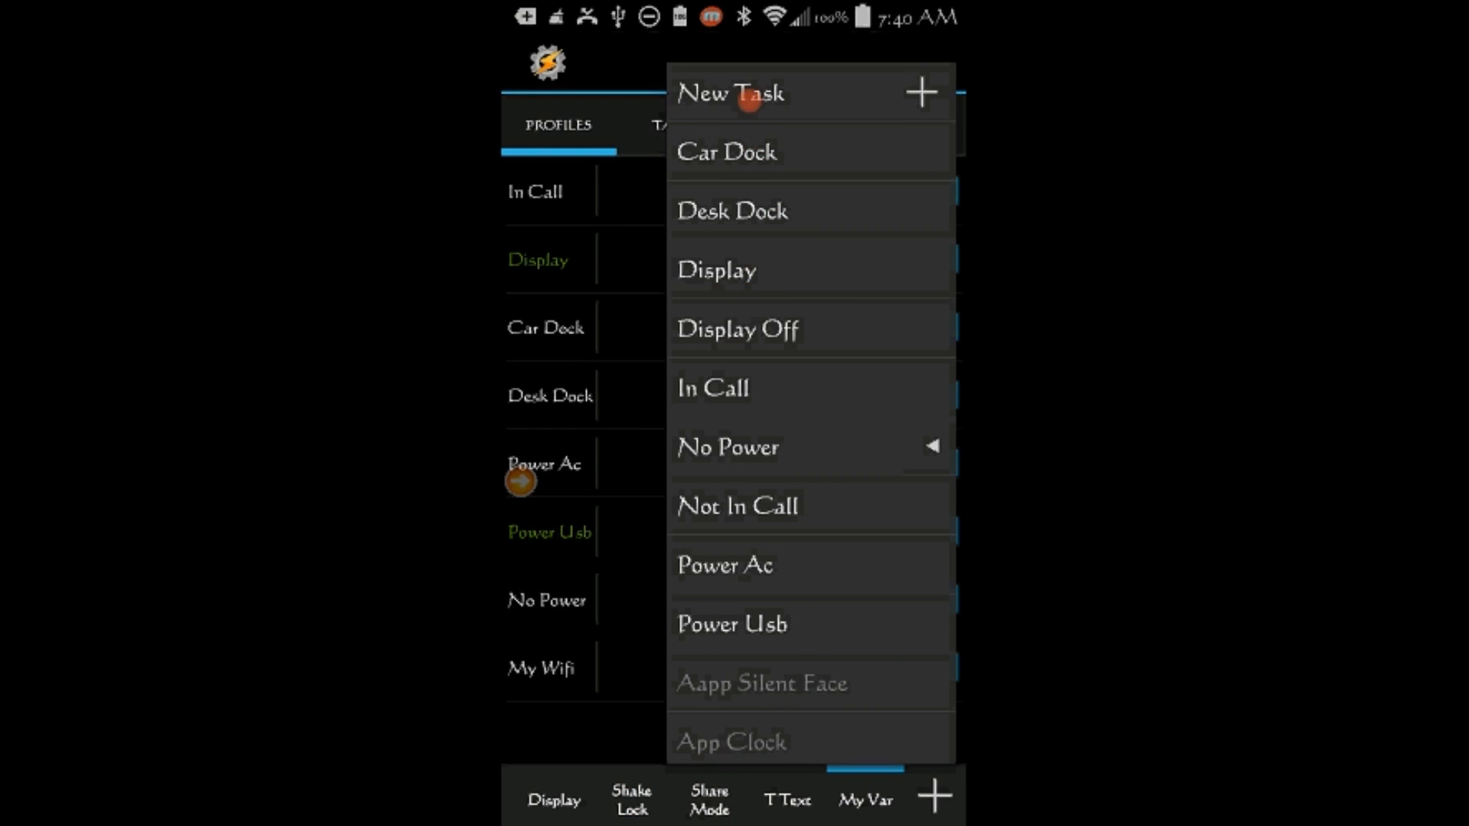
# Step: Create a new task named My Wifi for the profile
pyautogui.click(731, 93)
pyautogui.write('My')
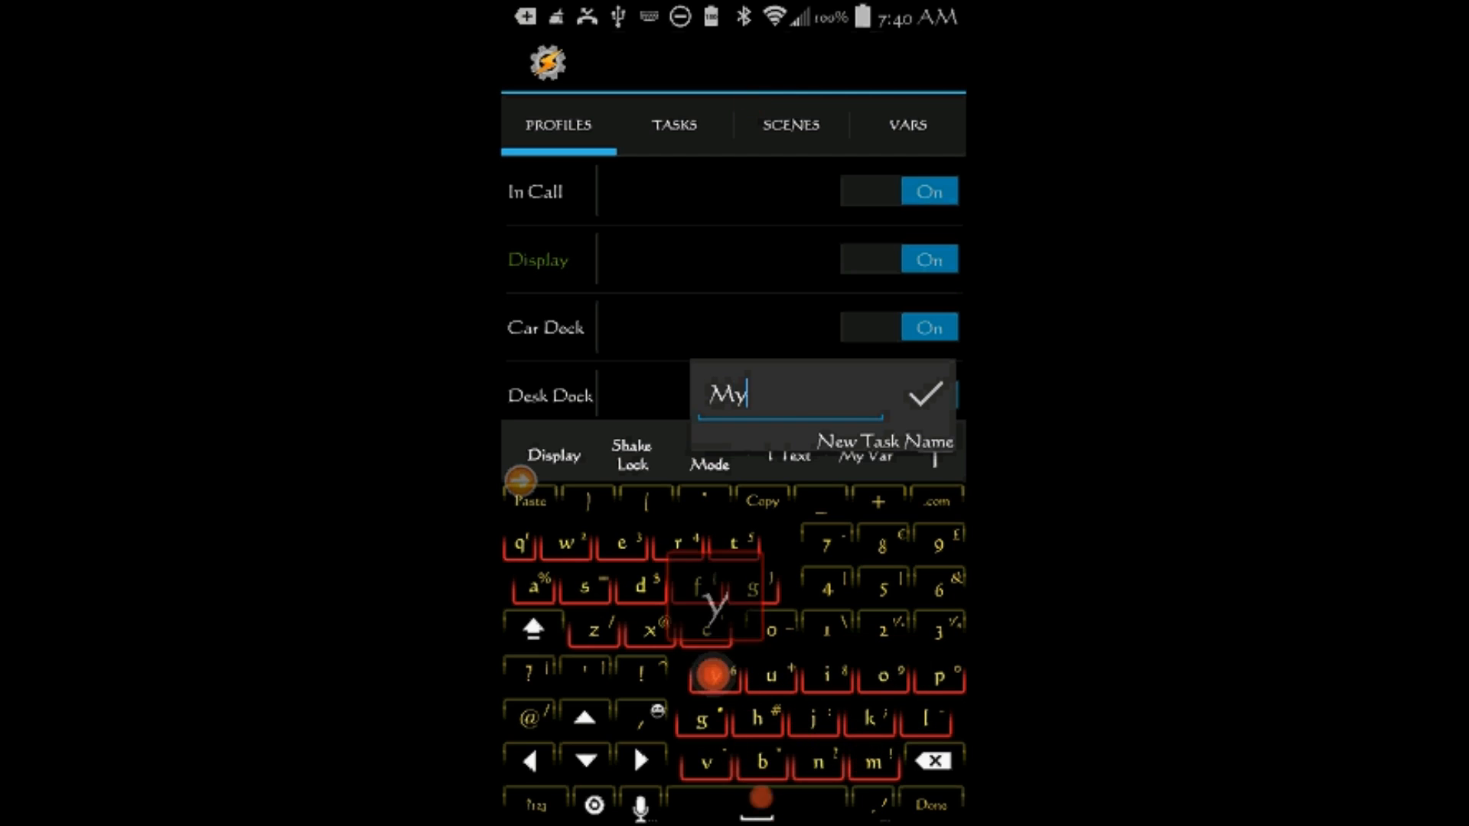
pyautogui.click(564, 542)
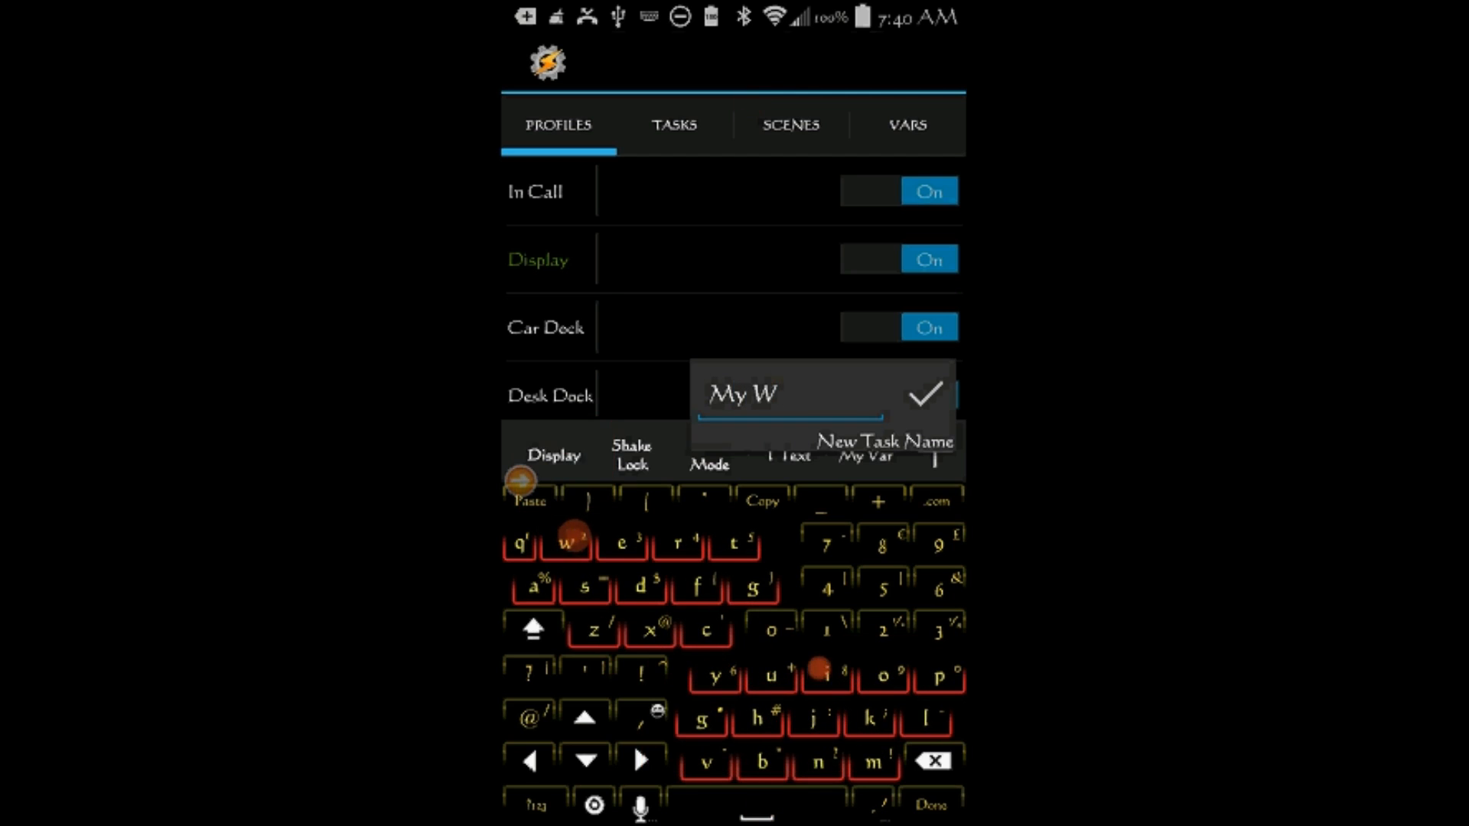
pyautogui.write('if')
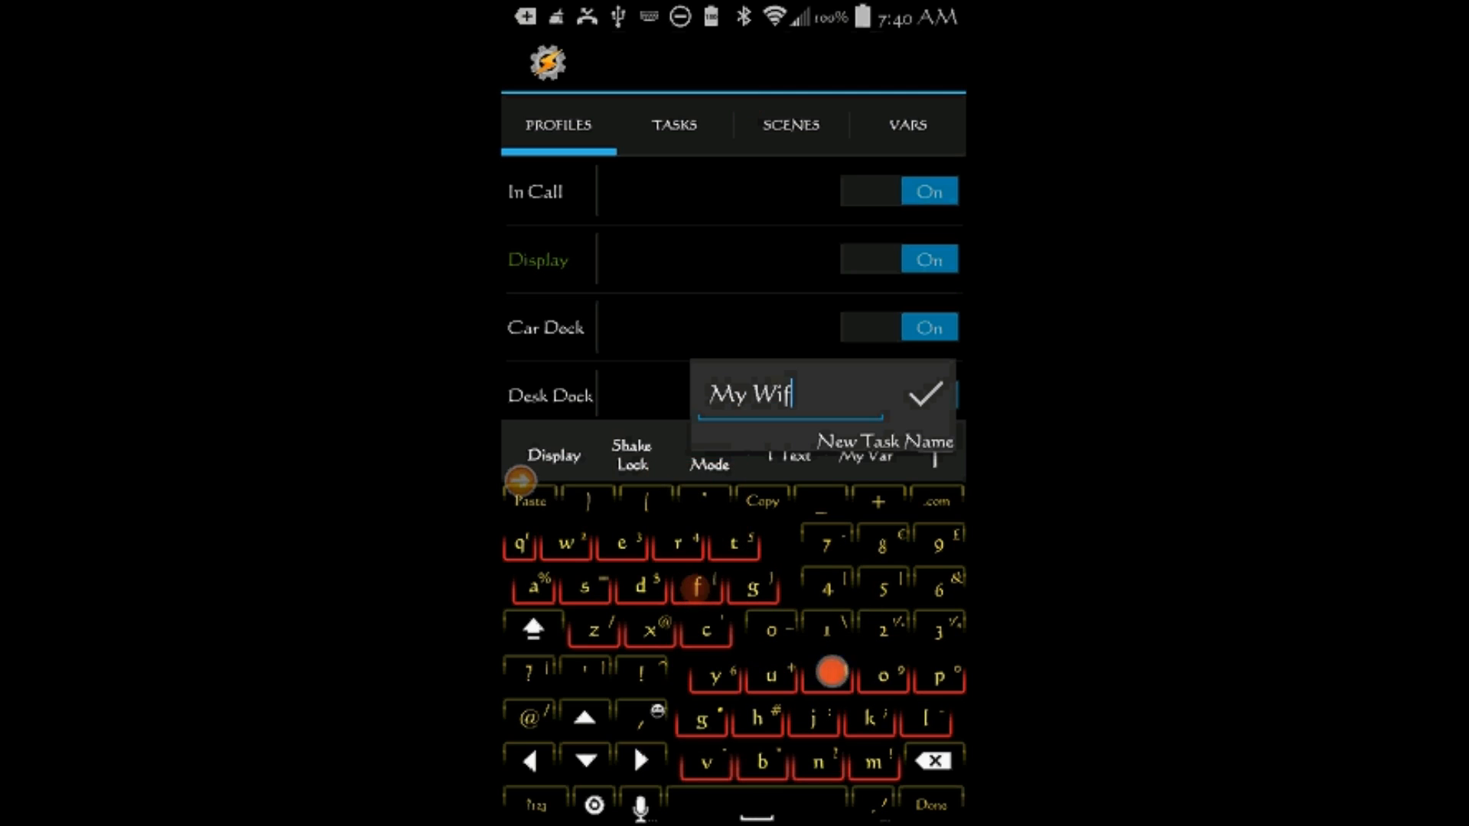
pyautogui.click(922, 393)
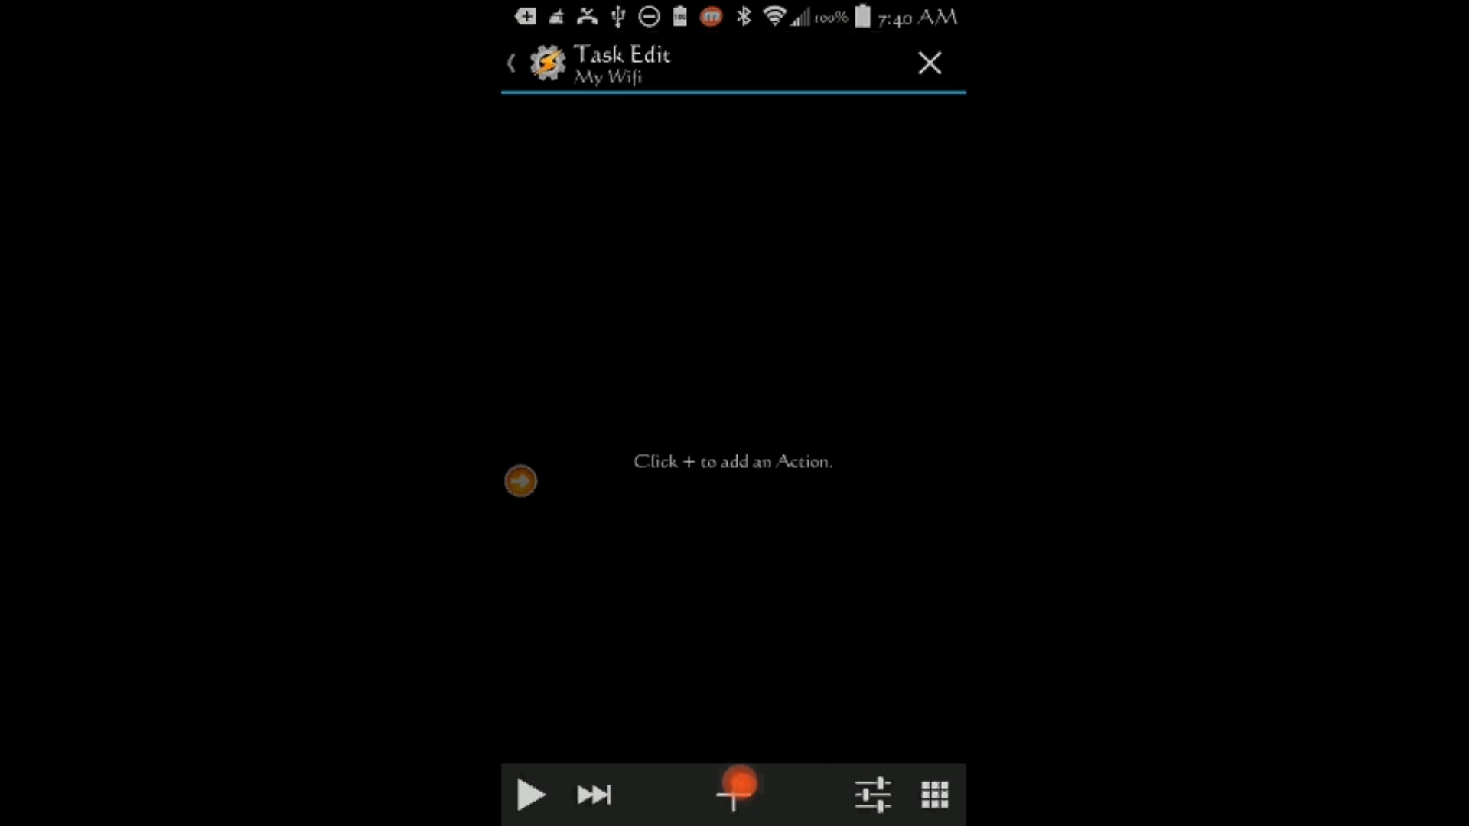
# Step: Add a Variable Set action assigning %My_wifi to on
pyautogui.click(733, 793)
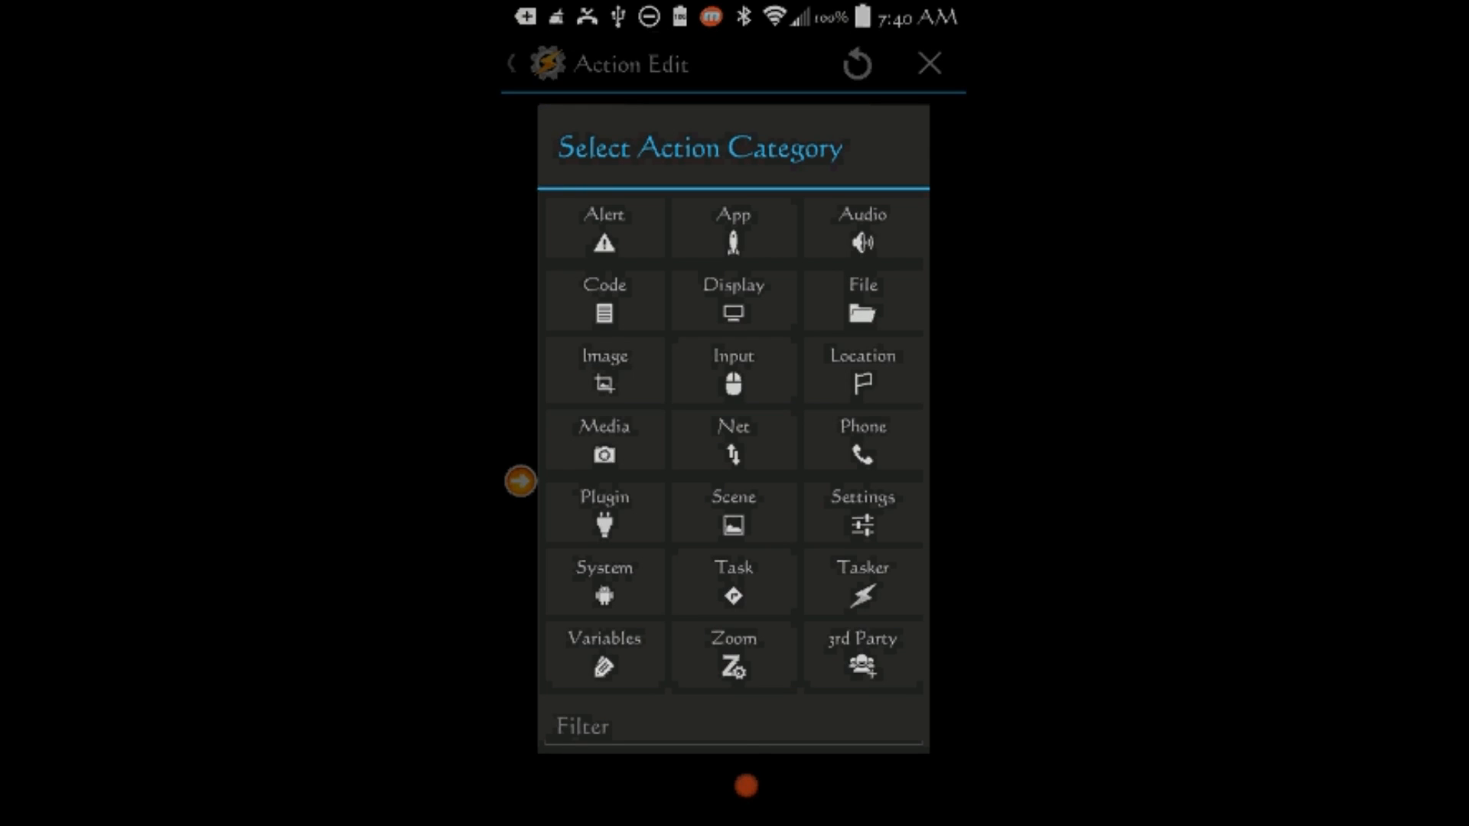
pyautogui.click(604, 654)
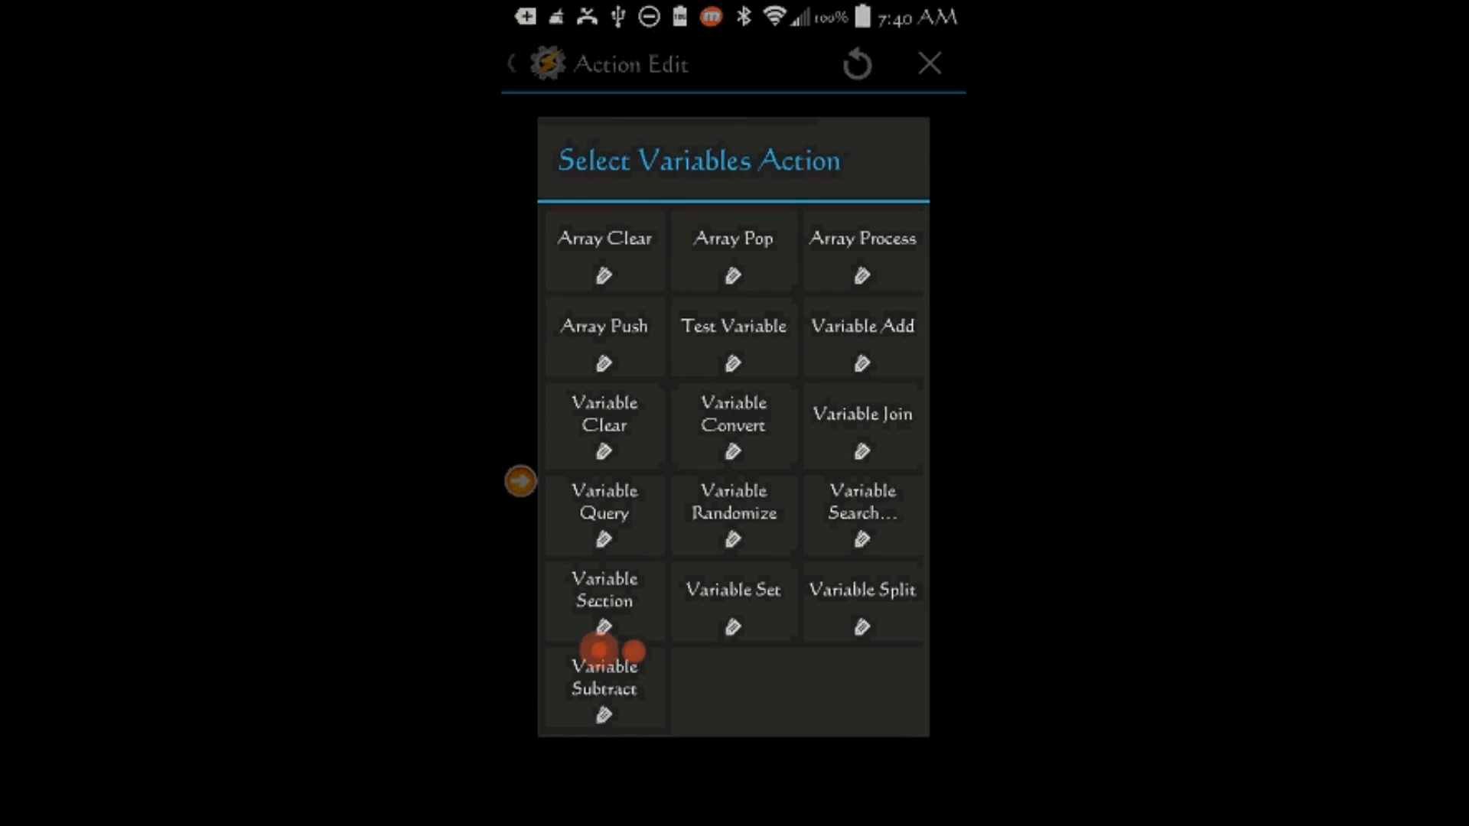
pyautogui.click(733, 590)
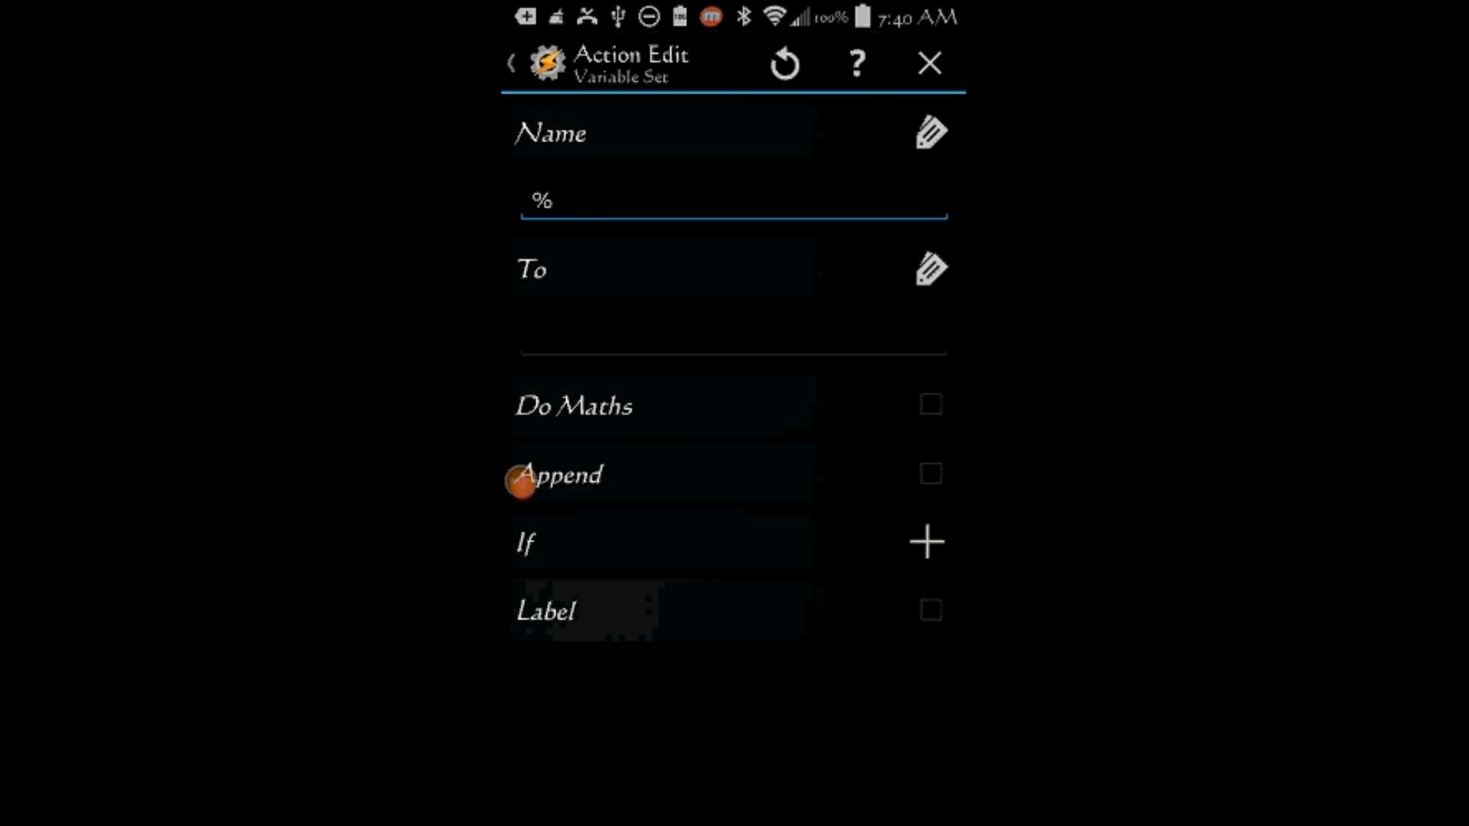
pyautogui.click(730, 200)
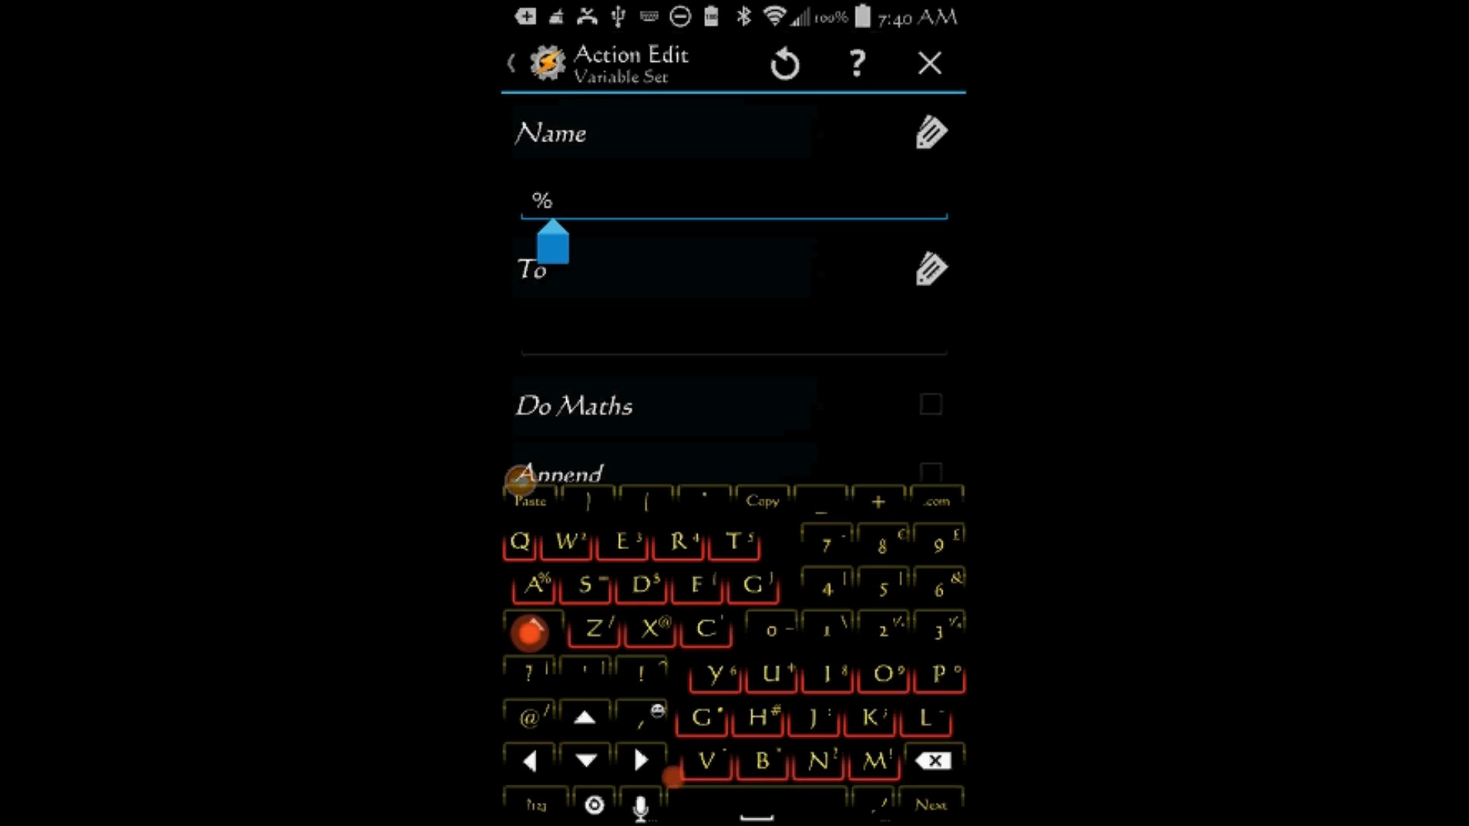
pyautogui.click(873, 760)
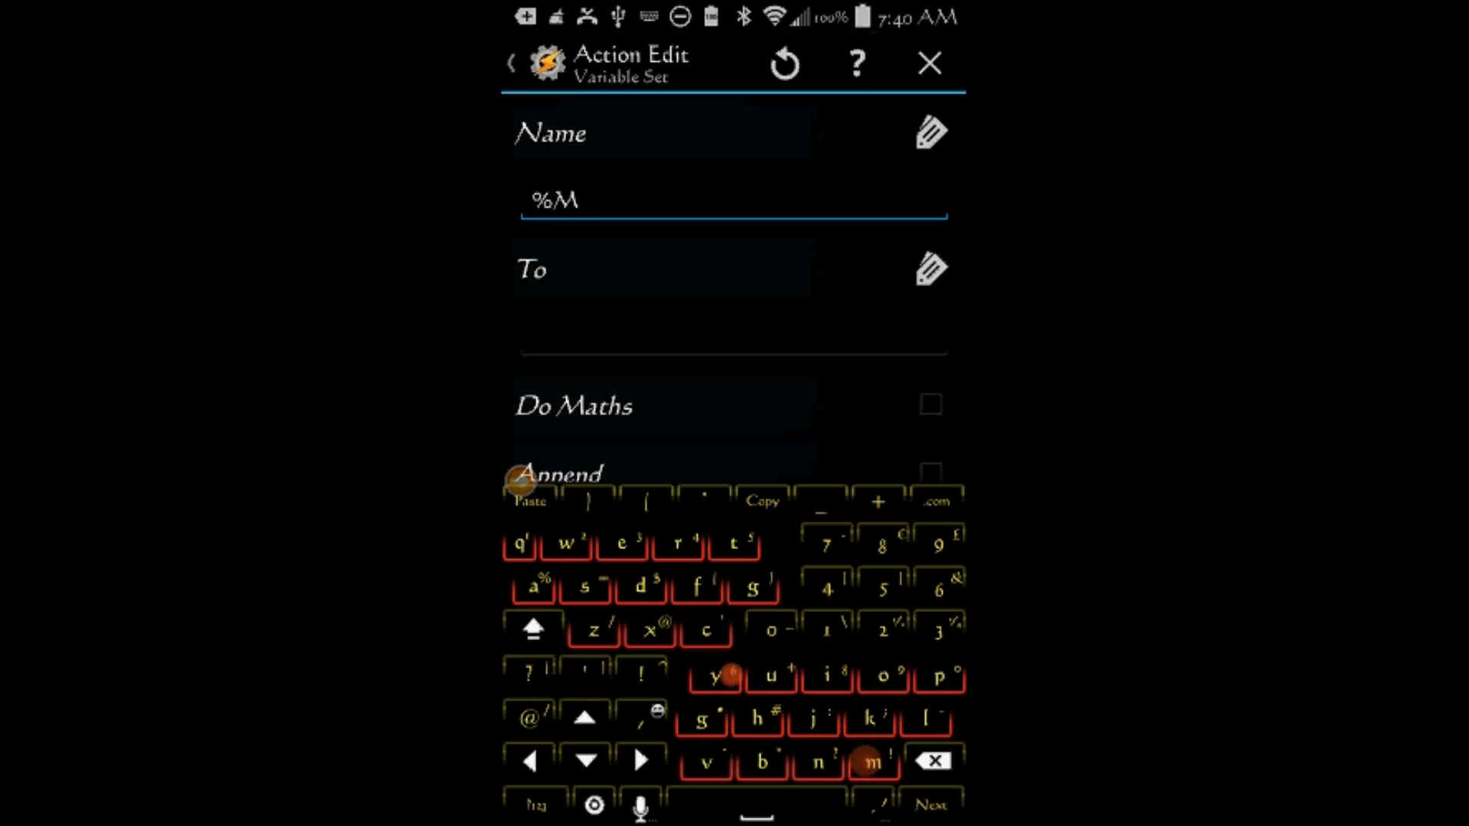
pyautogui.click(717, 677)
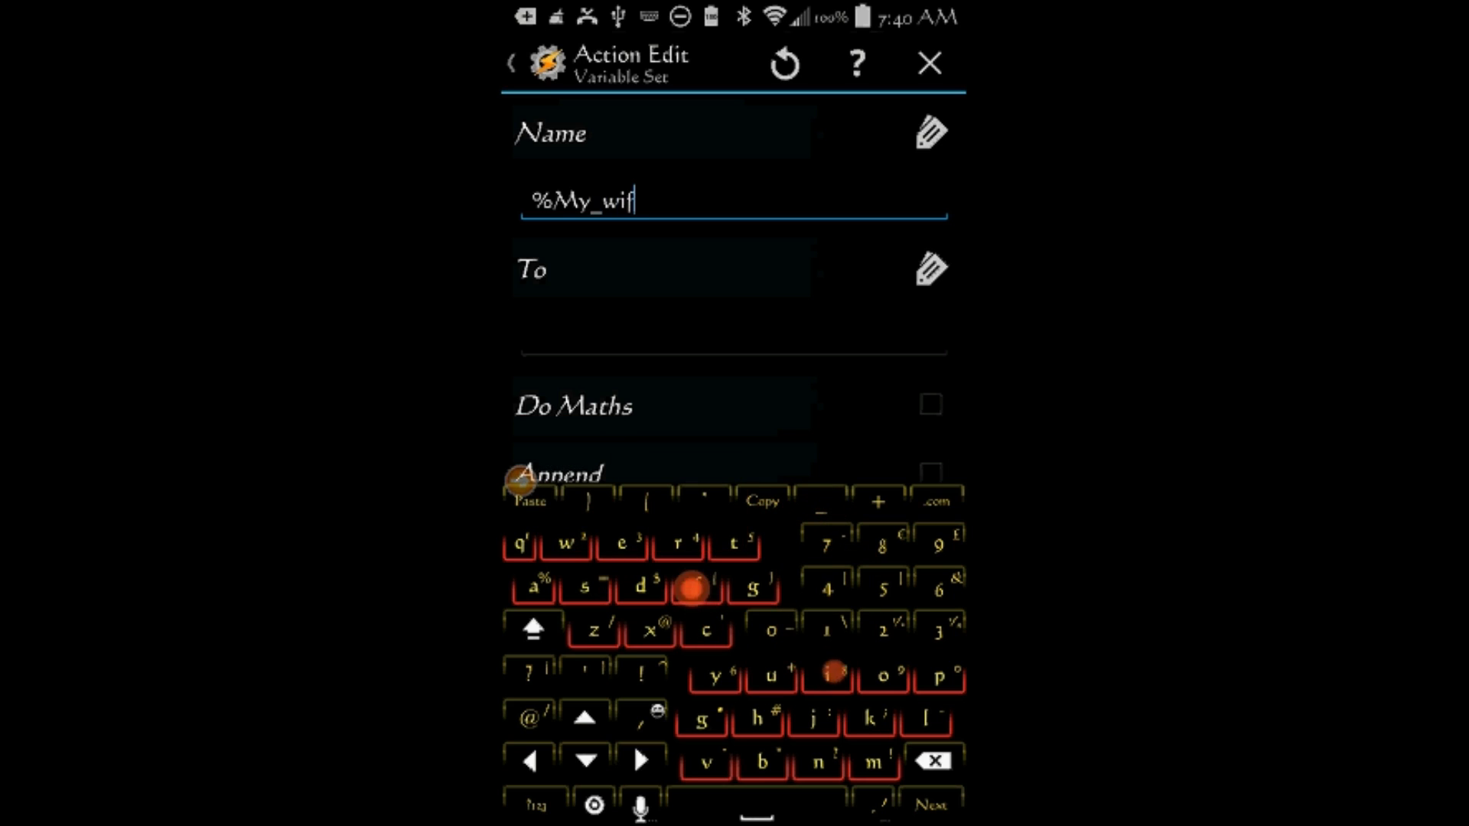
pyautogui.write('i')
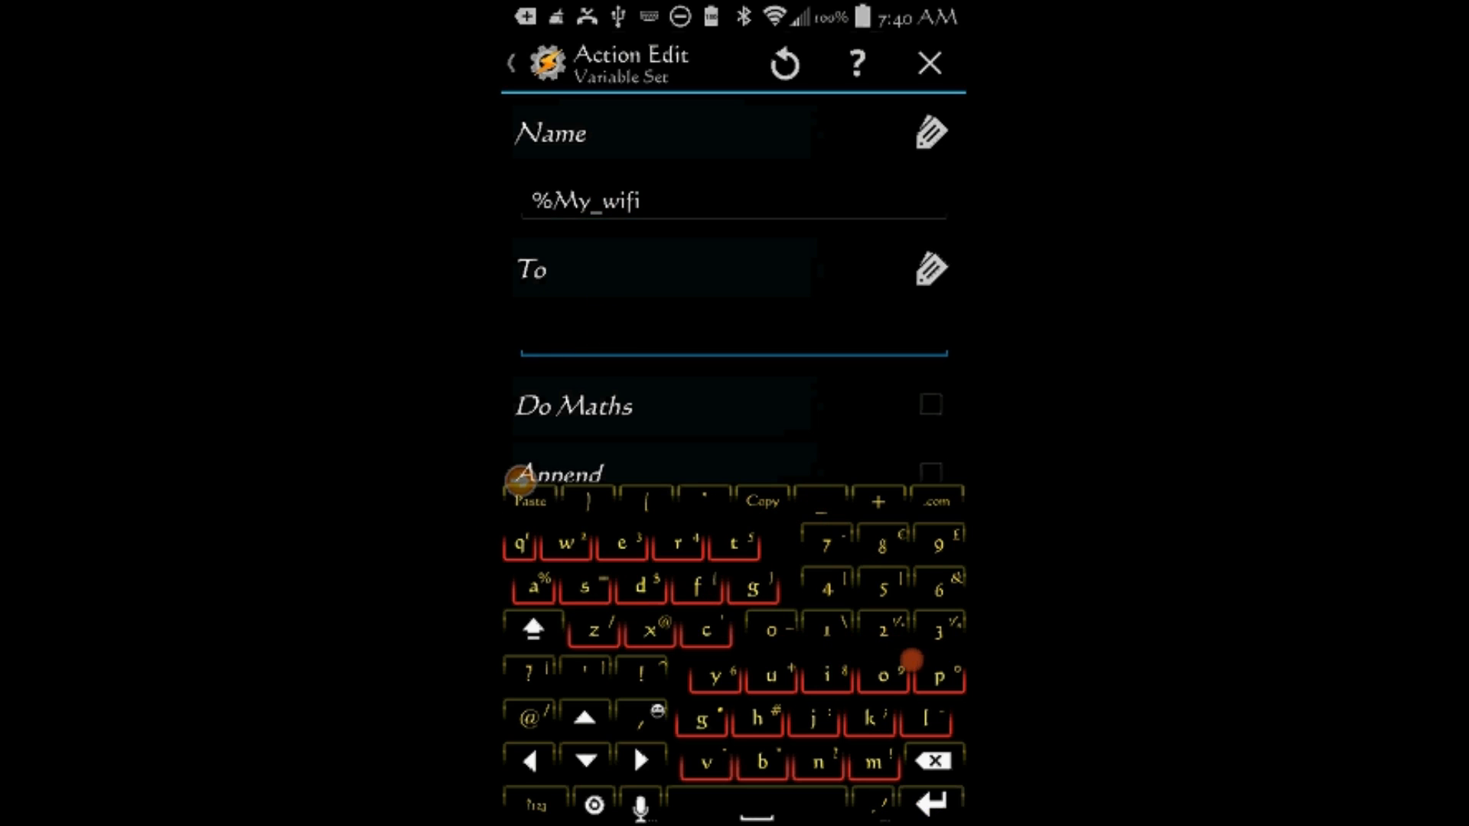
pyautogui.write('on')
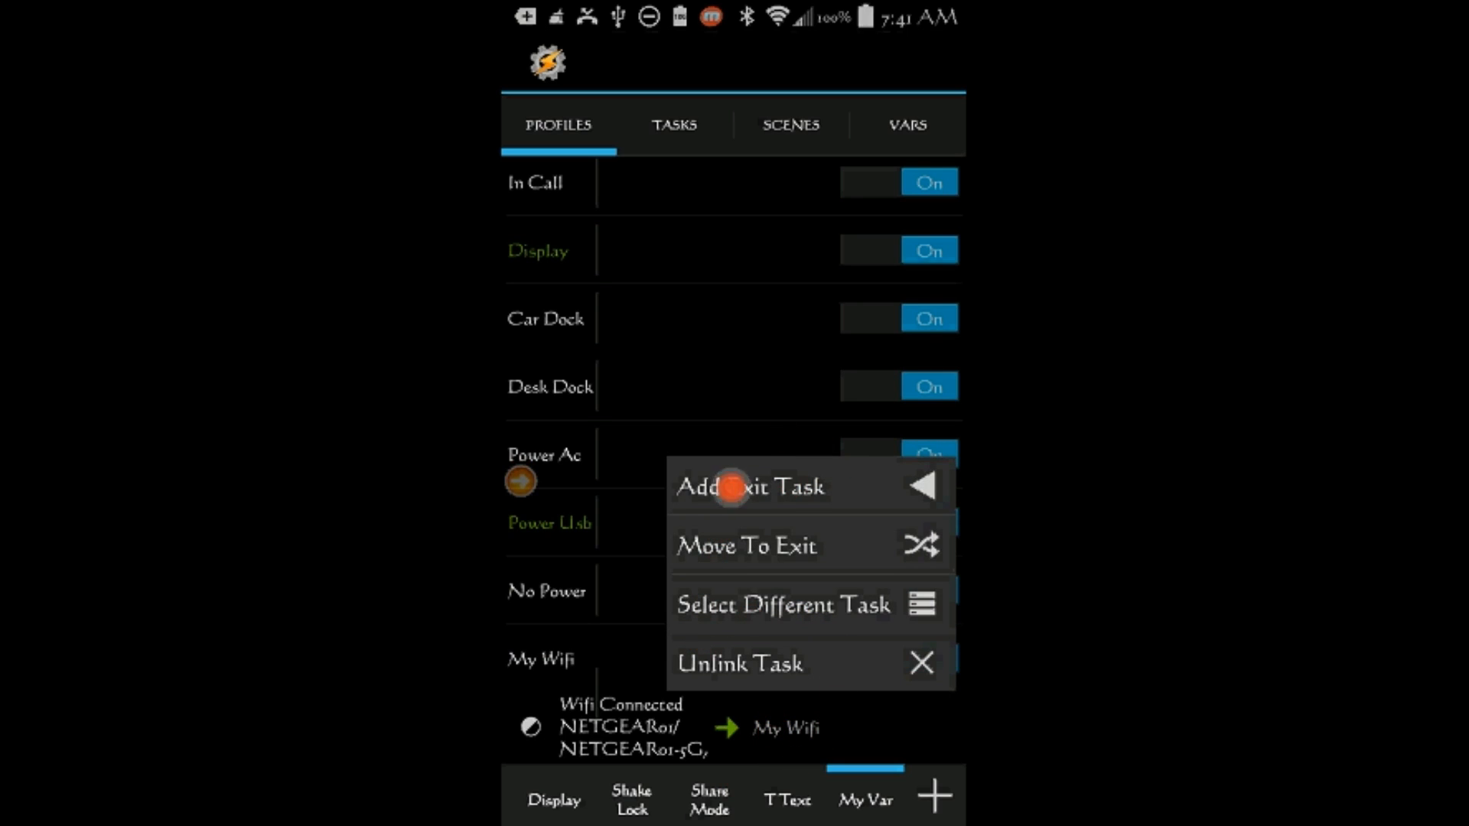
# Step: Create a new exit task named No Wifi on the My Wifi profile
pyautogui.click(783, 604)
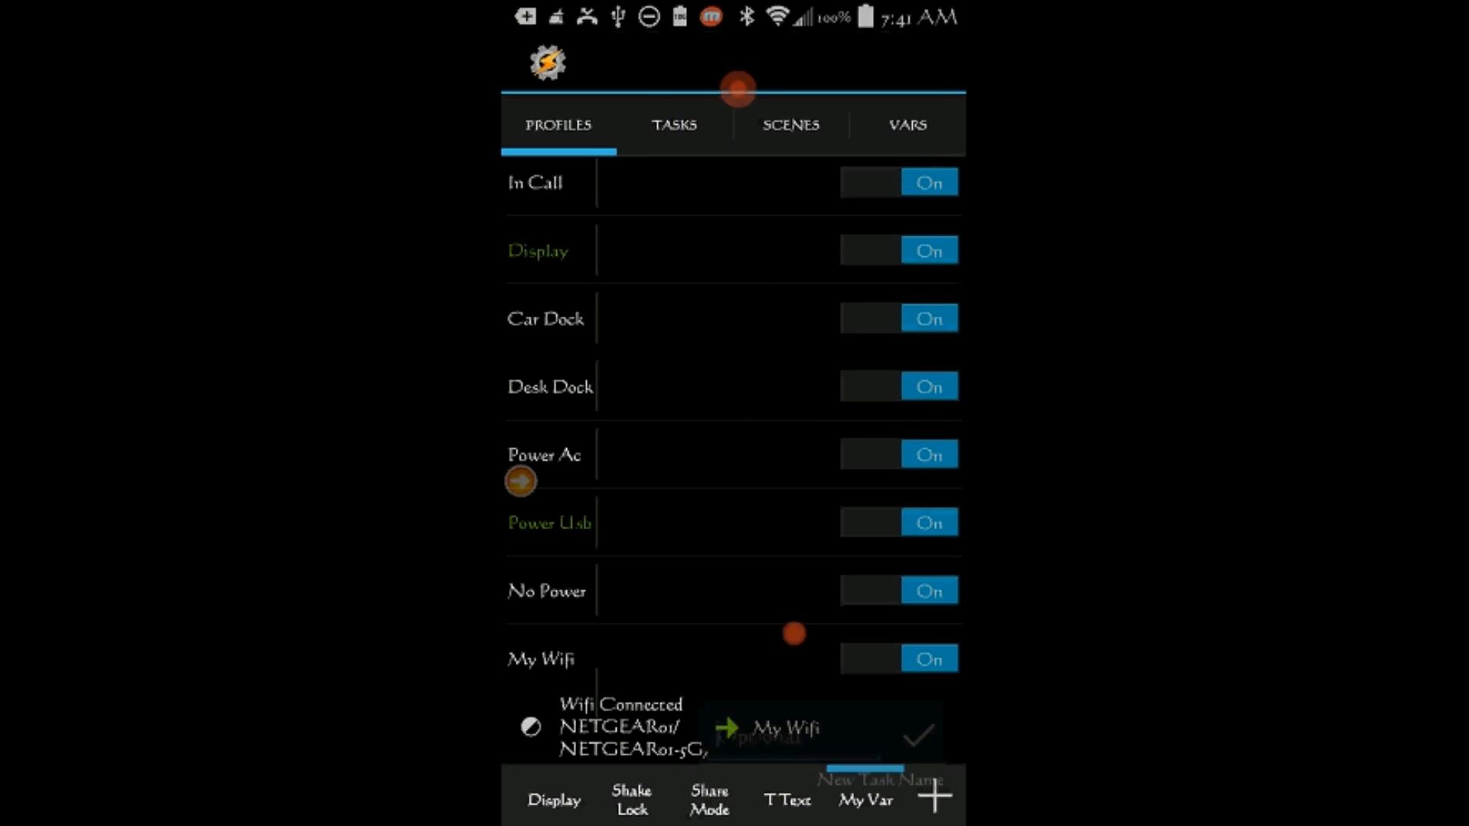
pyautogui.click(789, 740)
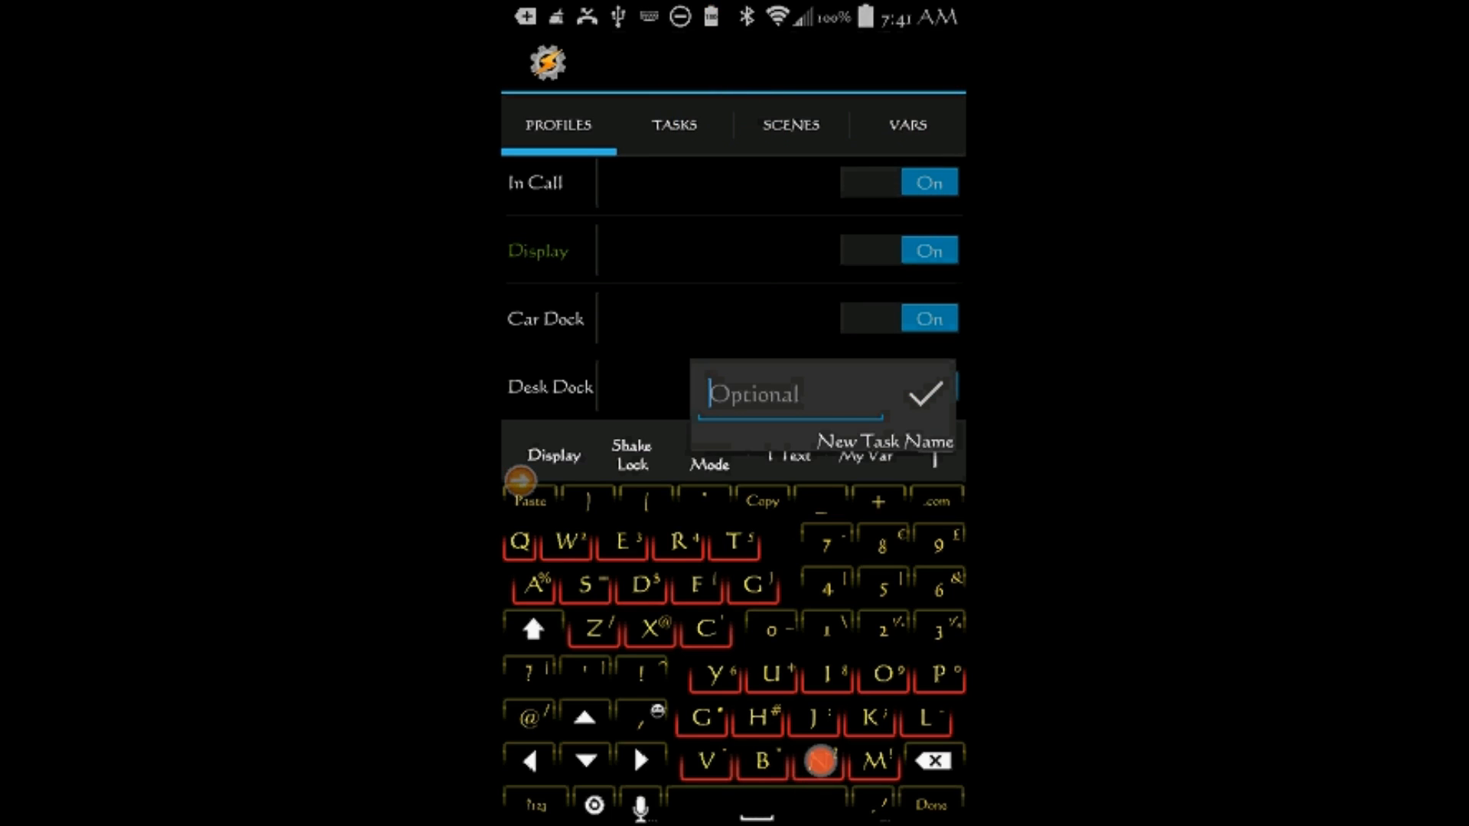
pyautogui.write('No Wif')
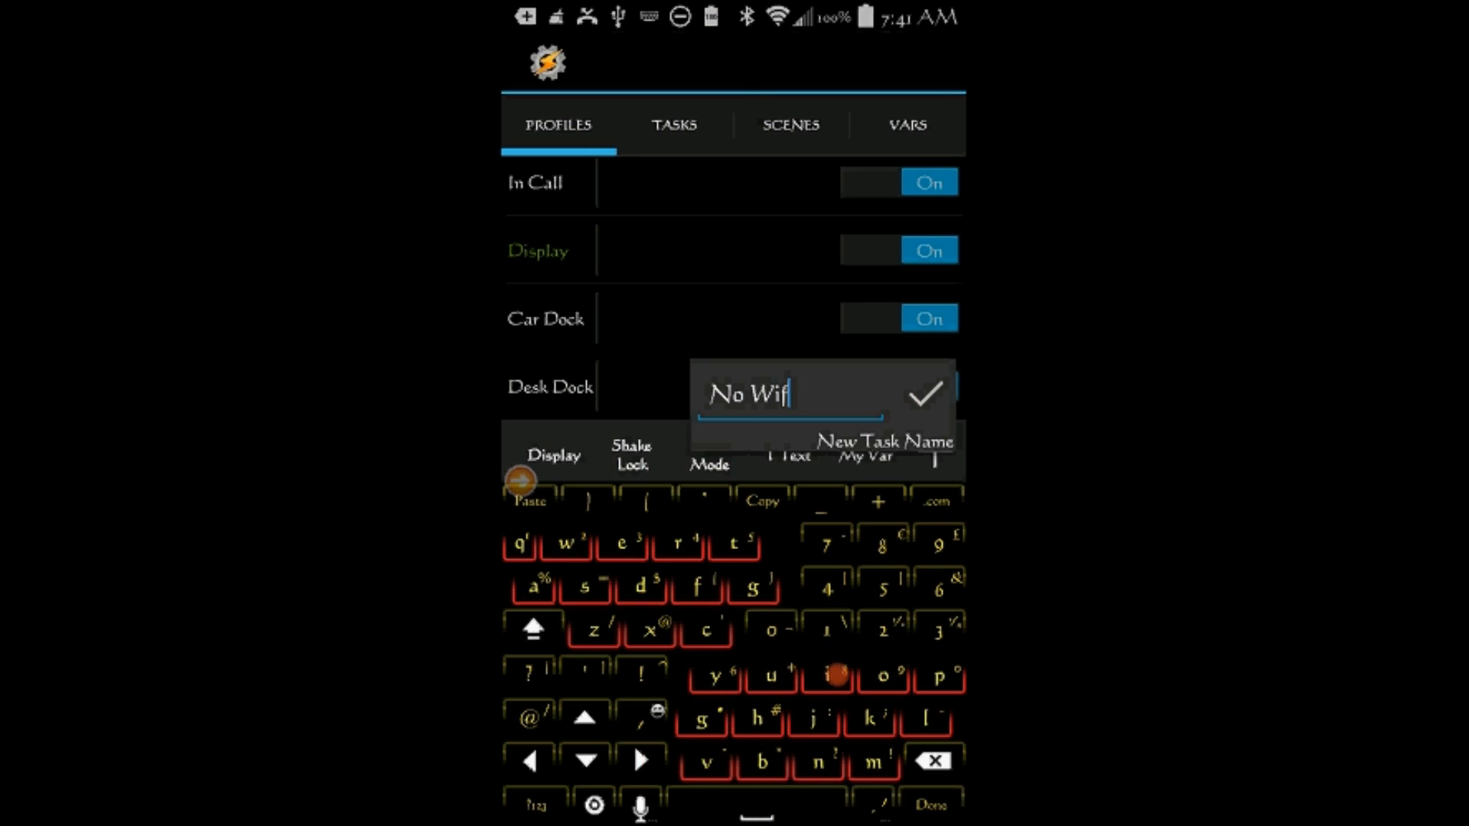
pyautogui.click(923, 392)
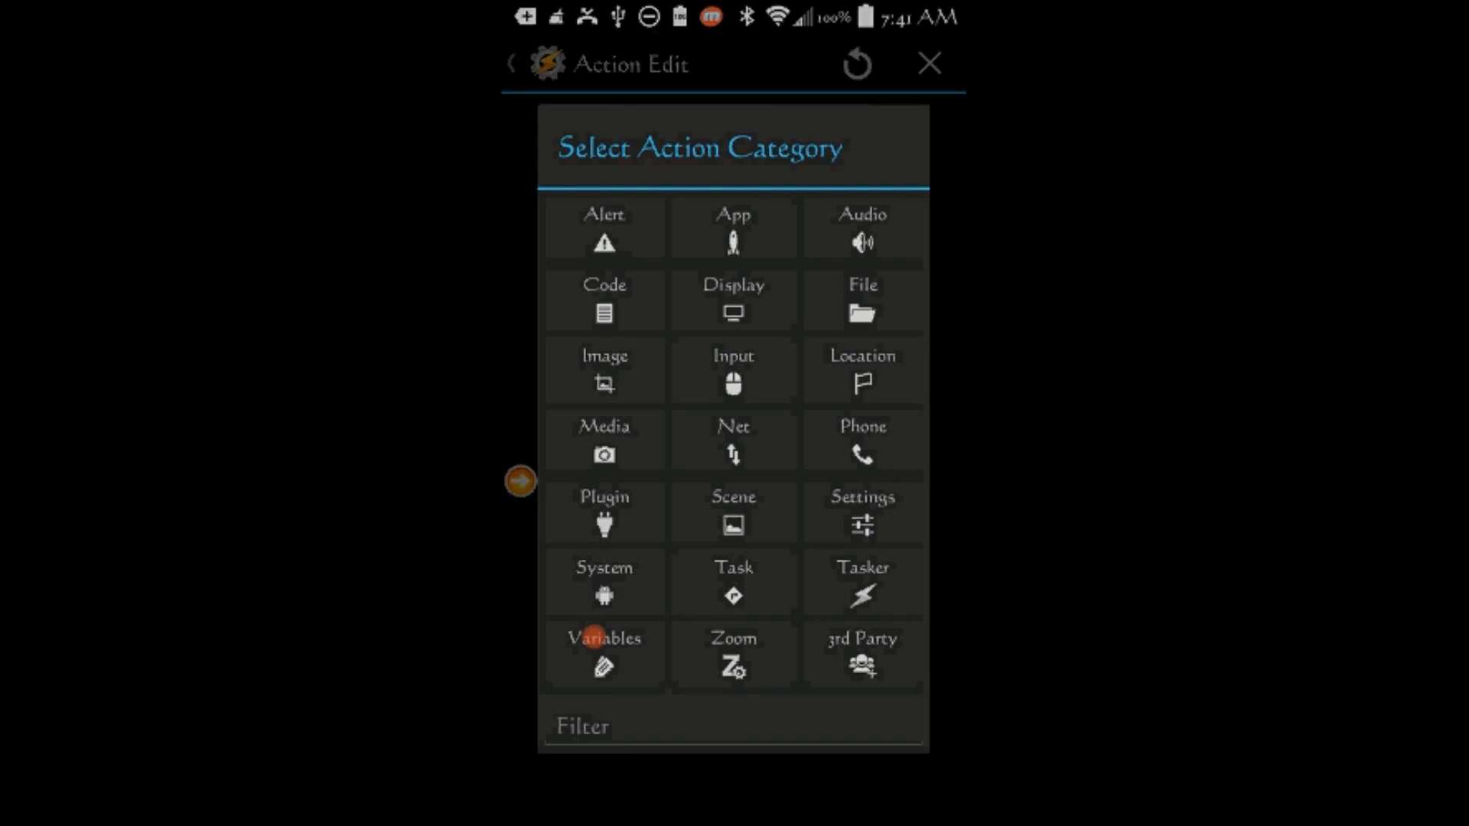
# Step: Add a Variable Set action on %My_wifi in the No Wifi exit task
pyautogui.click(604, 646)
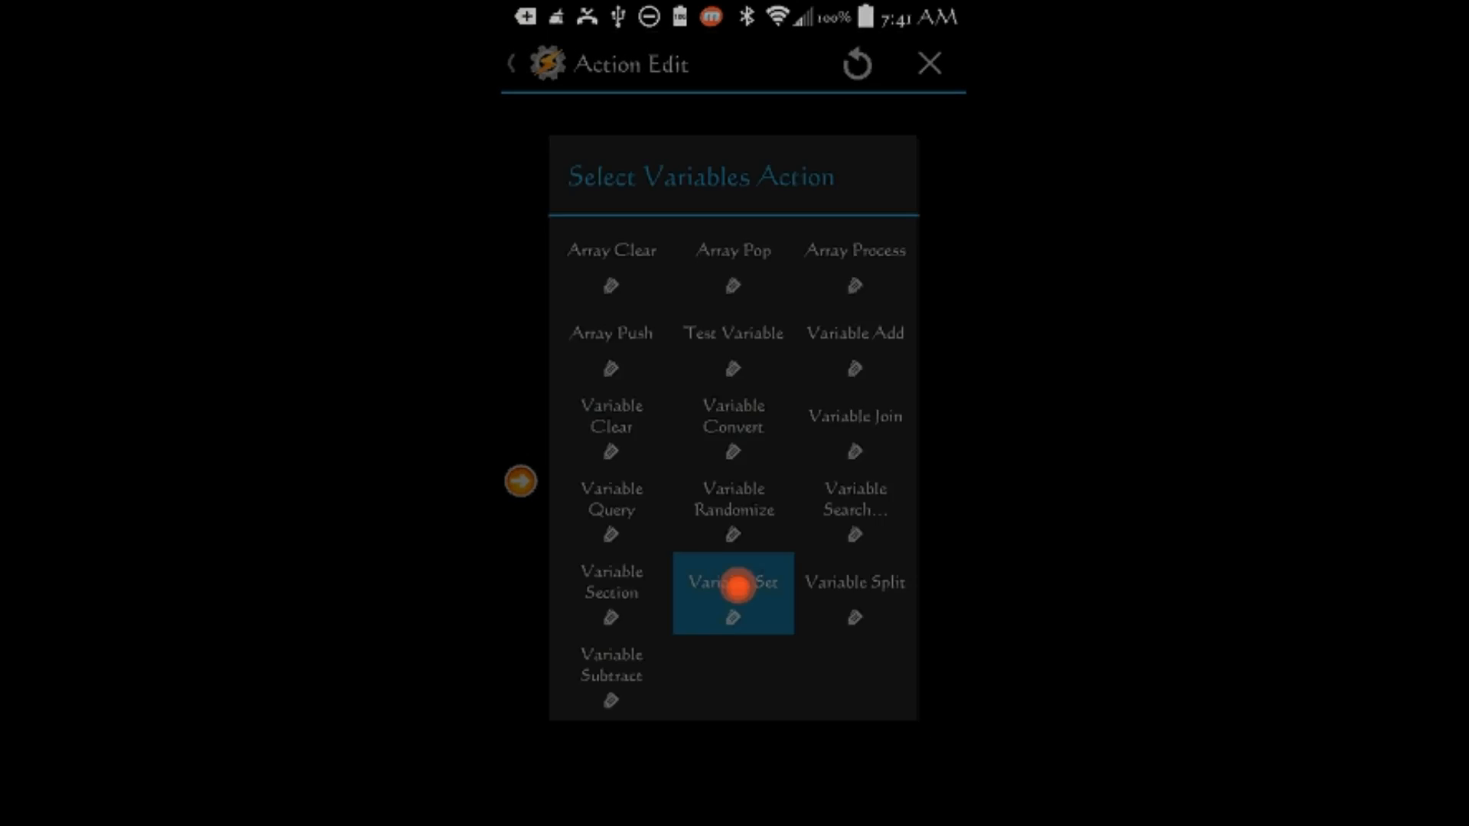
pyautogui.click(734, 593)
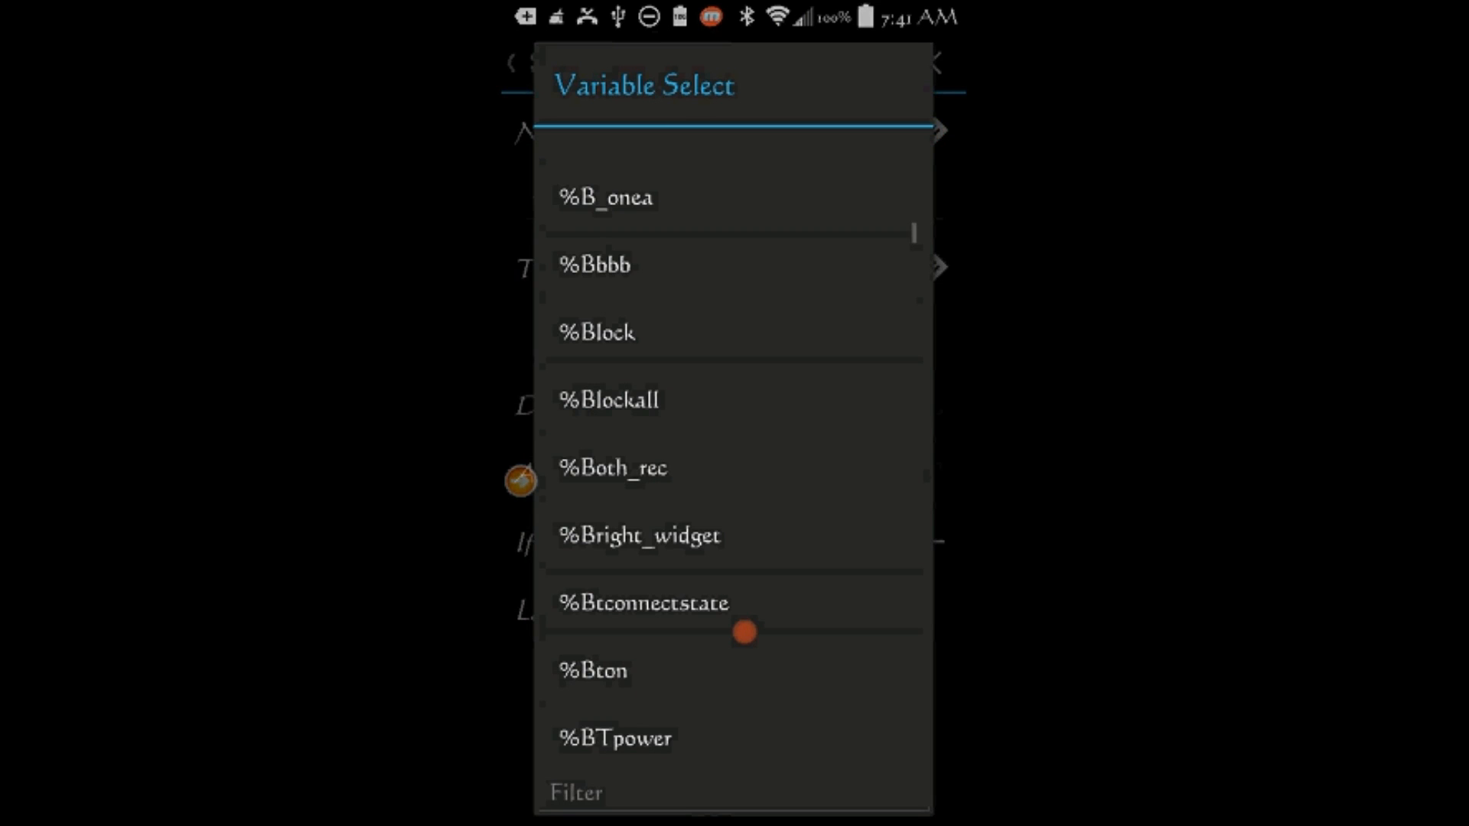
pyautogui.scroll(-3)
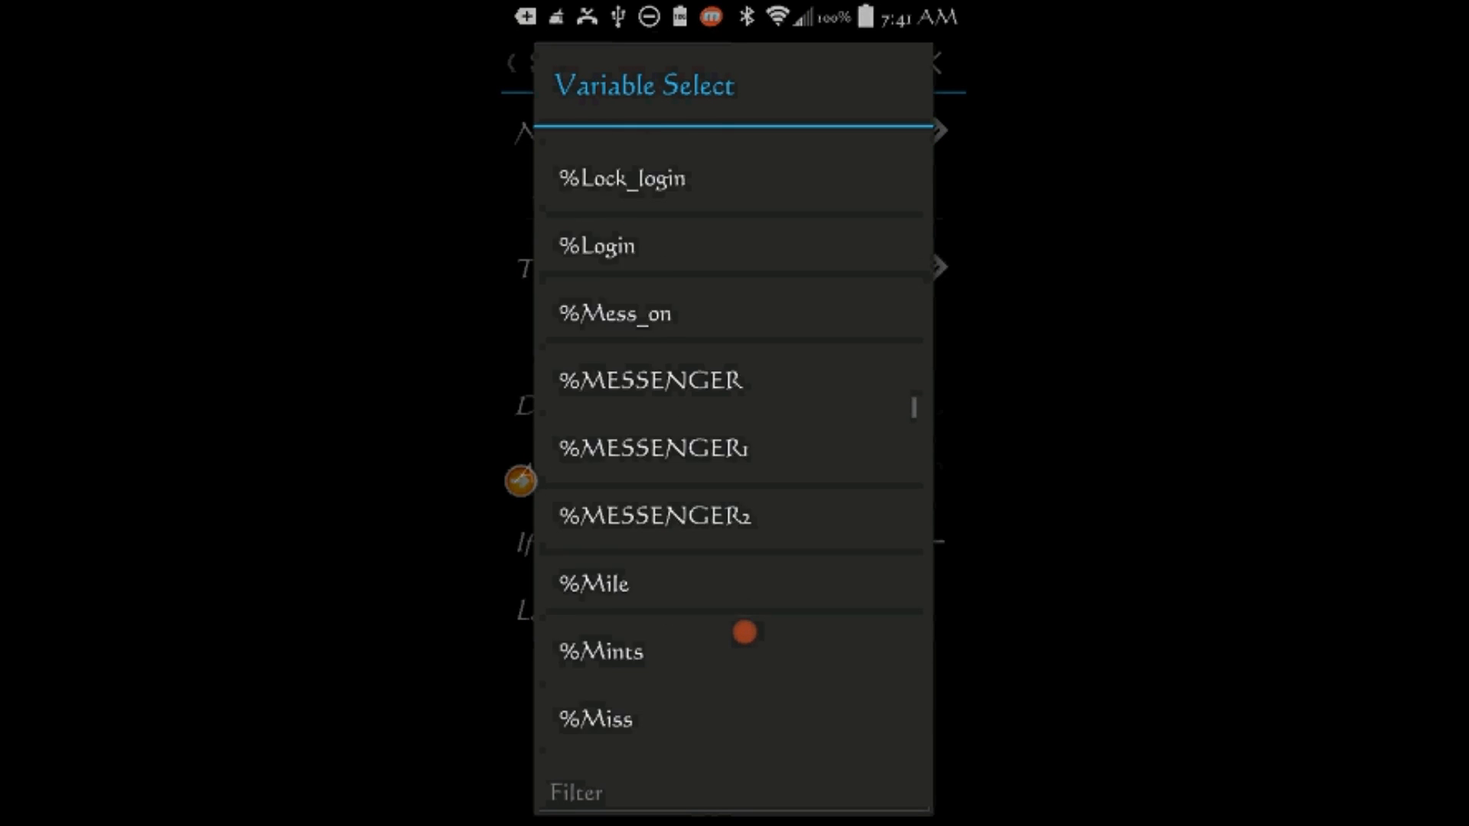
pyautogui.scroll(-3)
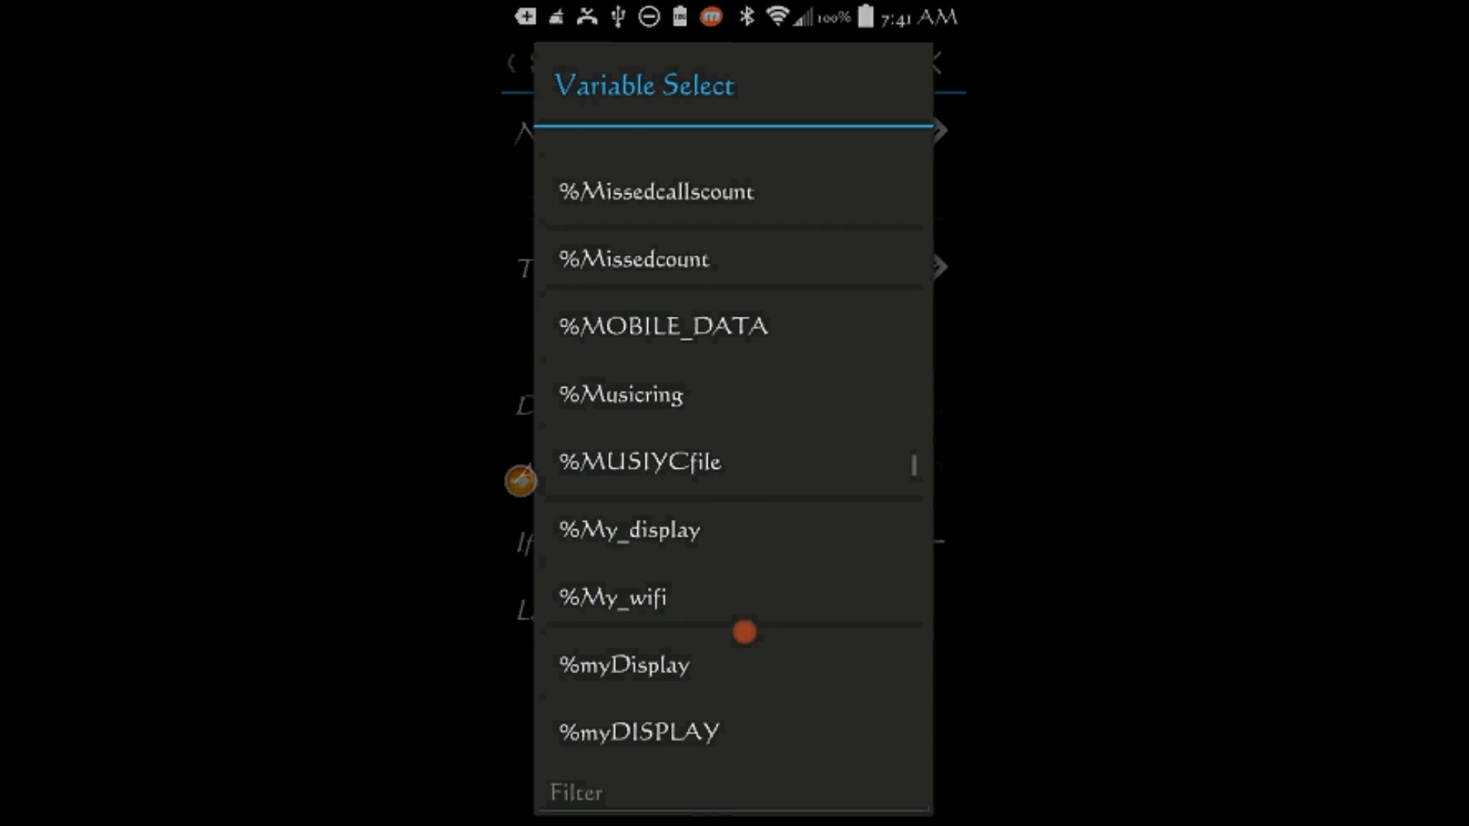
pyautogui.click(614, 596)
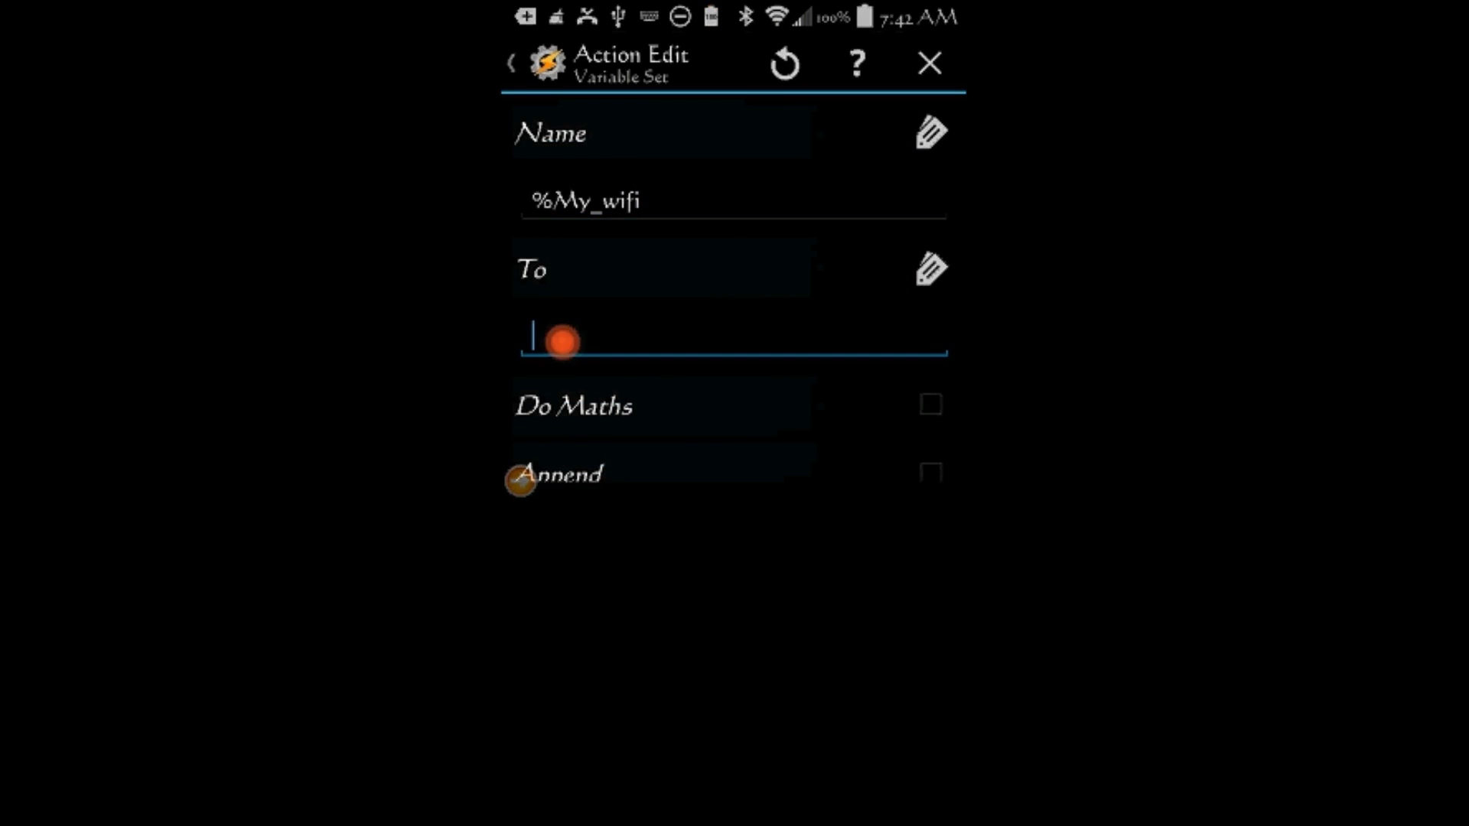
pyautogui.click(730, 339)
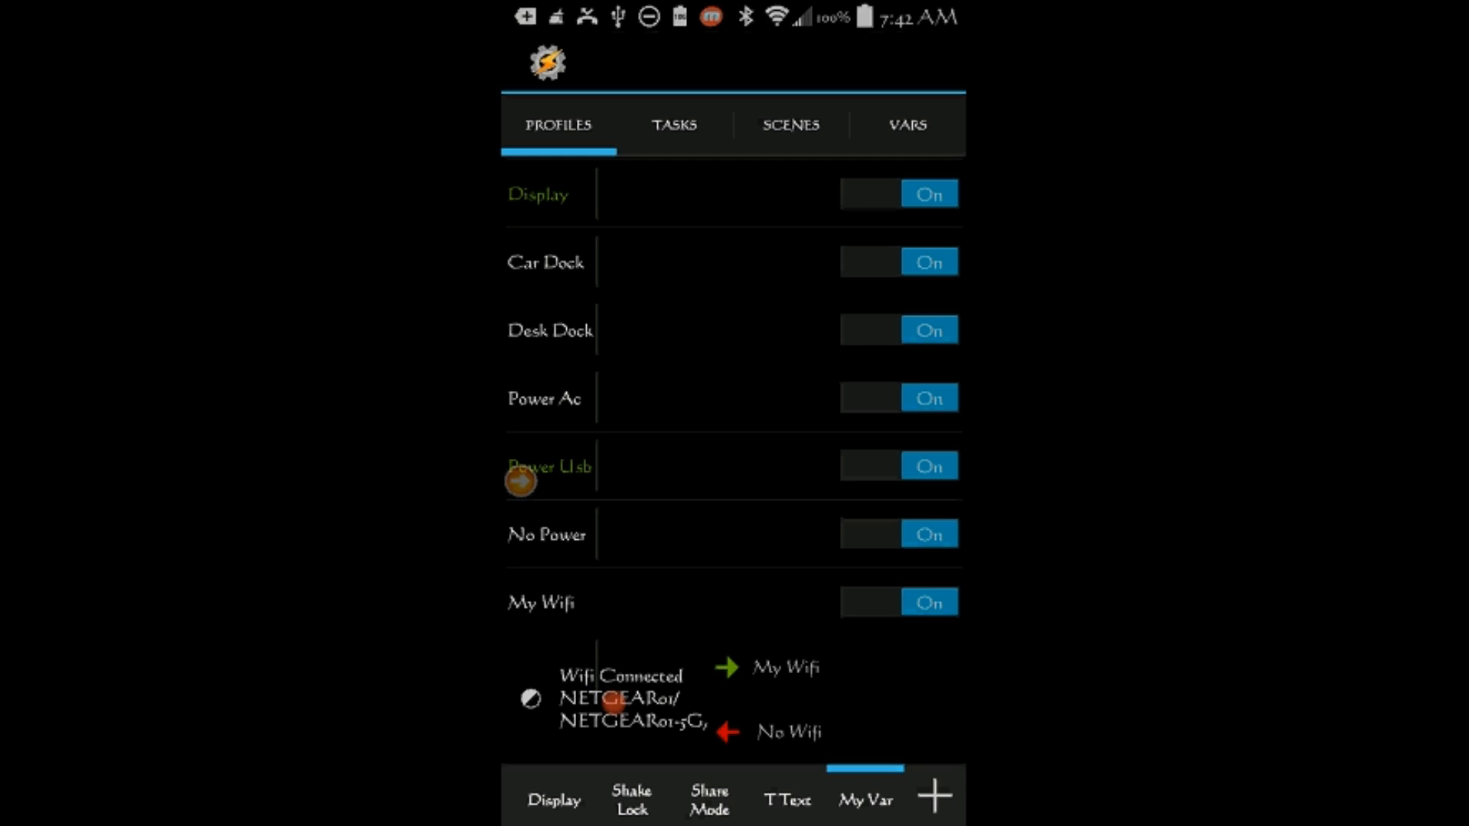
# Step: Switch projects and open the Wifi On Power task under the Wifi On profile
pyautogui.click(659, 604)
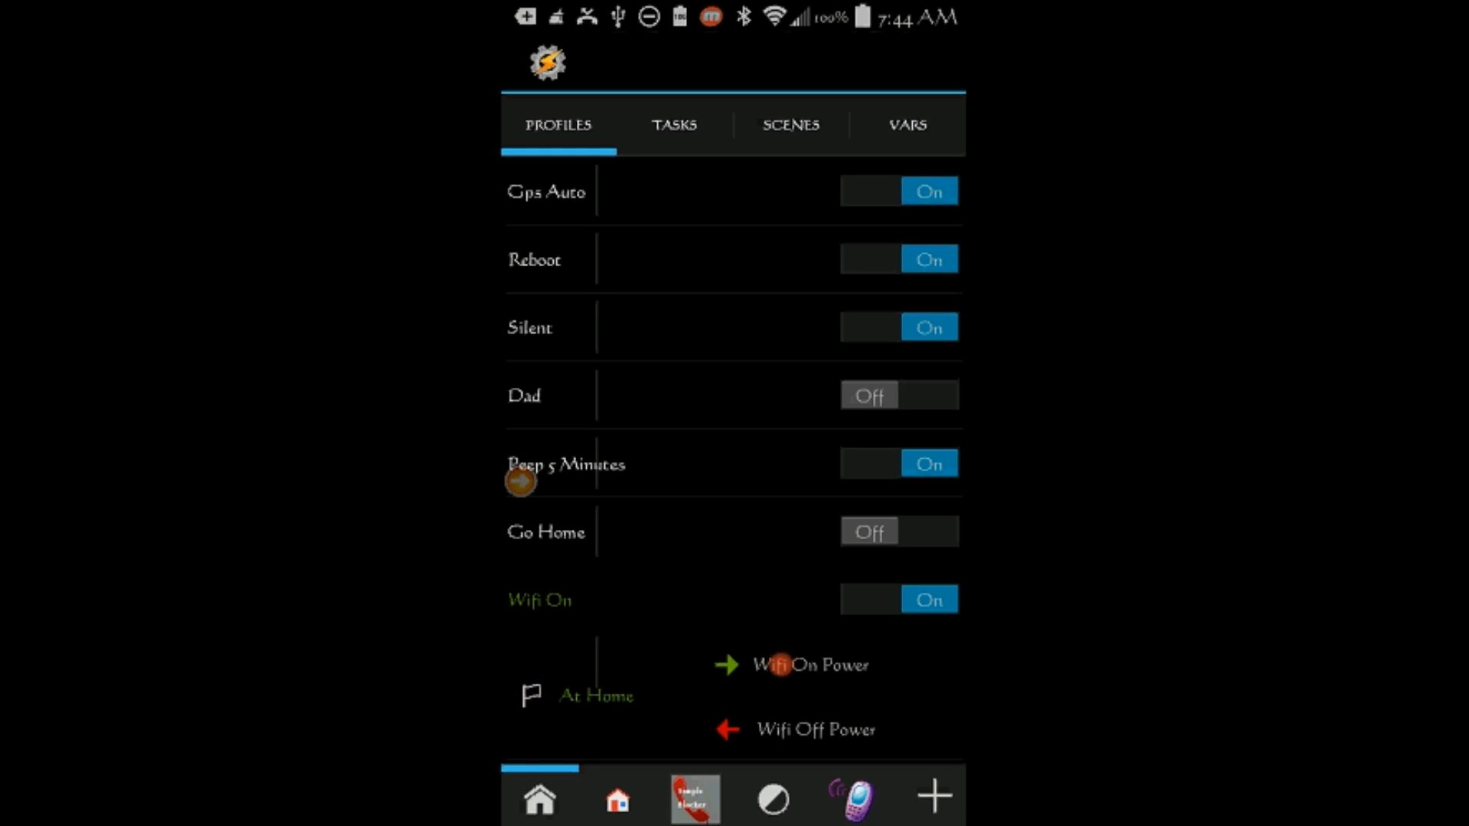
pyautogui.click(813, 664)
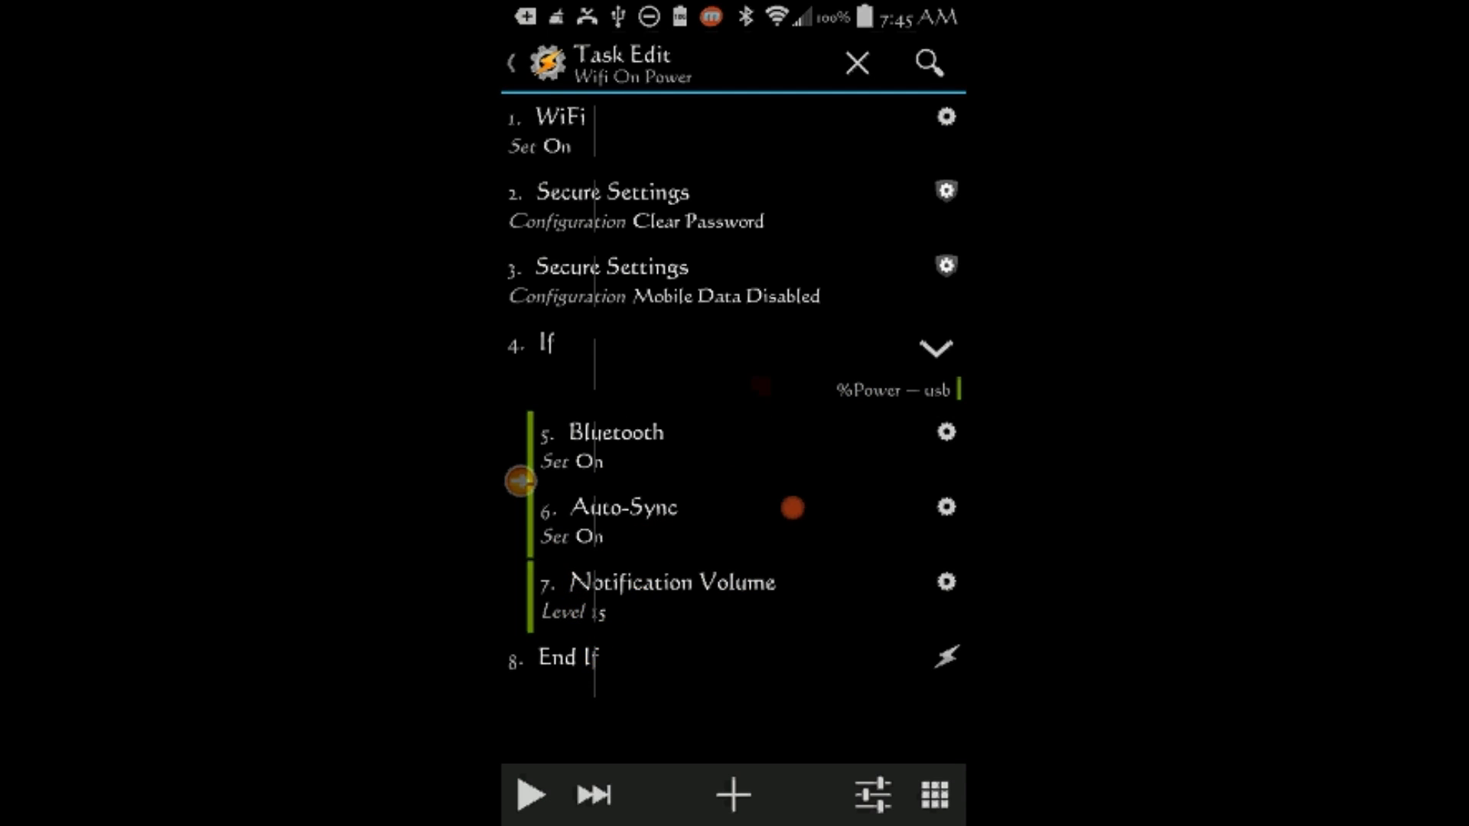
# Step: Add a second If condition %Power ~ ac to the existing %Power ~ usb check
pyautogui.click(547, 343)
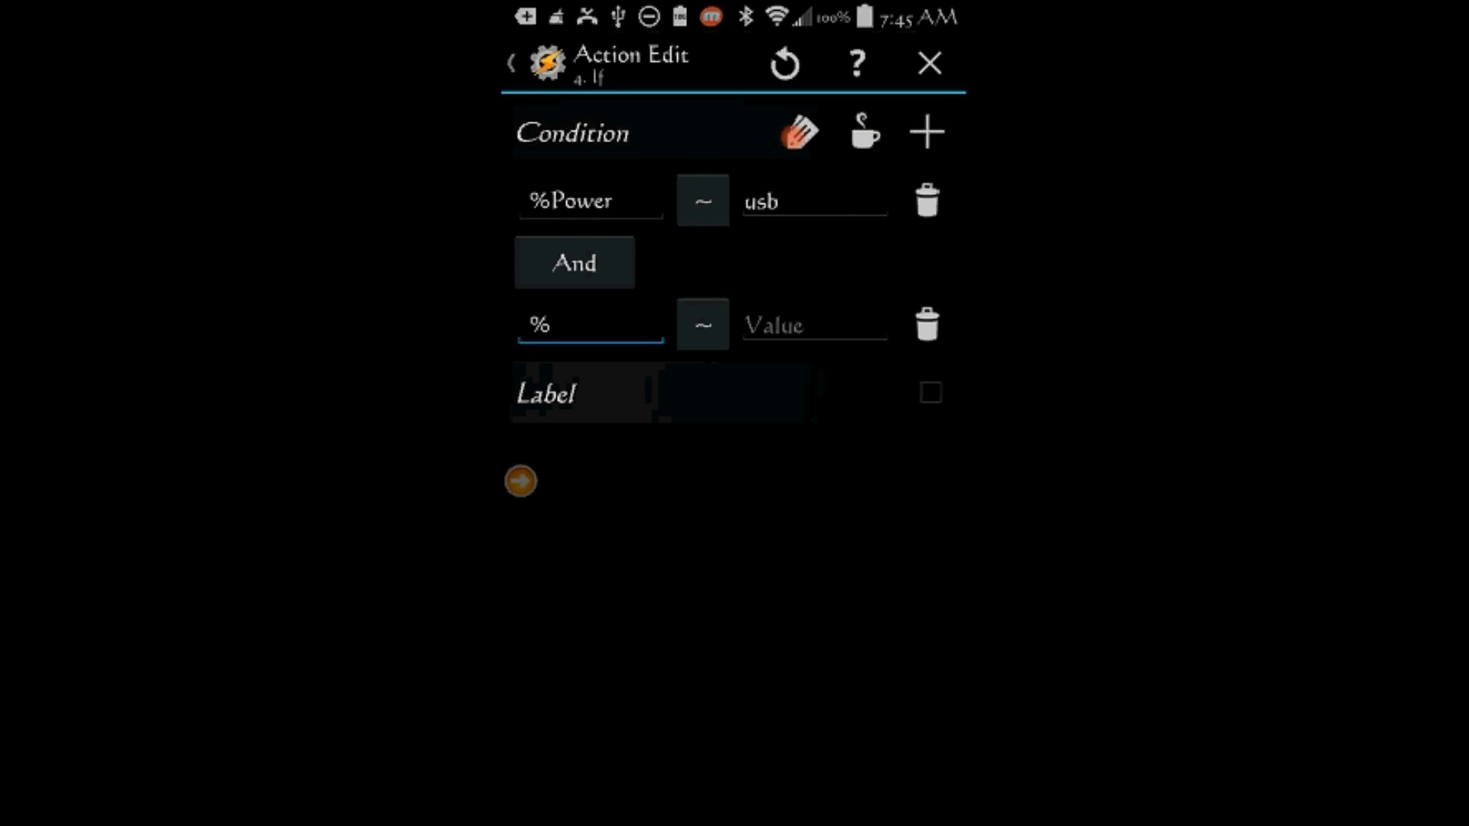
pyautogui.click(590, 325)
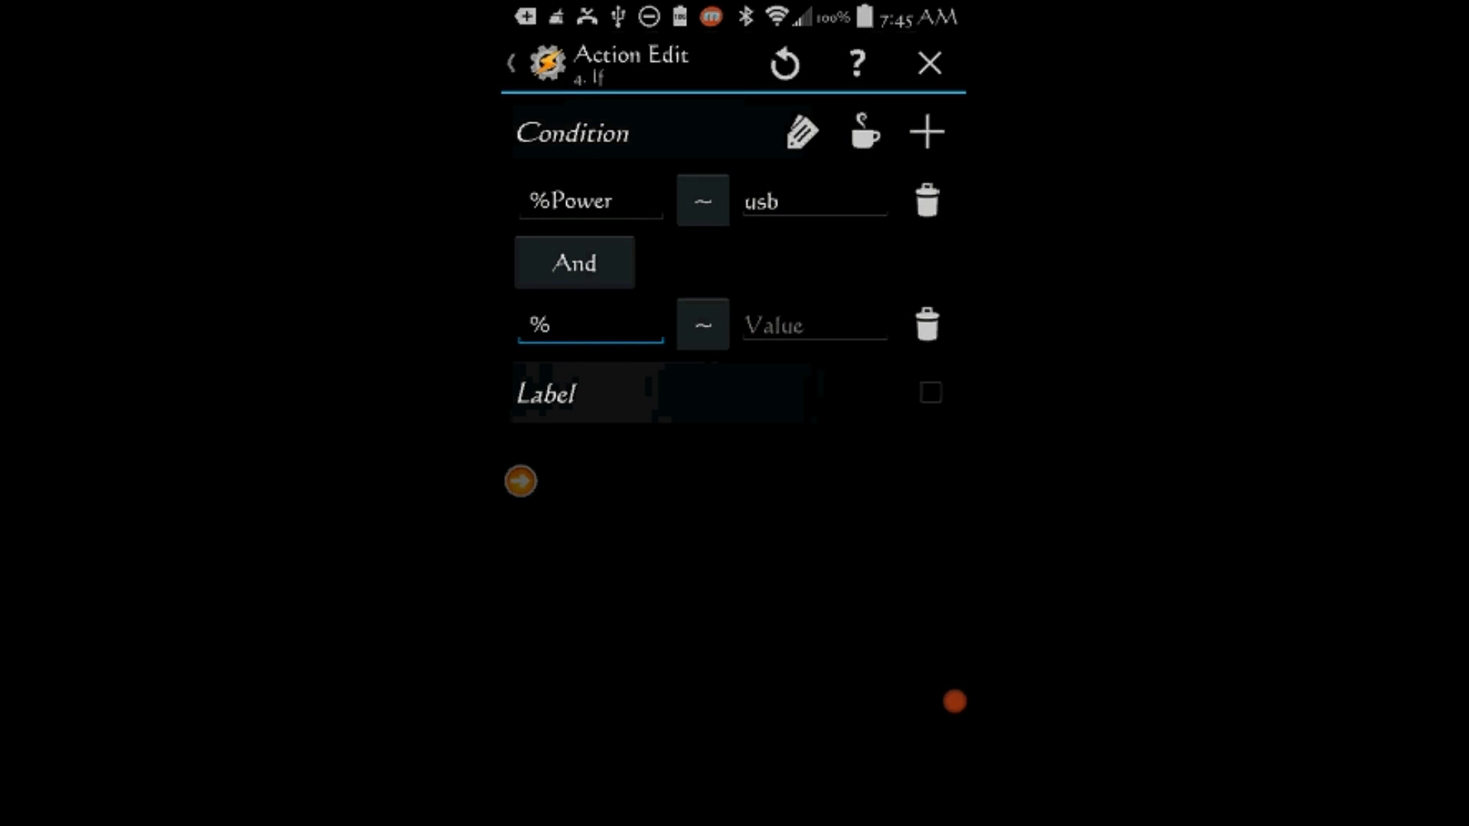
pyautogui.click(589, 325)
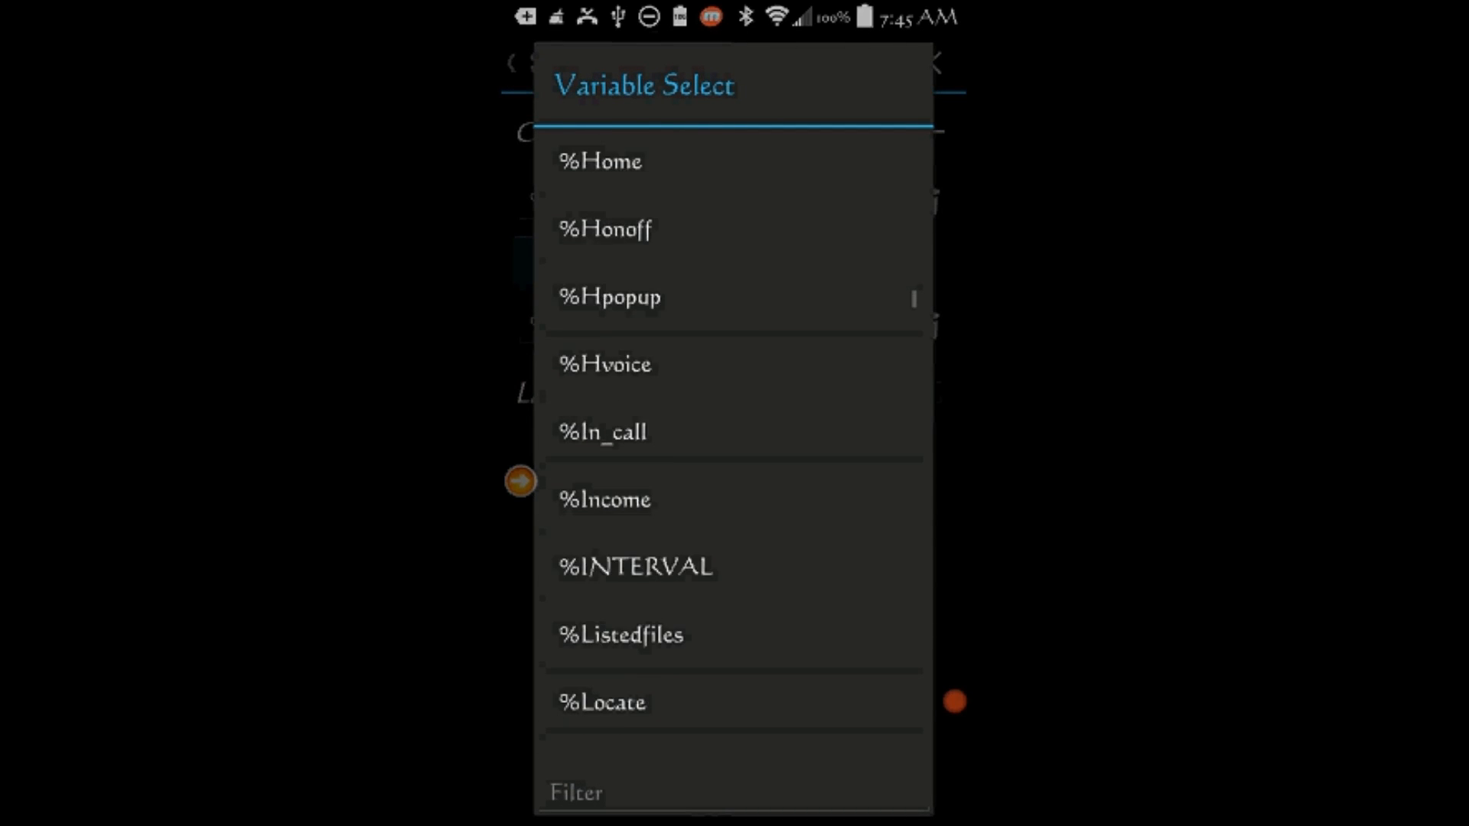
pyautogui.scroll(-3)
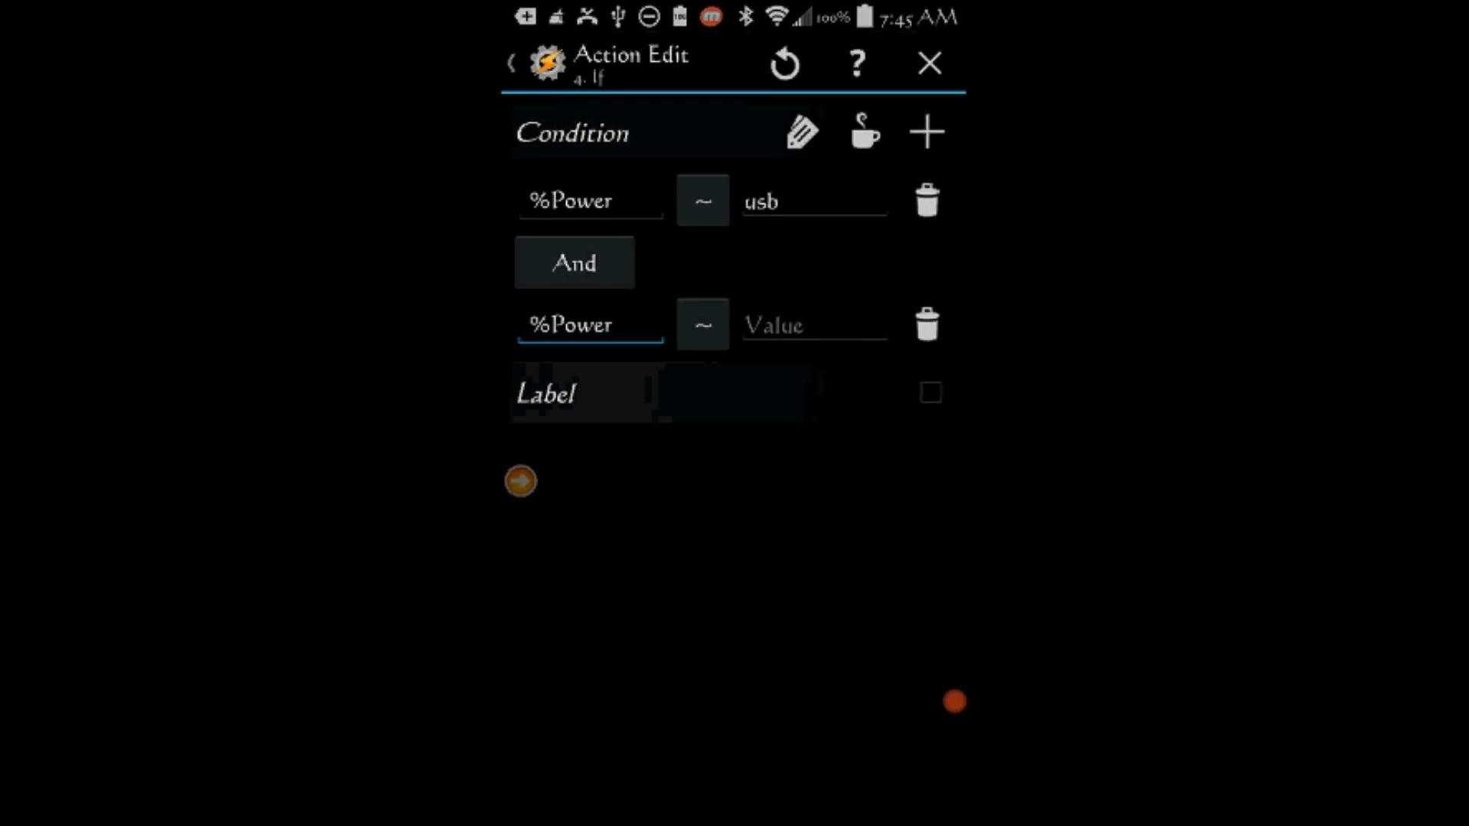
pyautogui.click(812, 325)
pyautogui.write('ac')
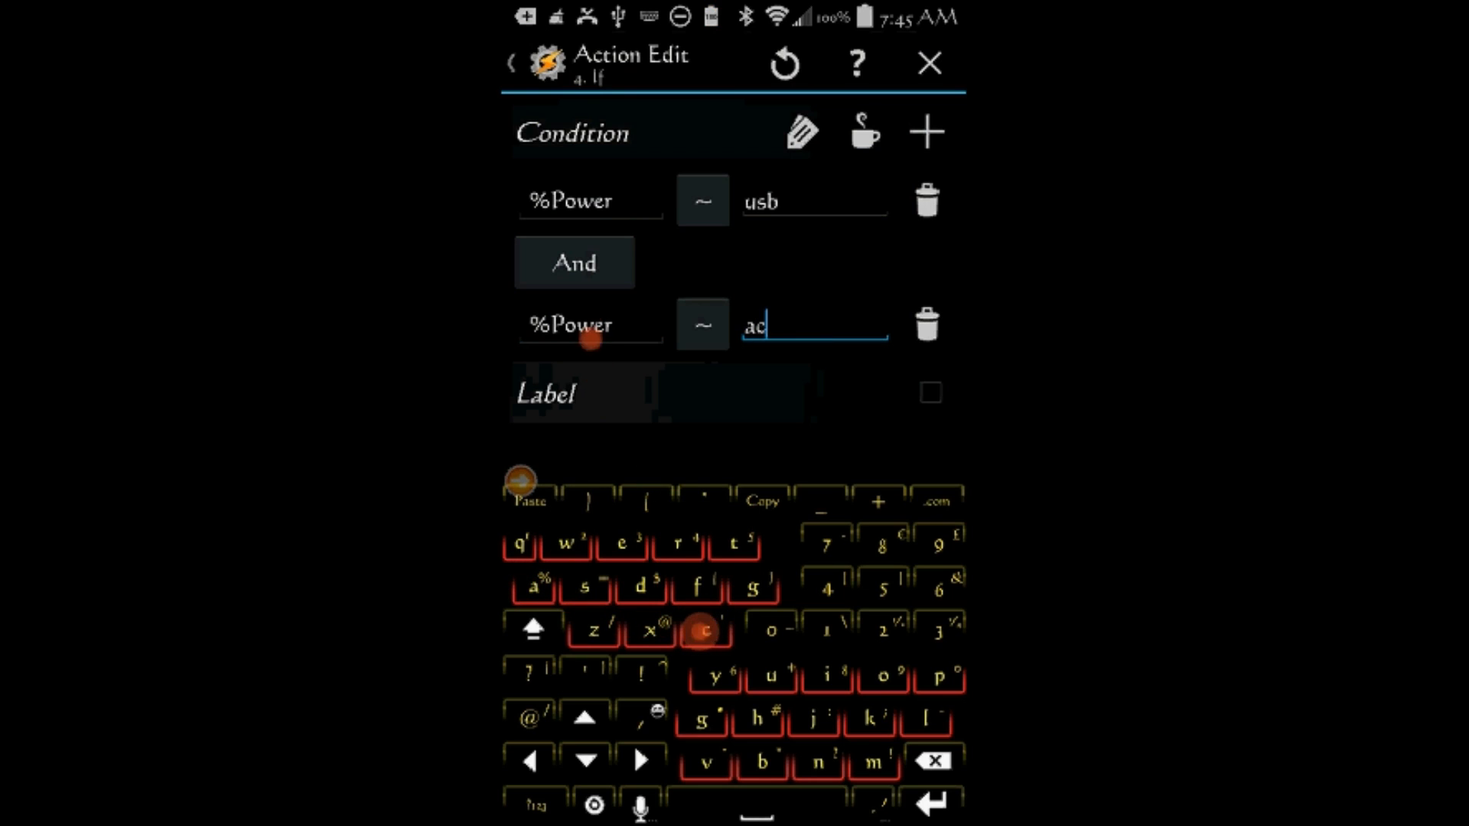
# Step: Combine the two %Power conditions with Or and save the If action
pyautogui.click(573, 263)
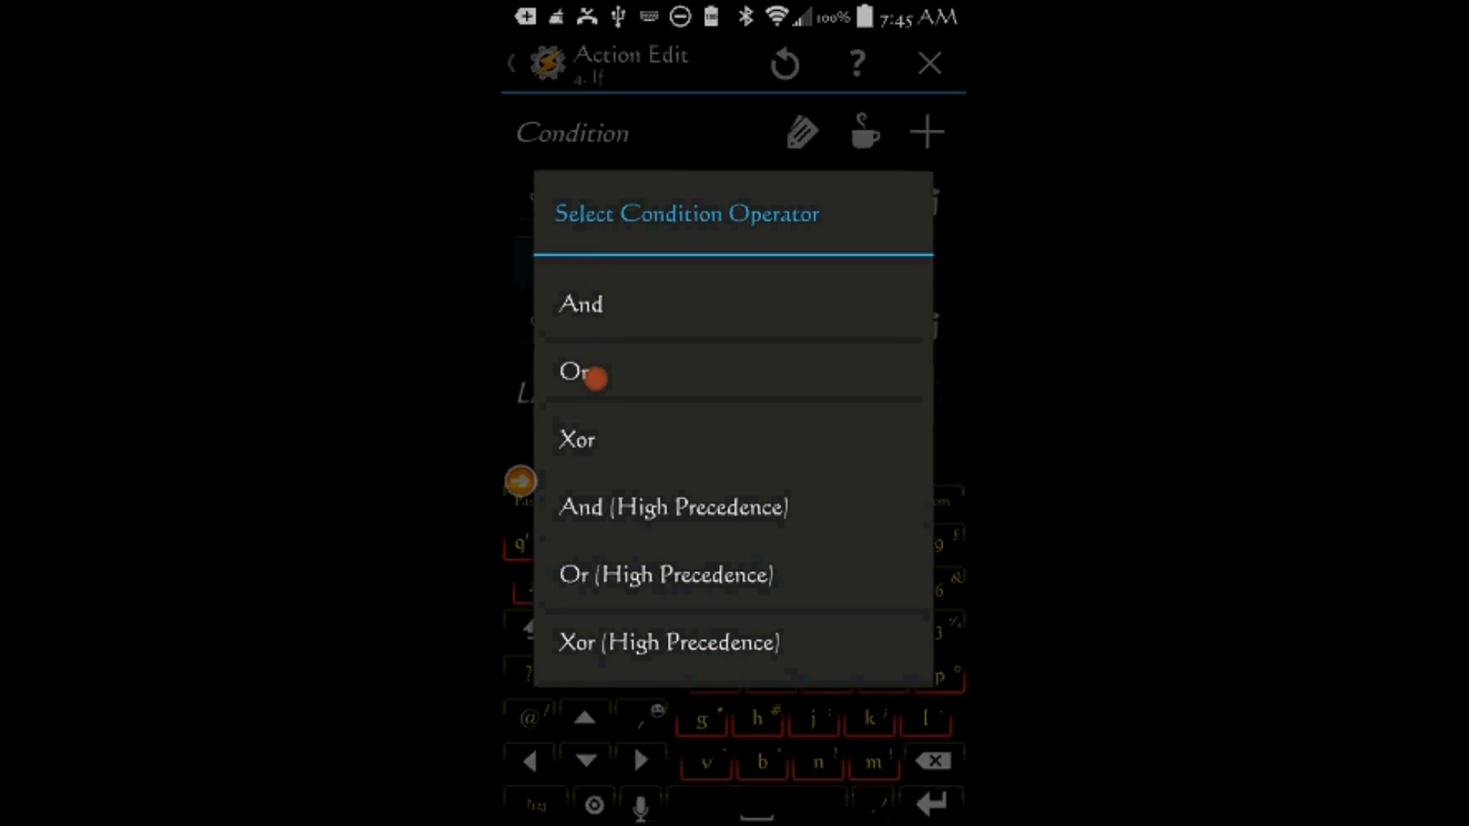
pyautogui.click(579, 371)
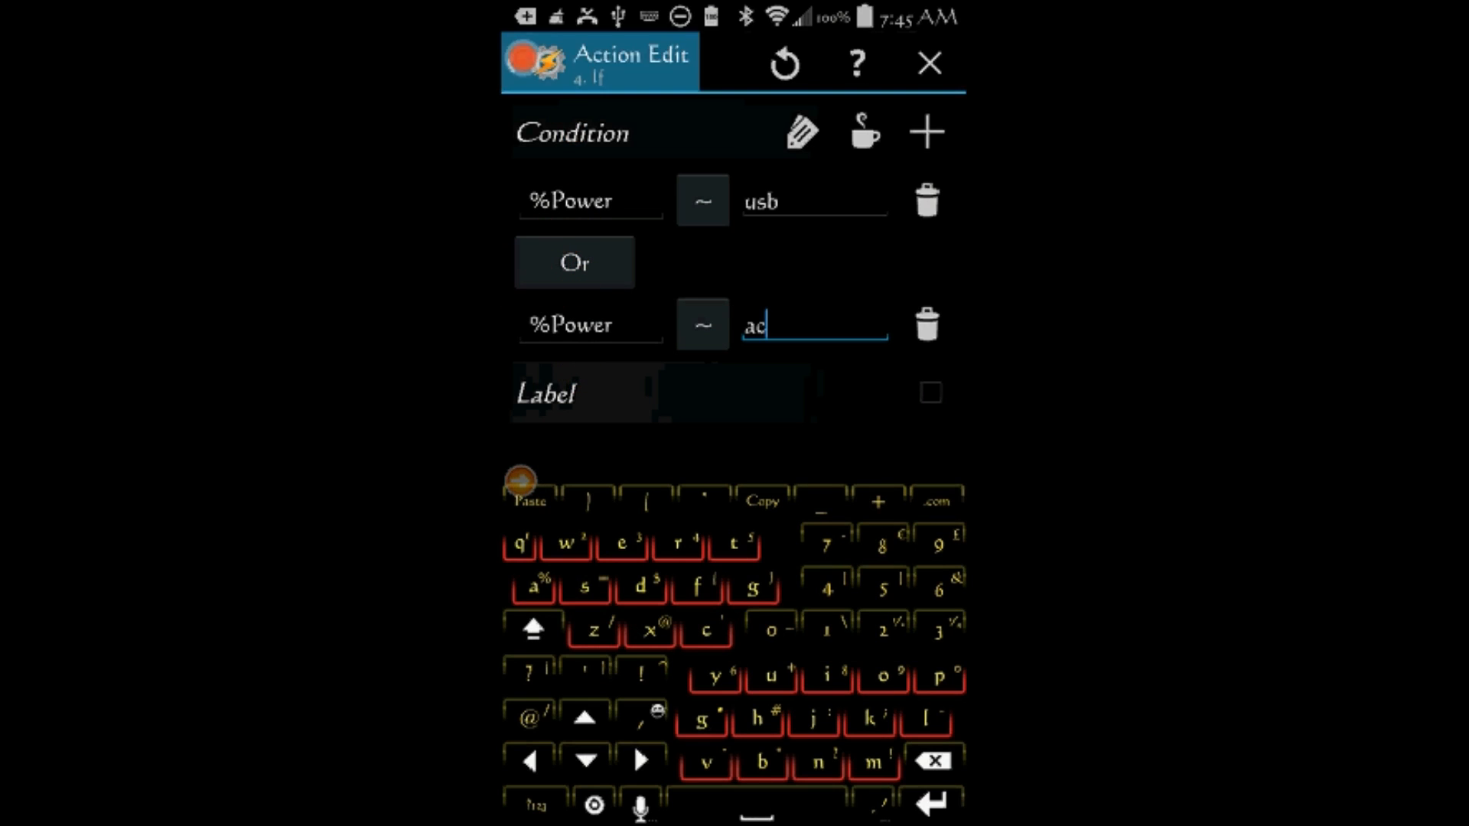
pyautogui.click(930, 62)
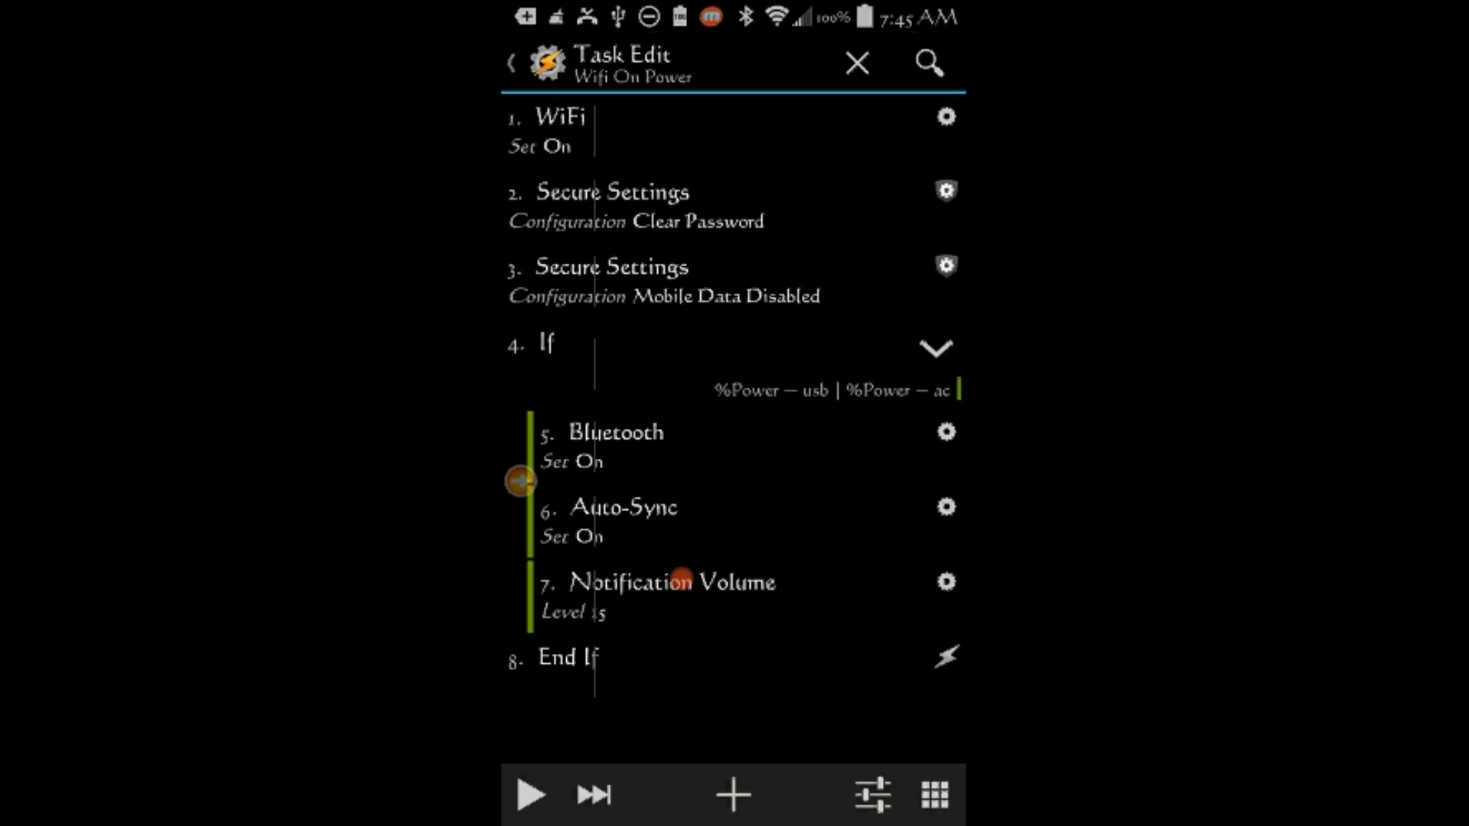